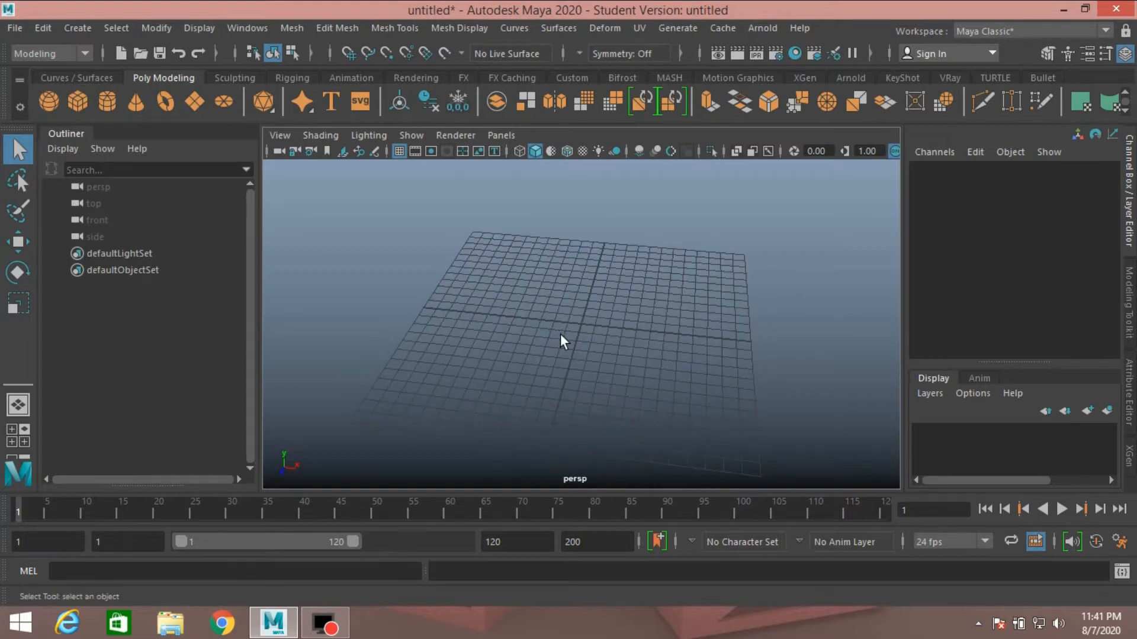
Bring up the NURBS Plane creation options from Create > NURBS Primitives
left_click(77, 27)
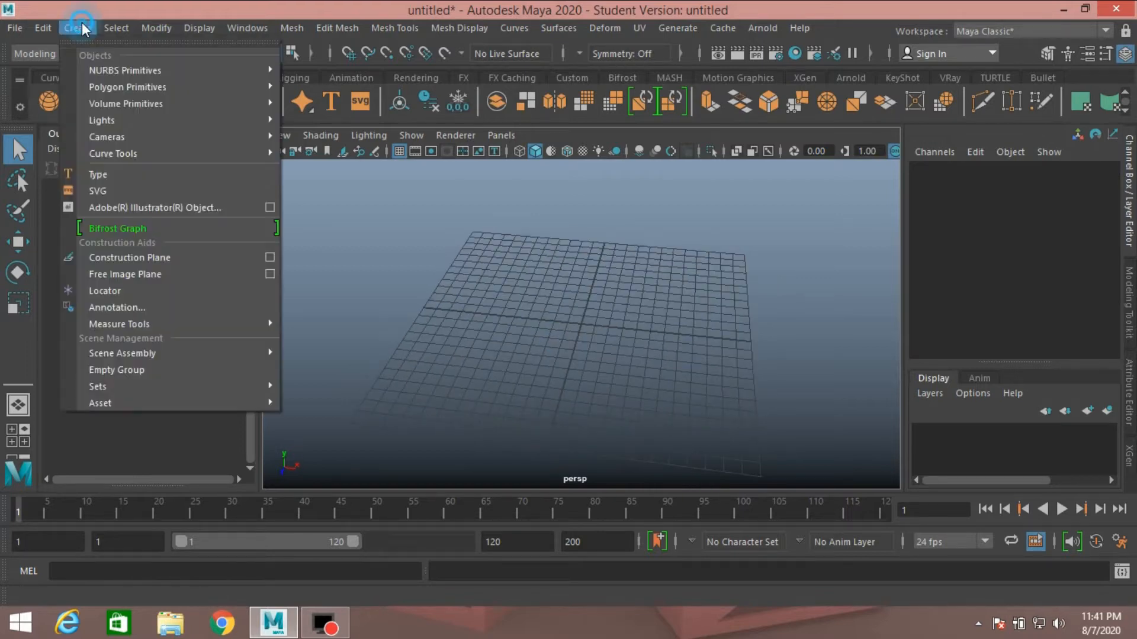
mouse_move(125, 69)
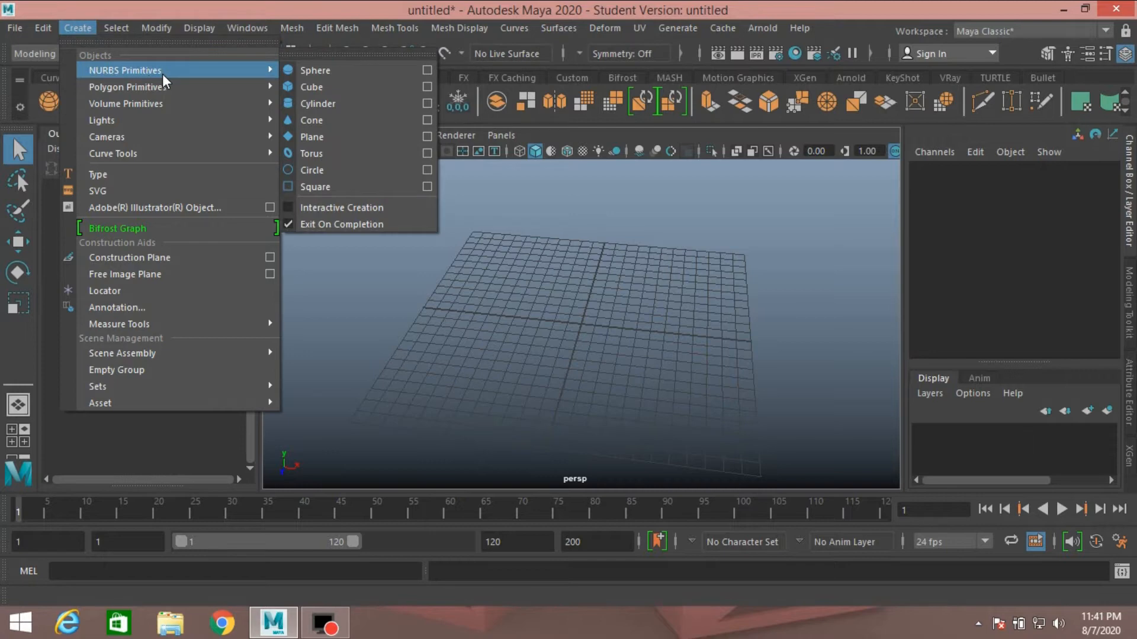
mouse_move(312, 137)
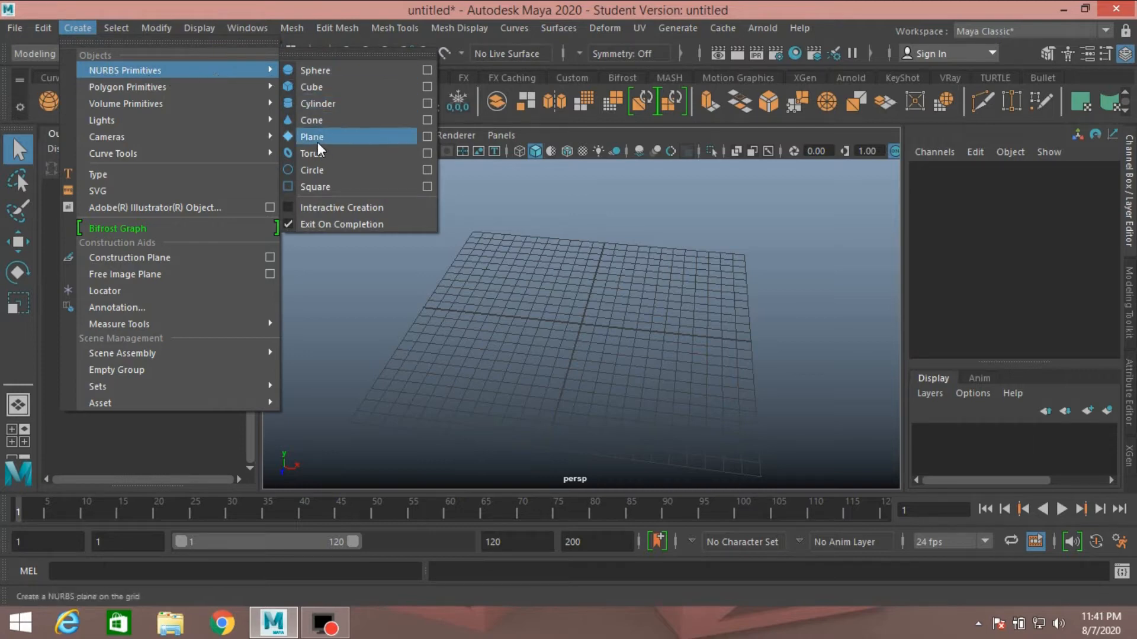
left_click(428, 136)
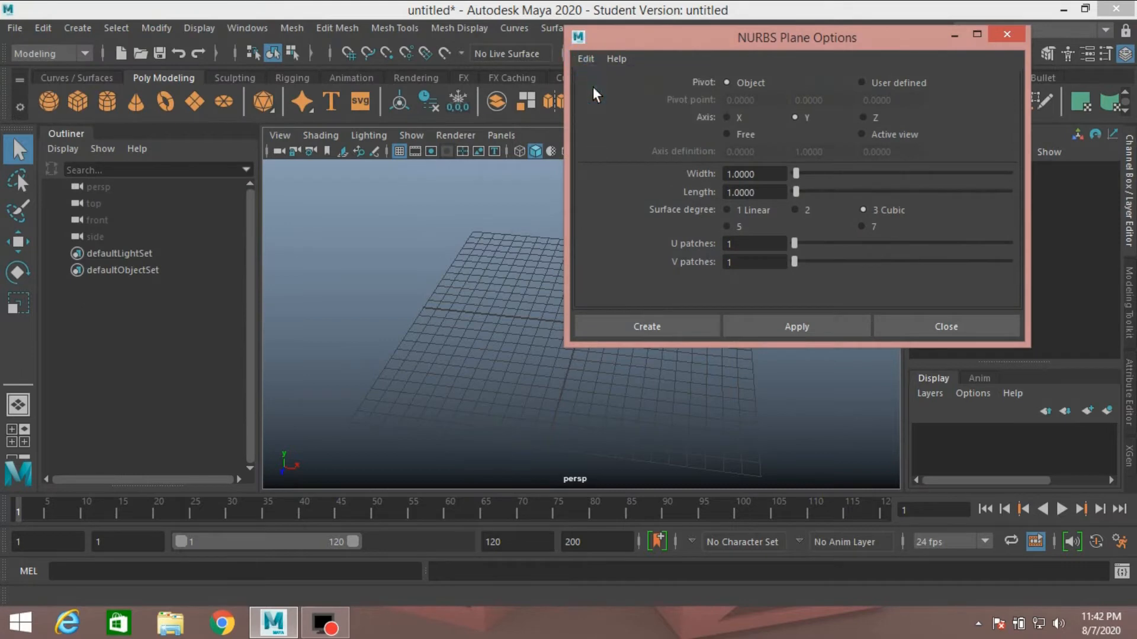
mouse_move(583, 198)
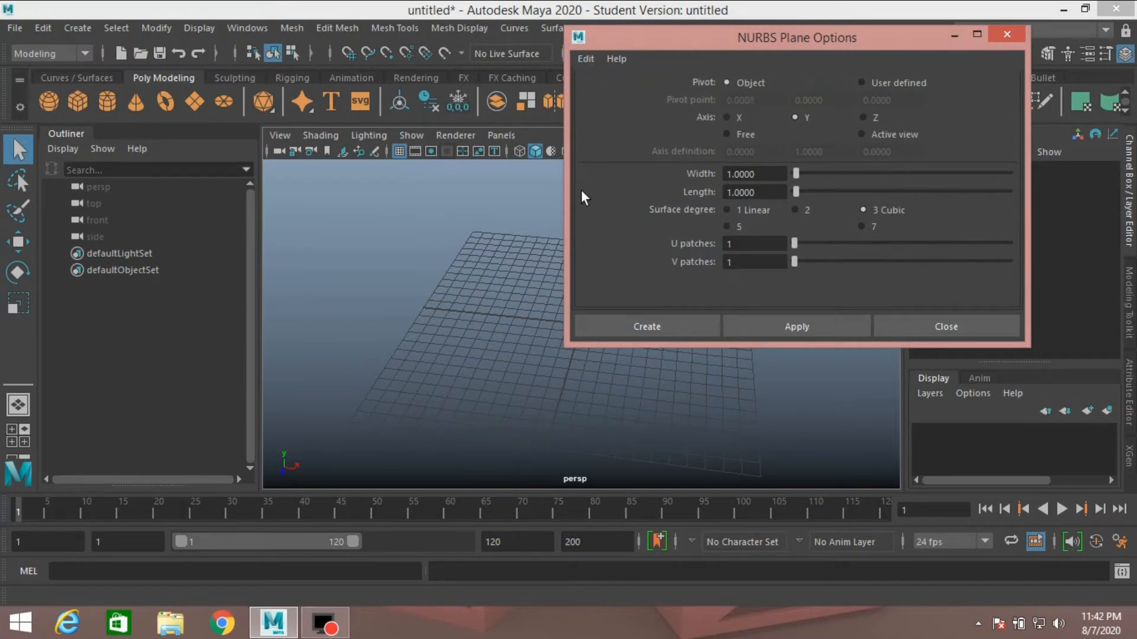
mouse_move(677, 228)
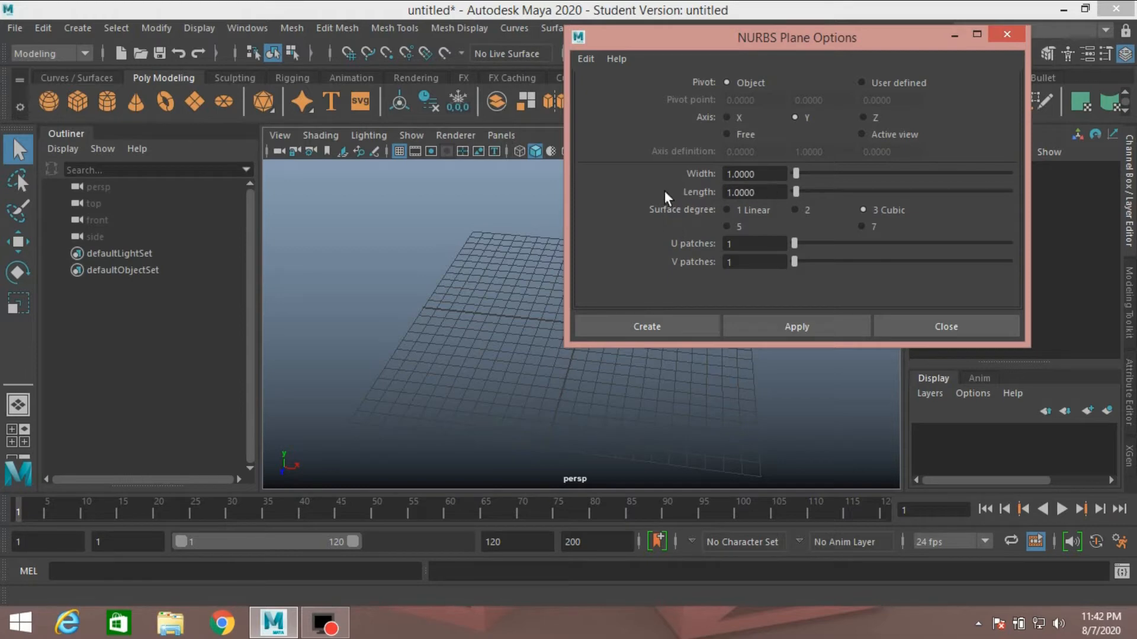
Create nurbsPlane1 with length 6 and 6 V patches, then dismiss the options
left_click(754, 191)
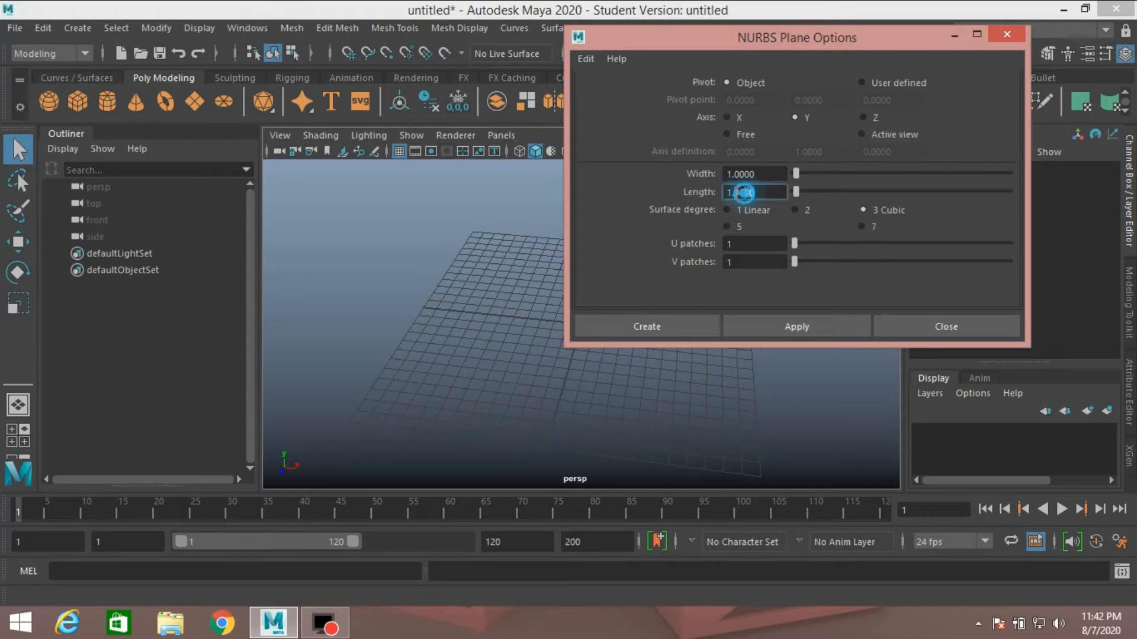
type("6")
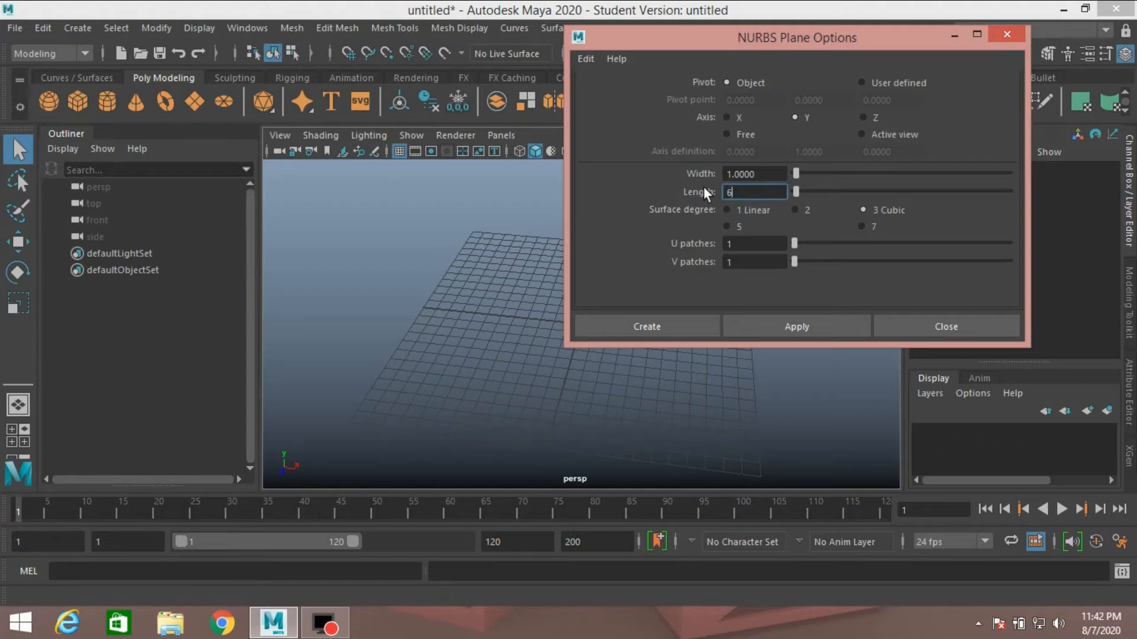
mouse_move(709, 266)
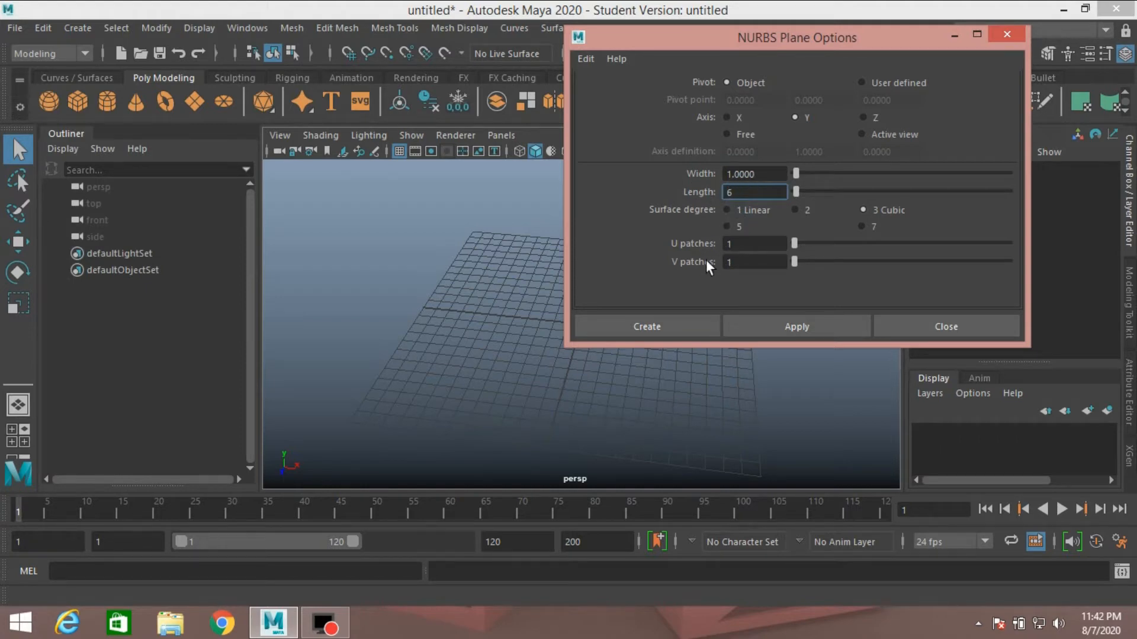
mouse_move(651, 260)
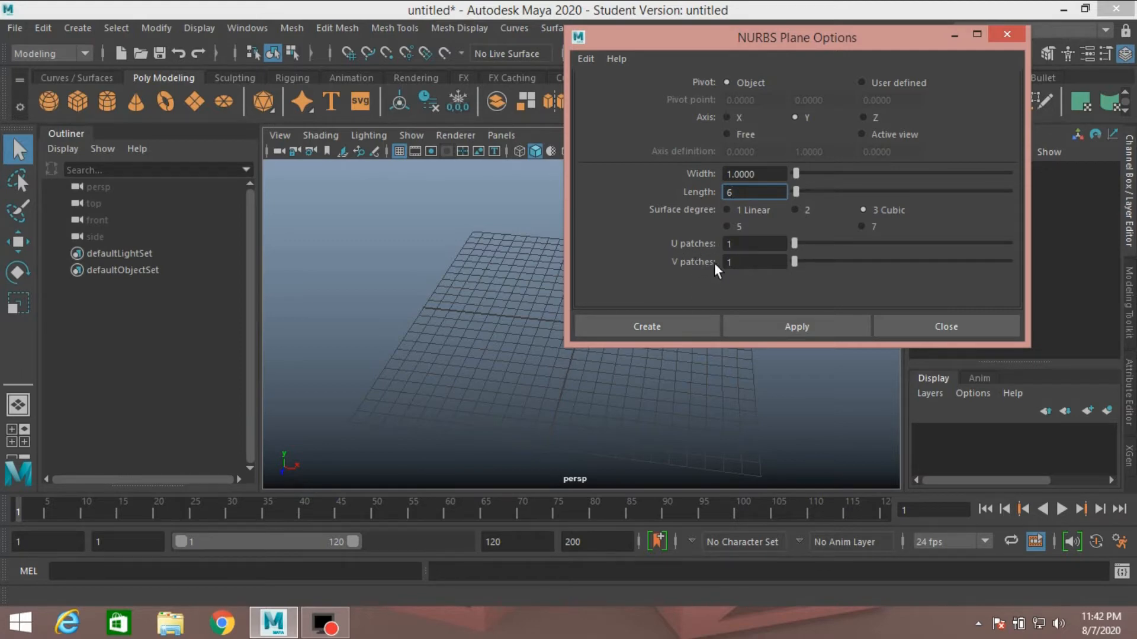
left_click(755, 261)
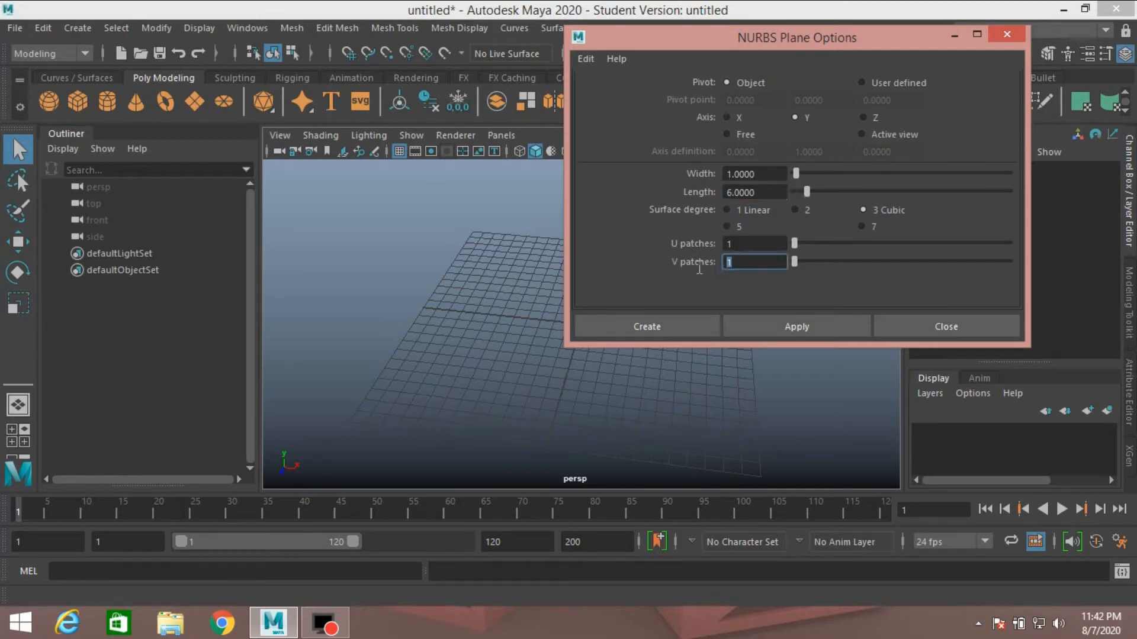
type("6")
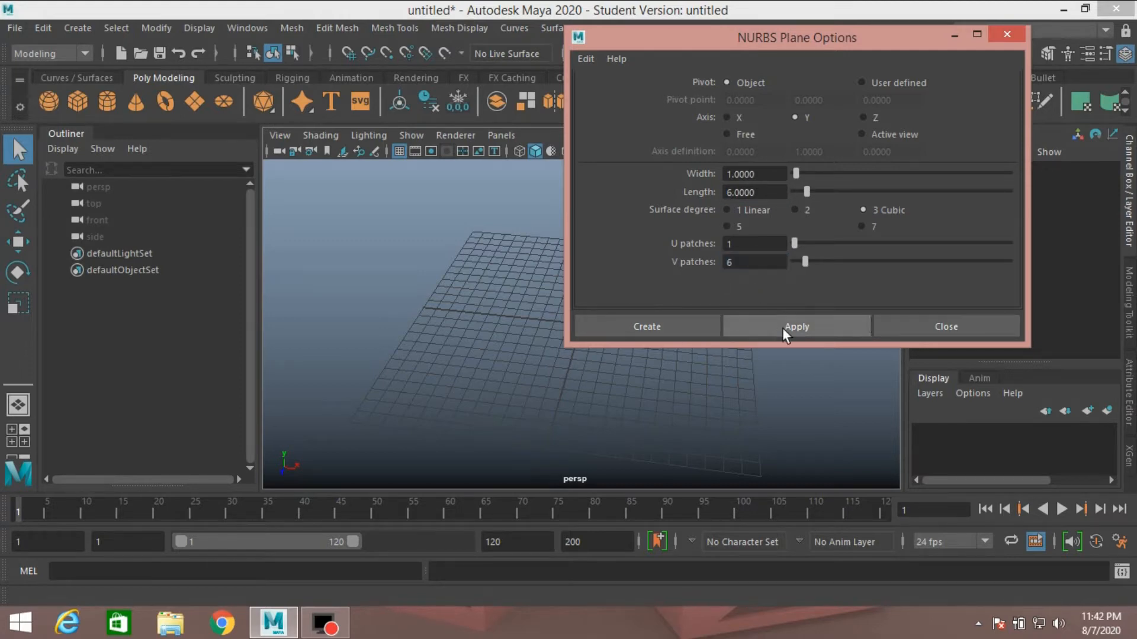
left_click(796, 326)
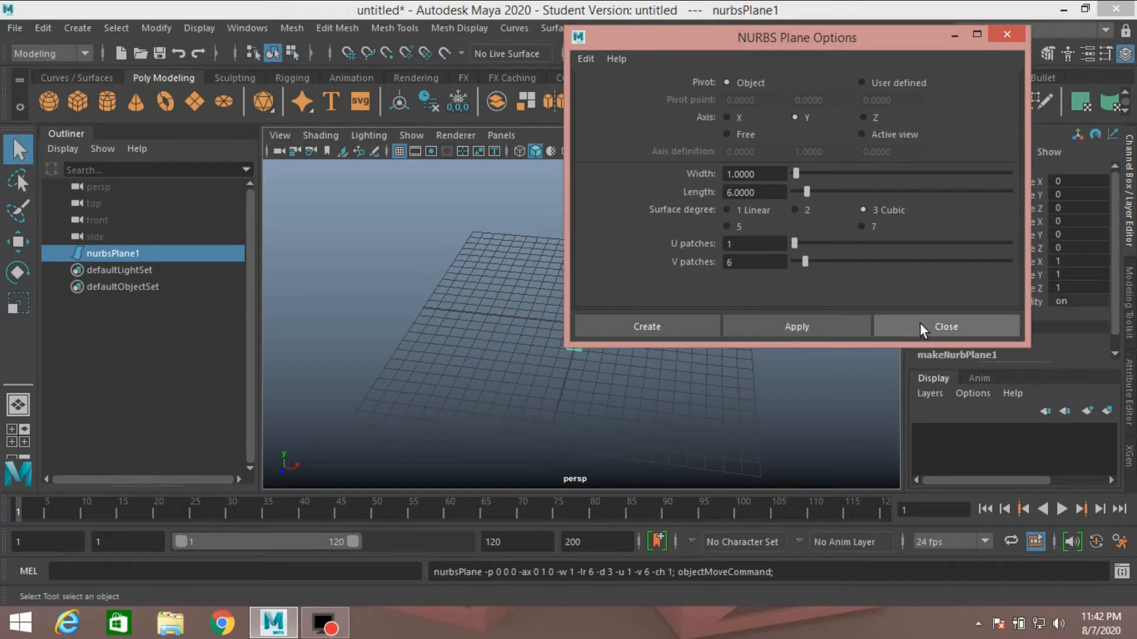
left_click(945, 326)
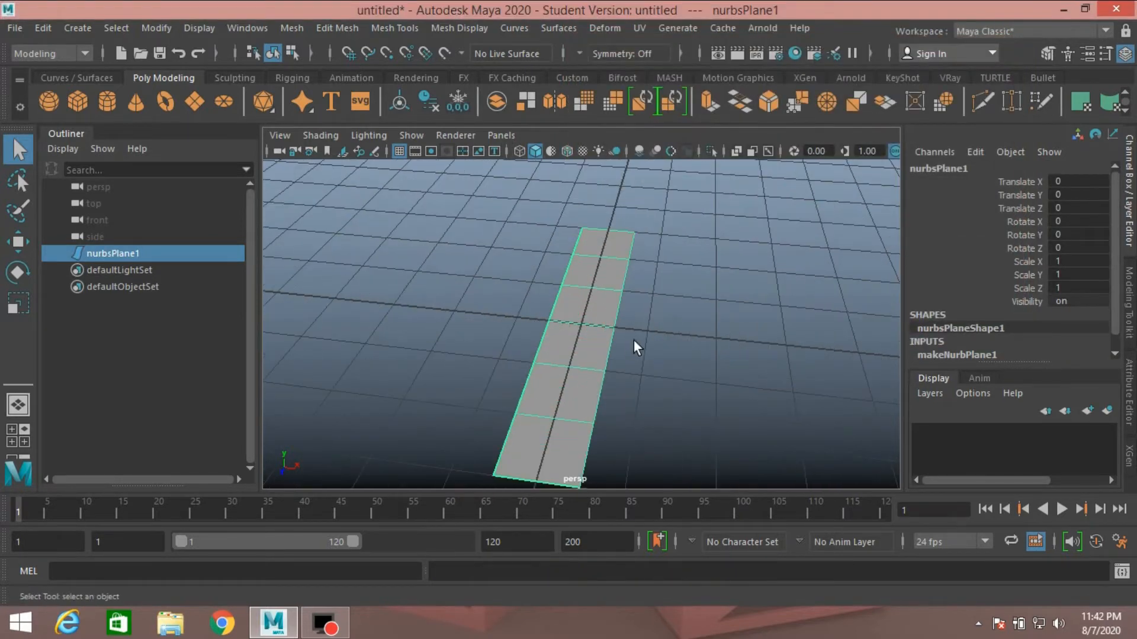
left_click_drag(635, 347, 573, 355)
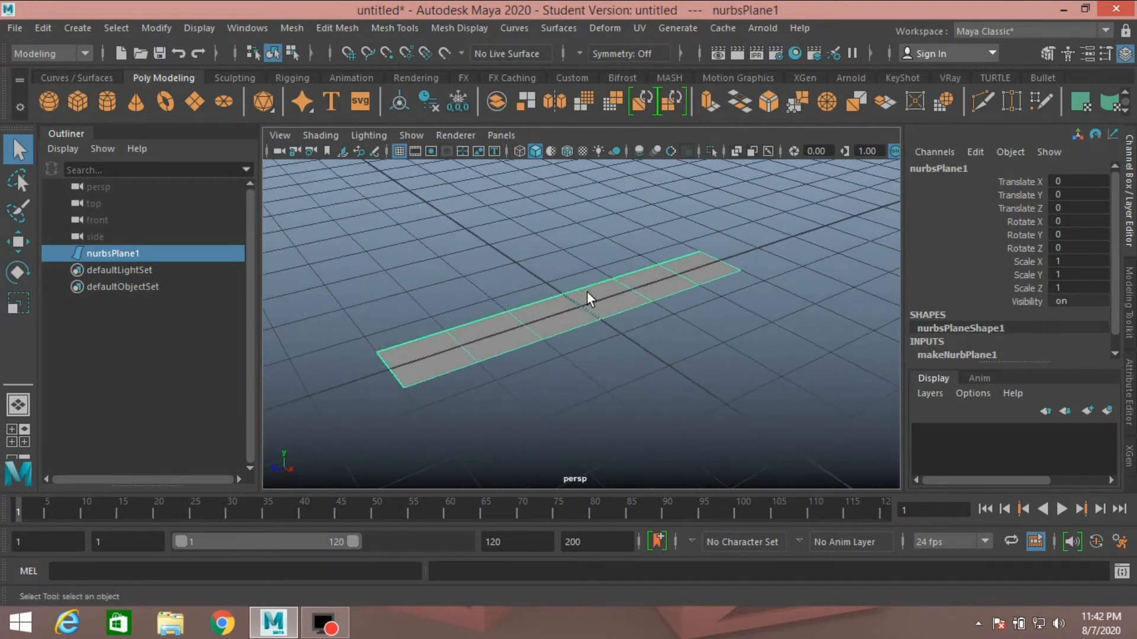
left_click_drag(587, 298, 545, 285)
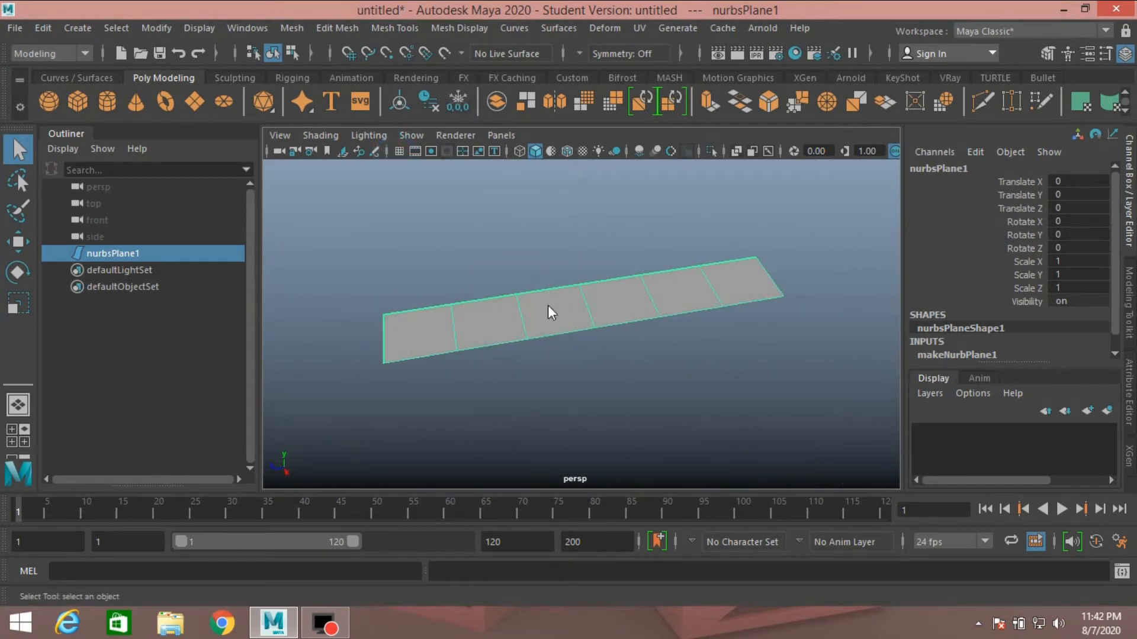
right_click(547, 311)
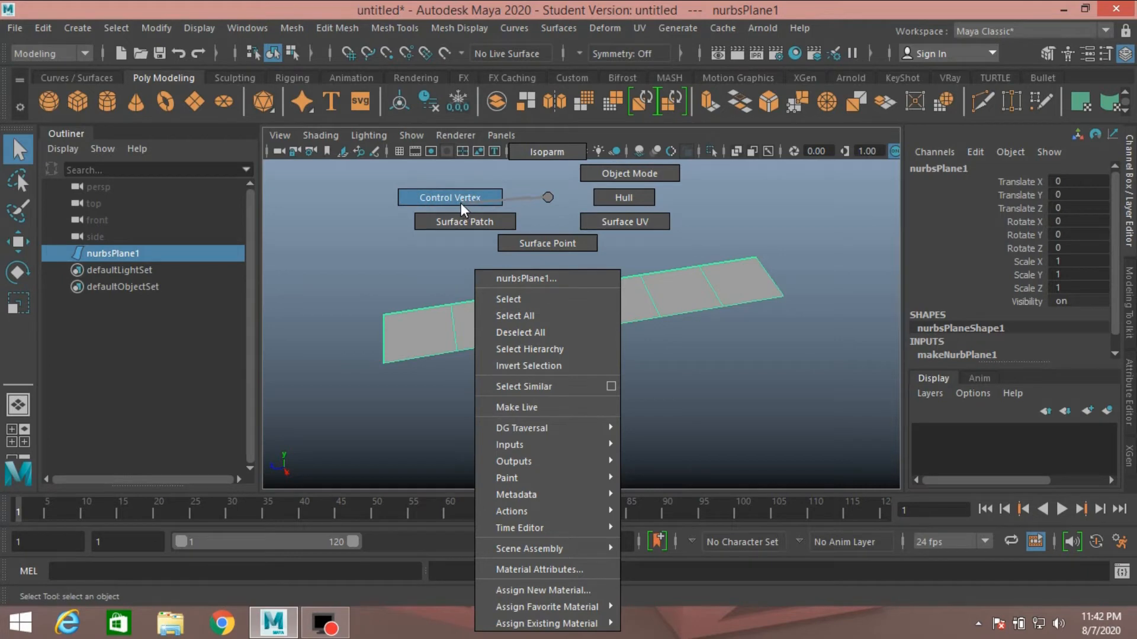
left_click(449, 198)
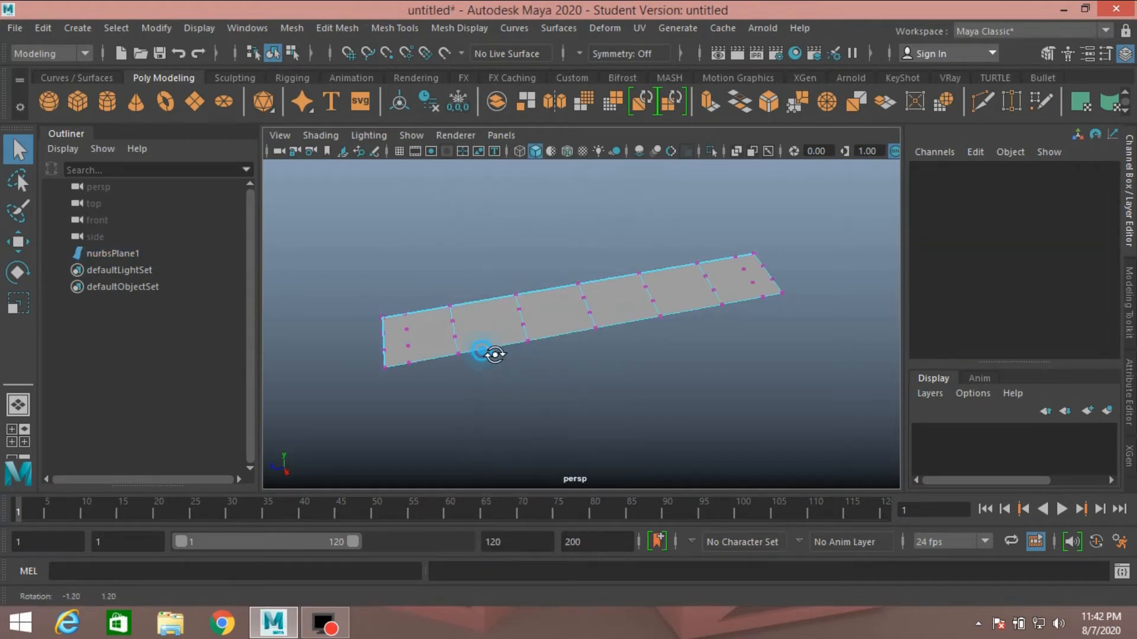
left_click_drag(495, 354, 508, 368)
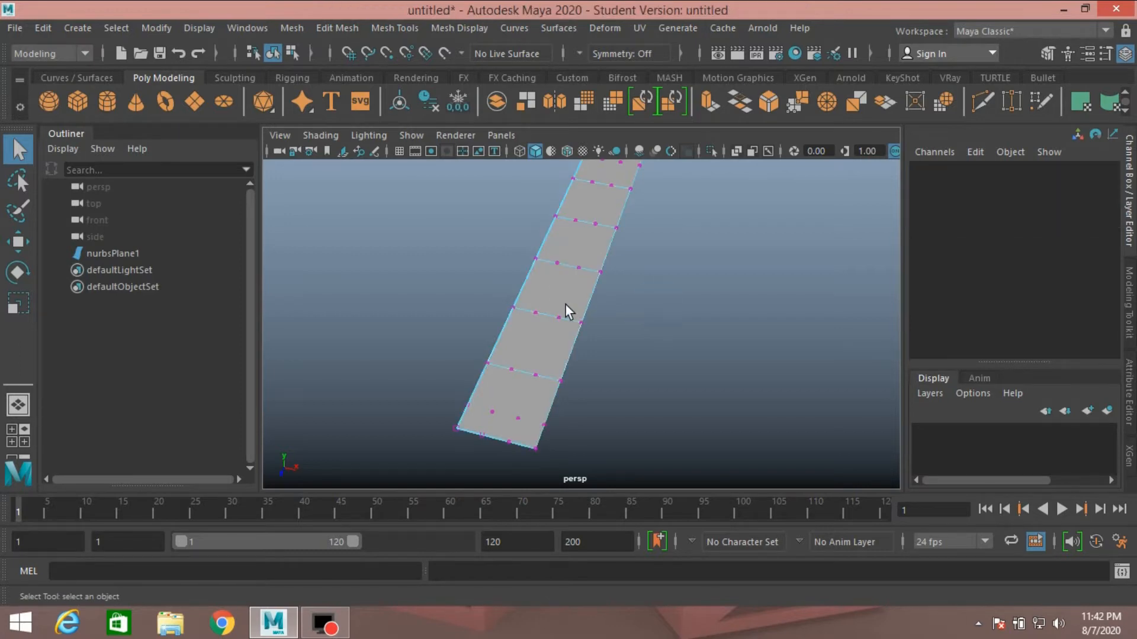
right_click(566, 311)
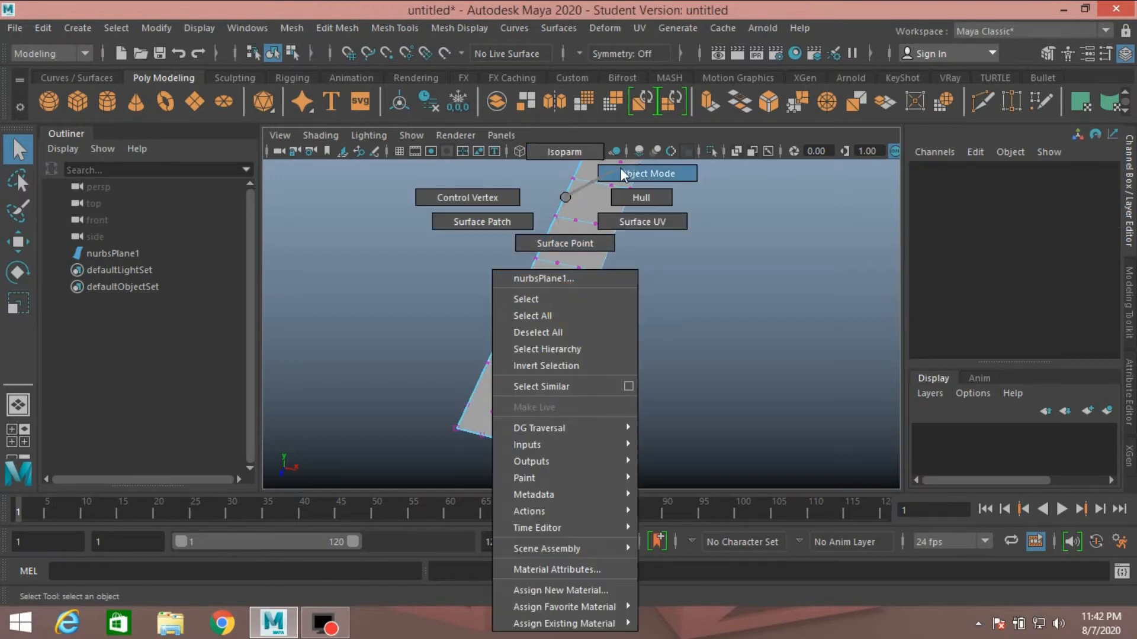
left_click(646, 173)
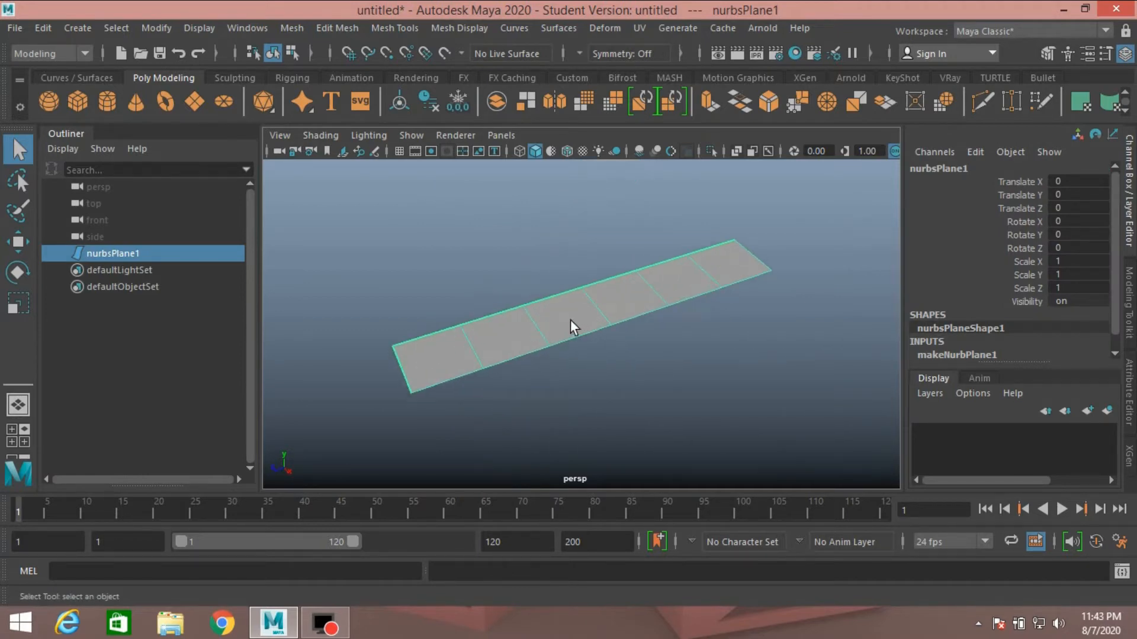
Rebuild nurbsPlane1 with 1 U span and 6 V spans, keeping corners
left_click(557, 27)
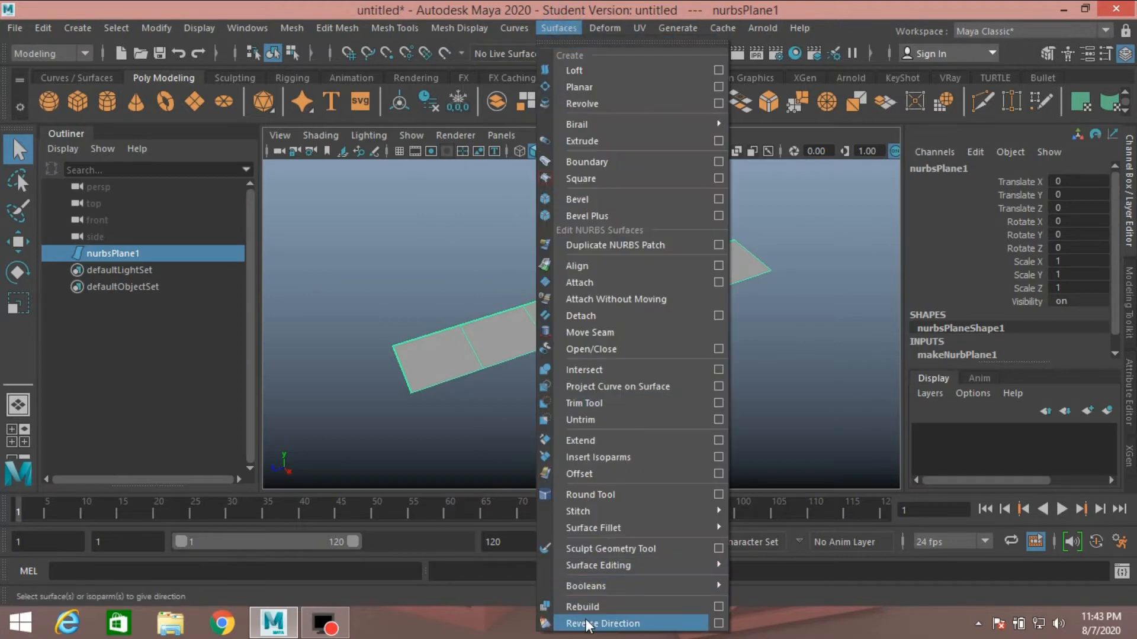
mouse_move(582, 606)
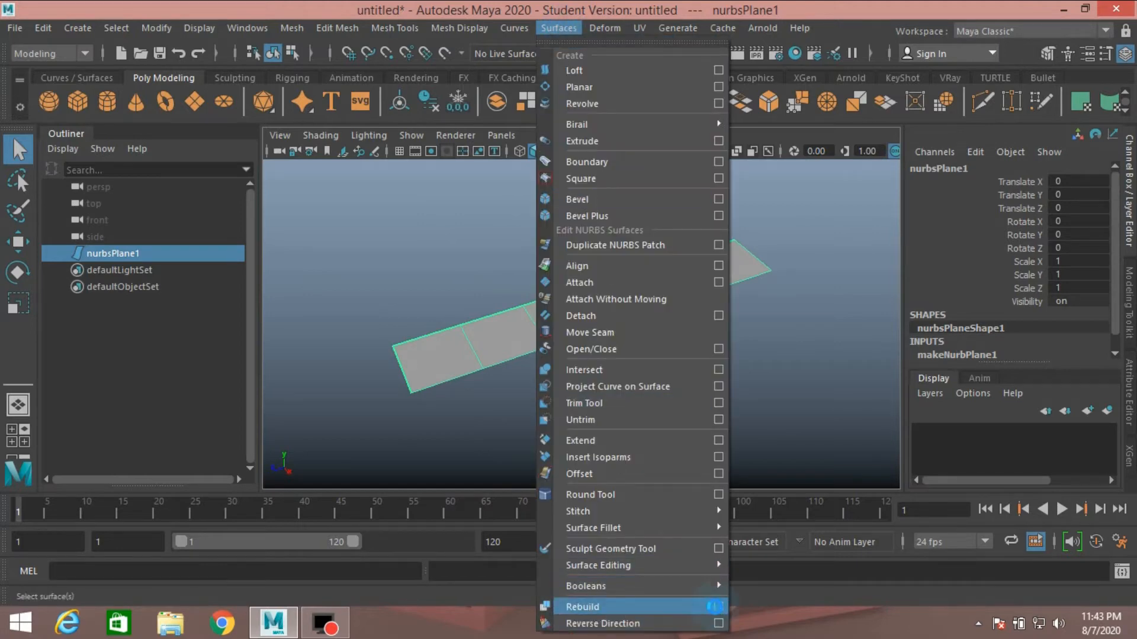
left_click(715, 606)
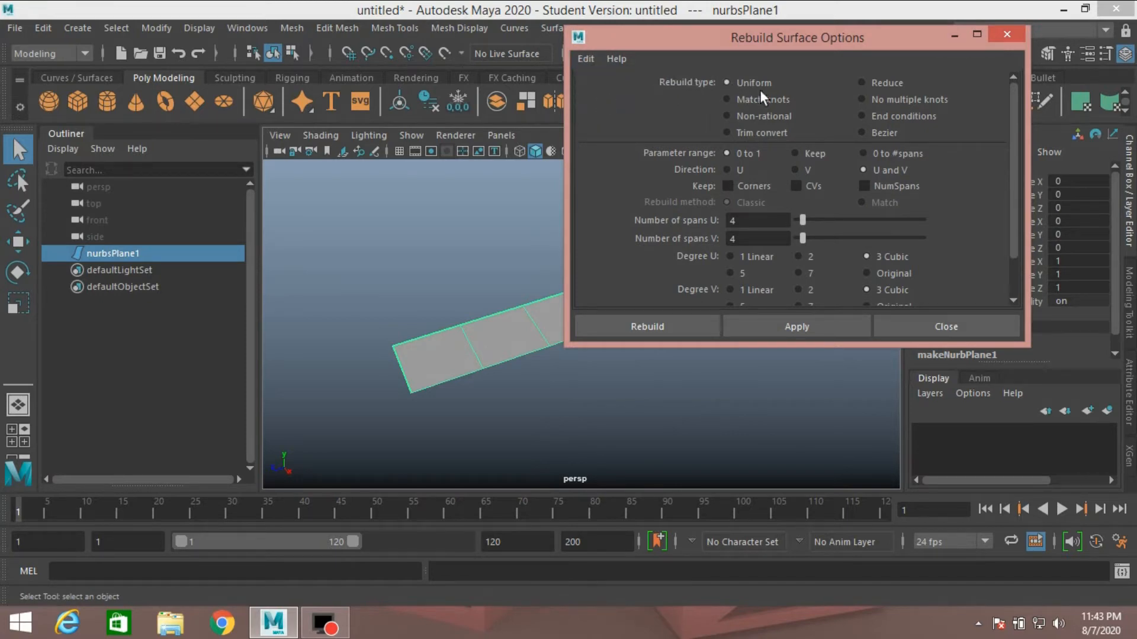
mouse_move(706, 163)
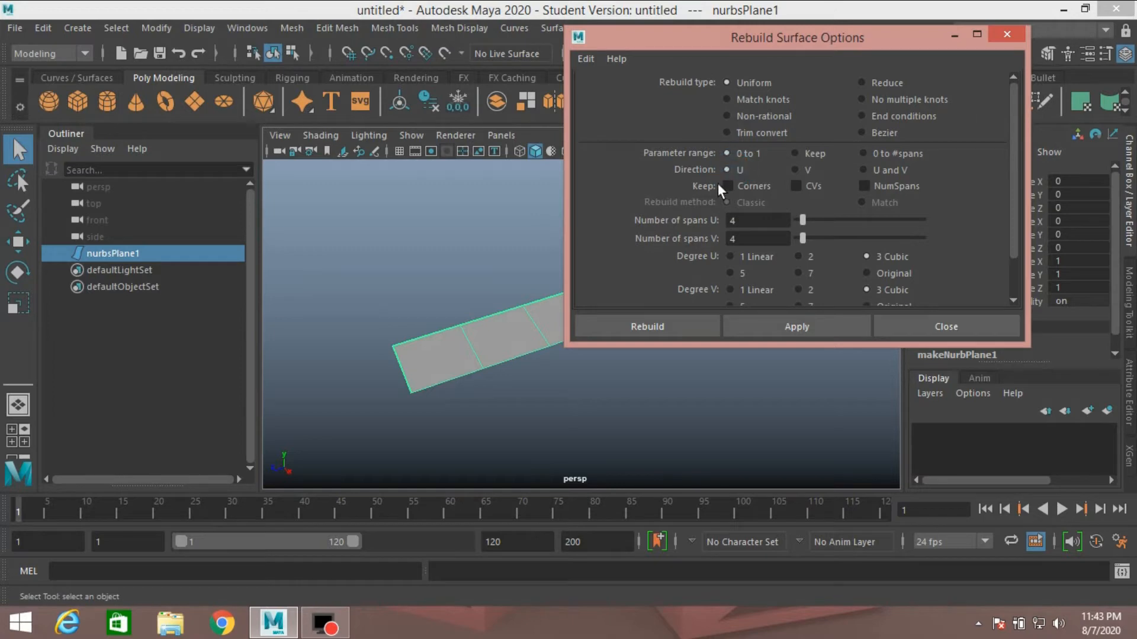
left_click(727, 186)
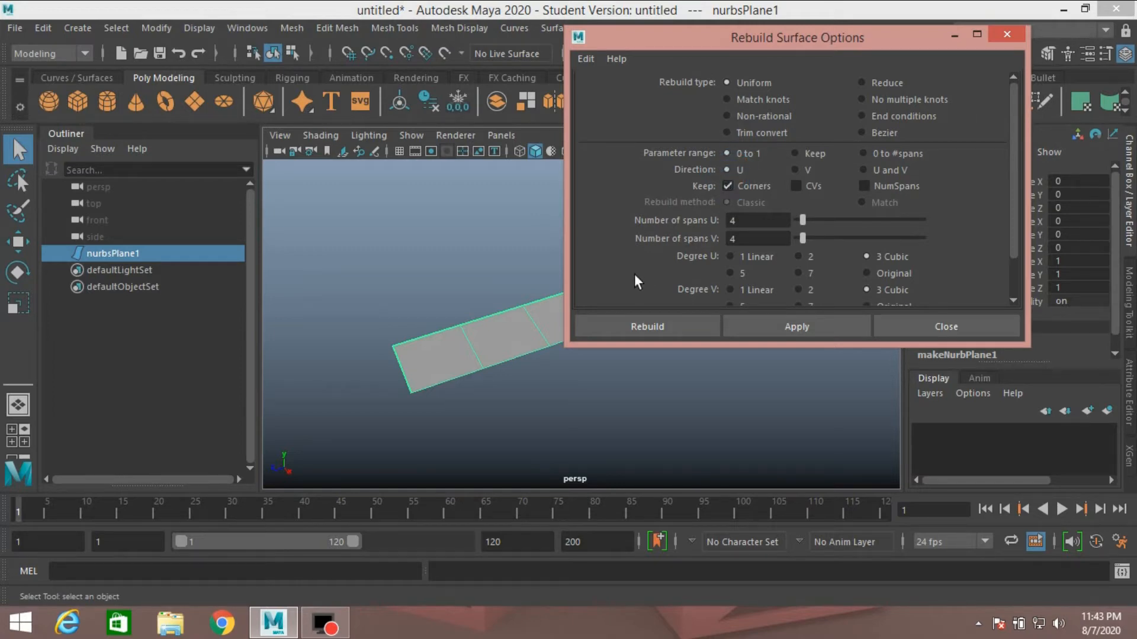
mouse_move(651, 238)
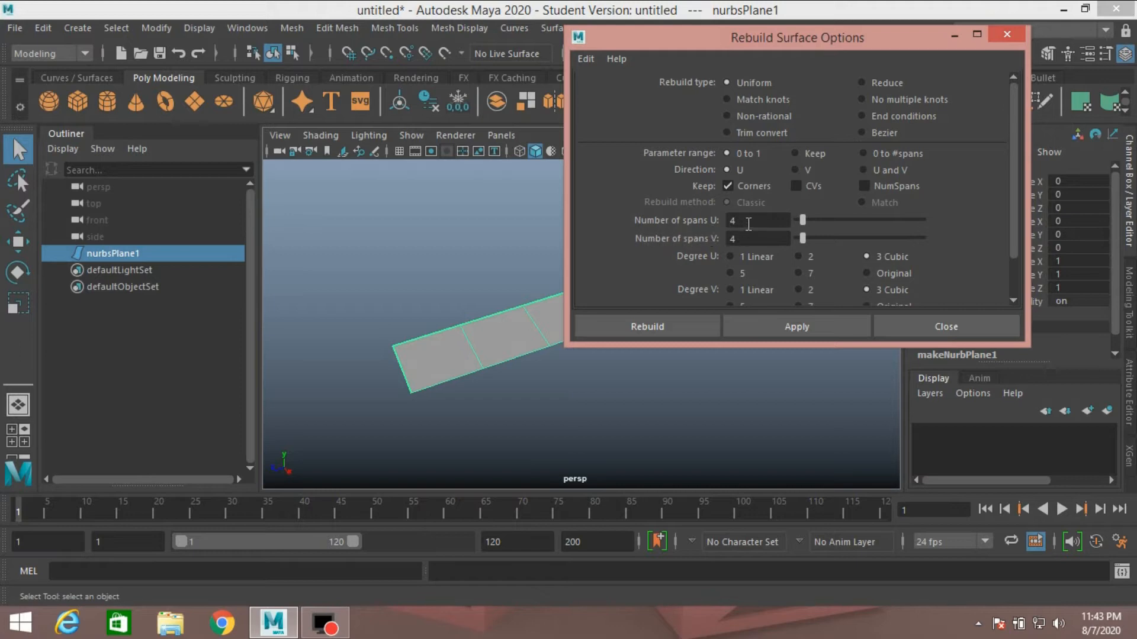
left_click(757, 221)
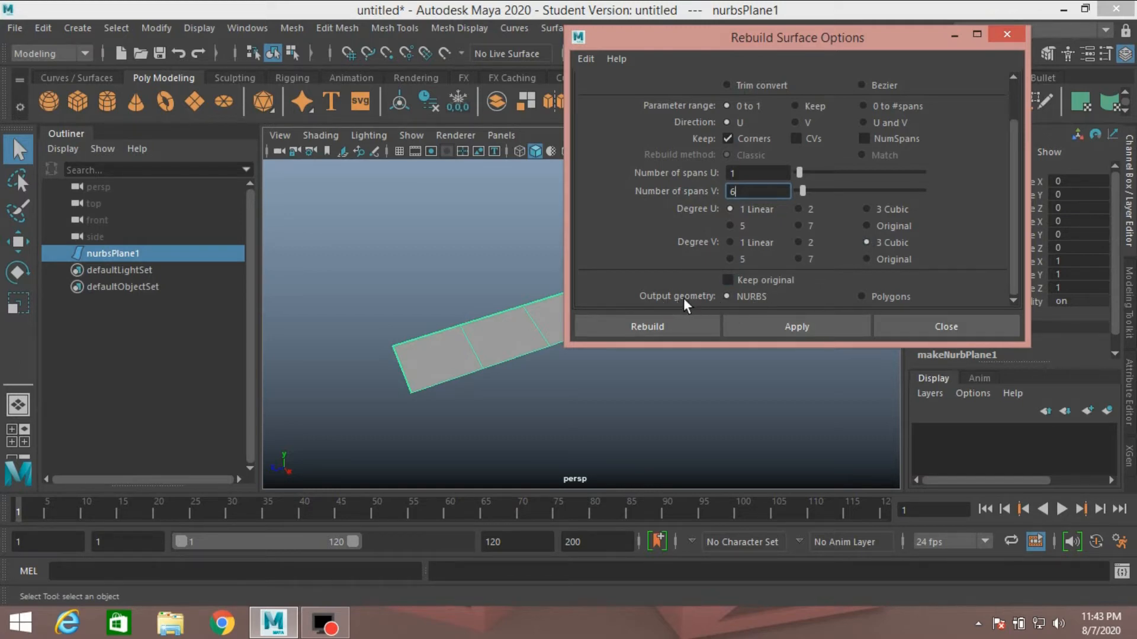
mouse_move(749, 309)
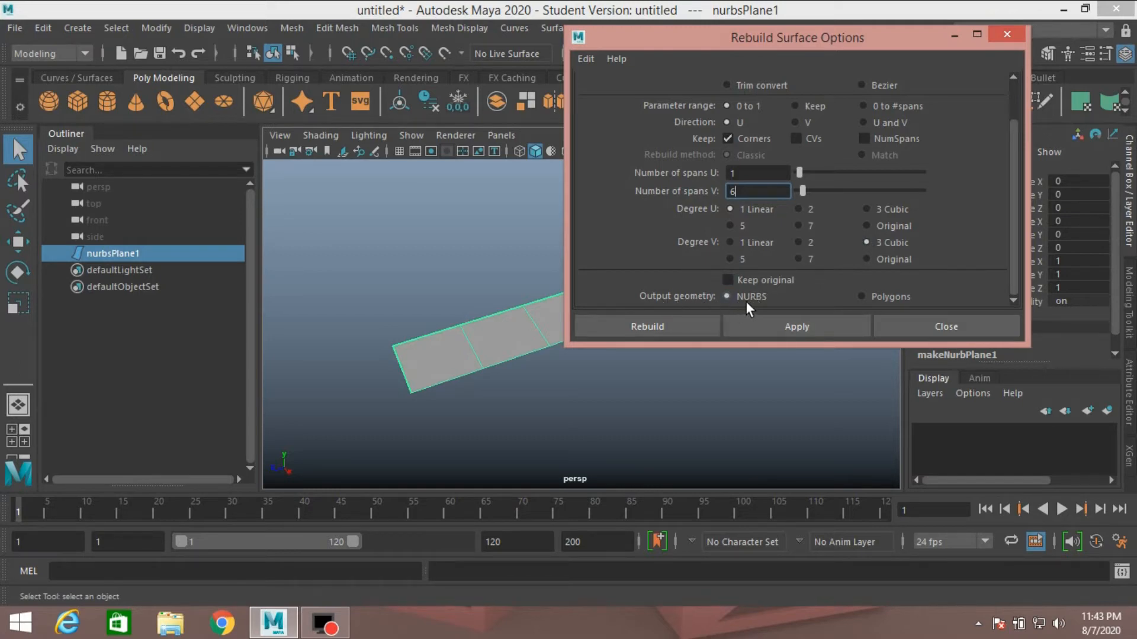
left_click(647, 327)
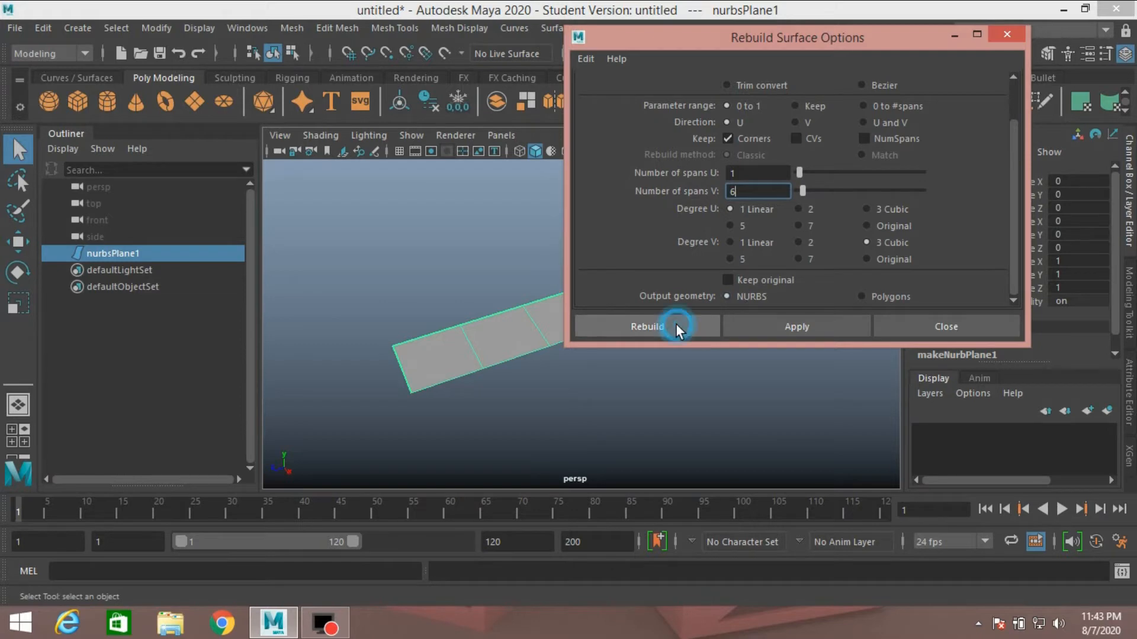
left_click(647, 327)
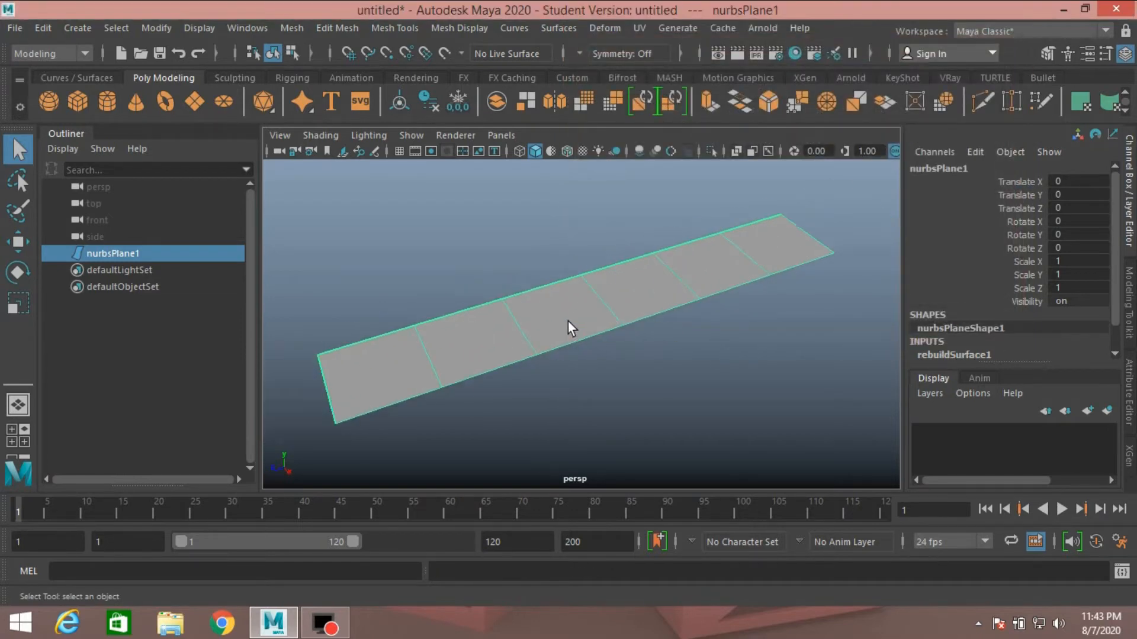
Return the plane to object selection mode and activate the Rigging menu set
right_click(573, 326)
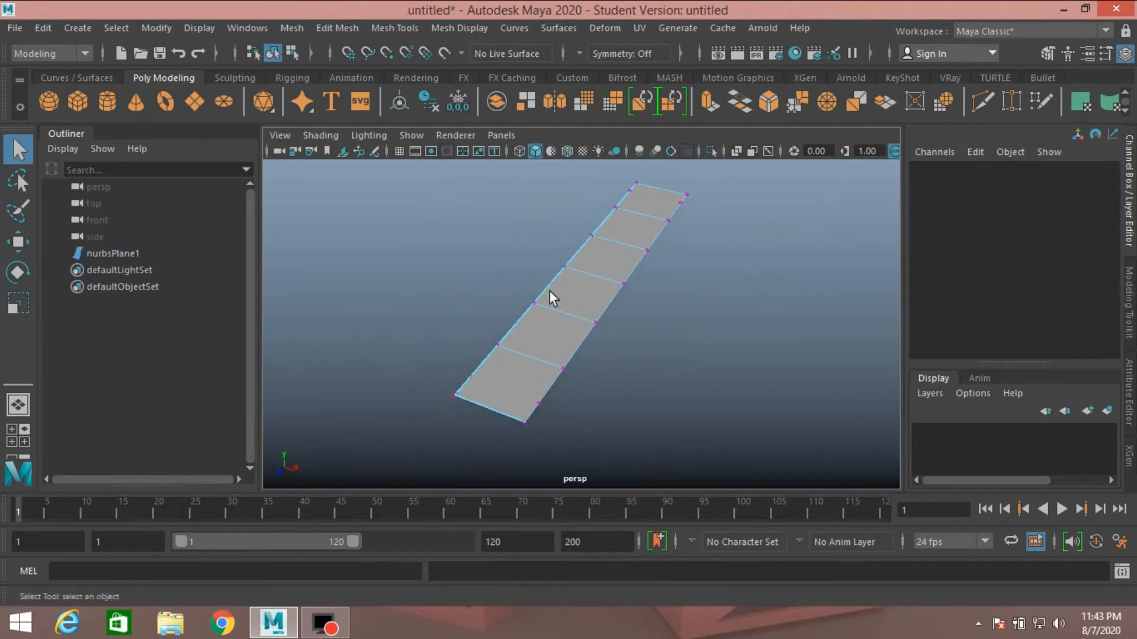
right_click(550, 297)
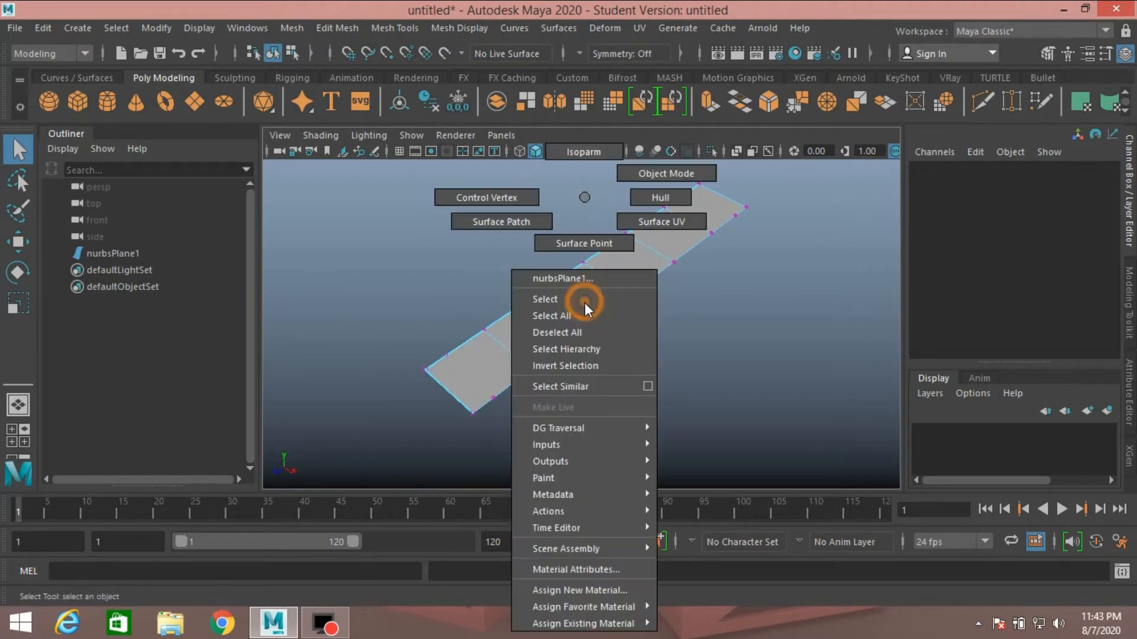
left_click(544, 298)
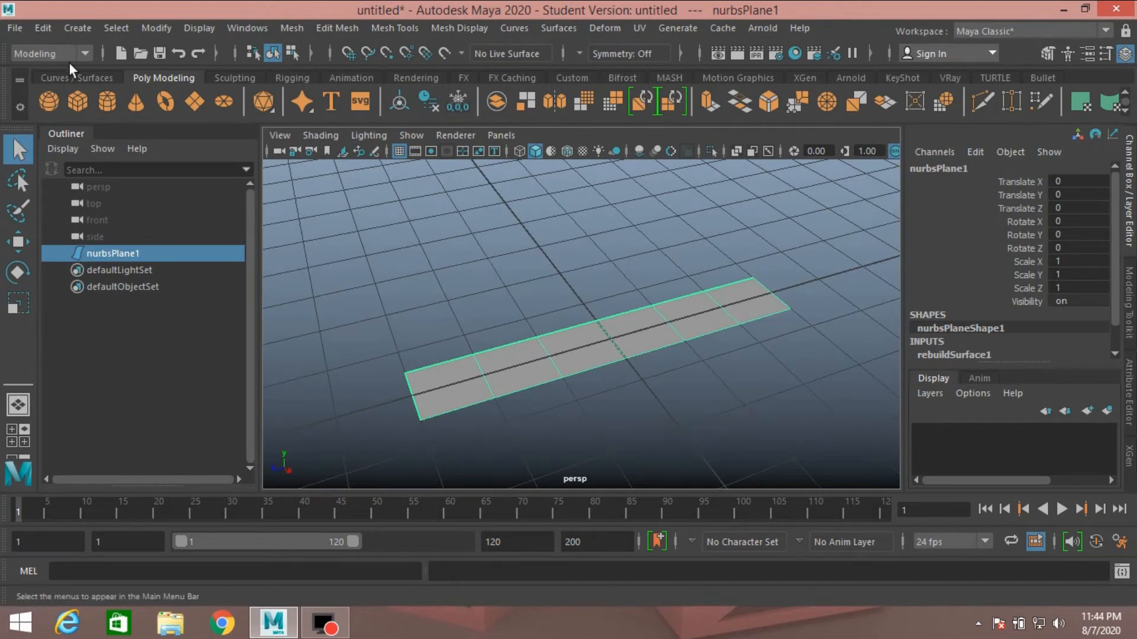
left_click(51, 53)
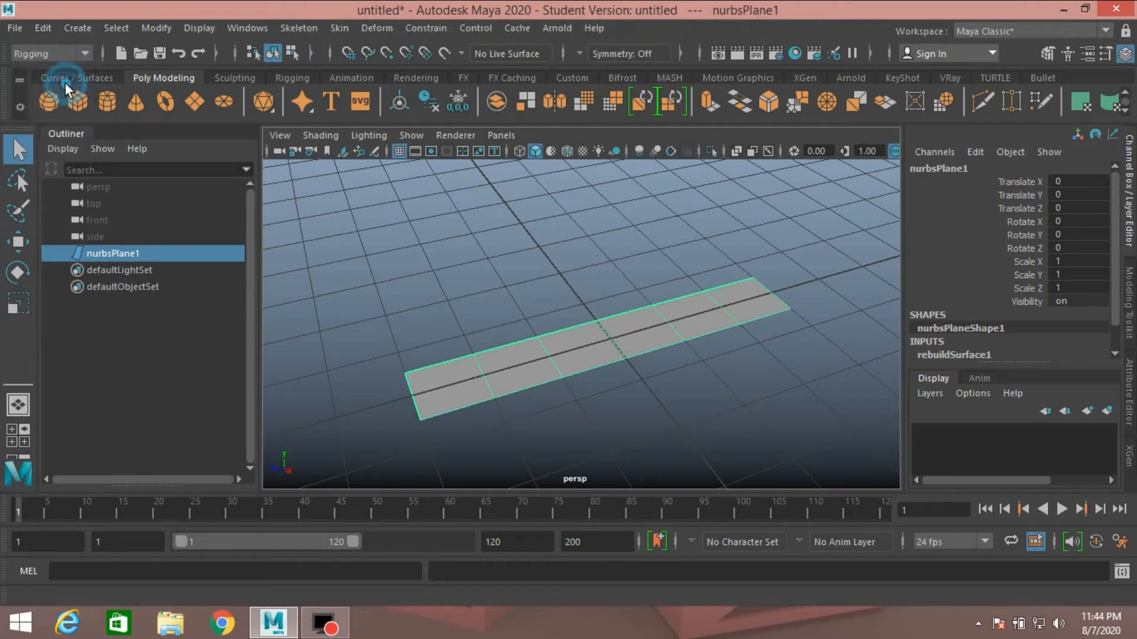
mouse_move(298, 27)
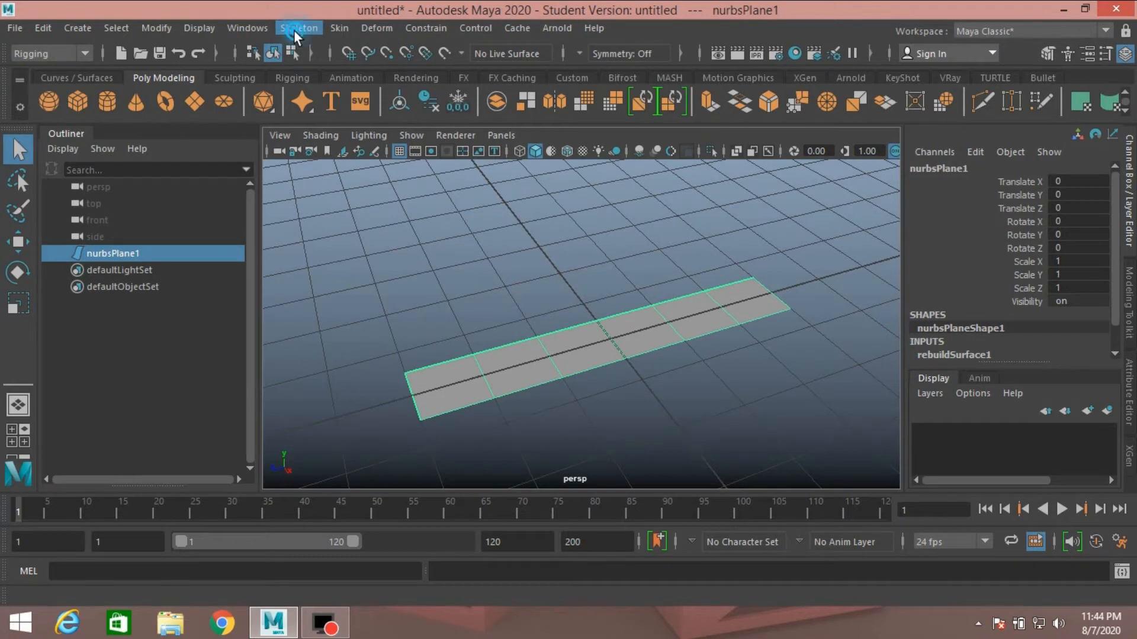
Place joint1 in the viewport beside the ribbon plane with Skeleton > Create Joints
left_click(299, 27)
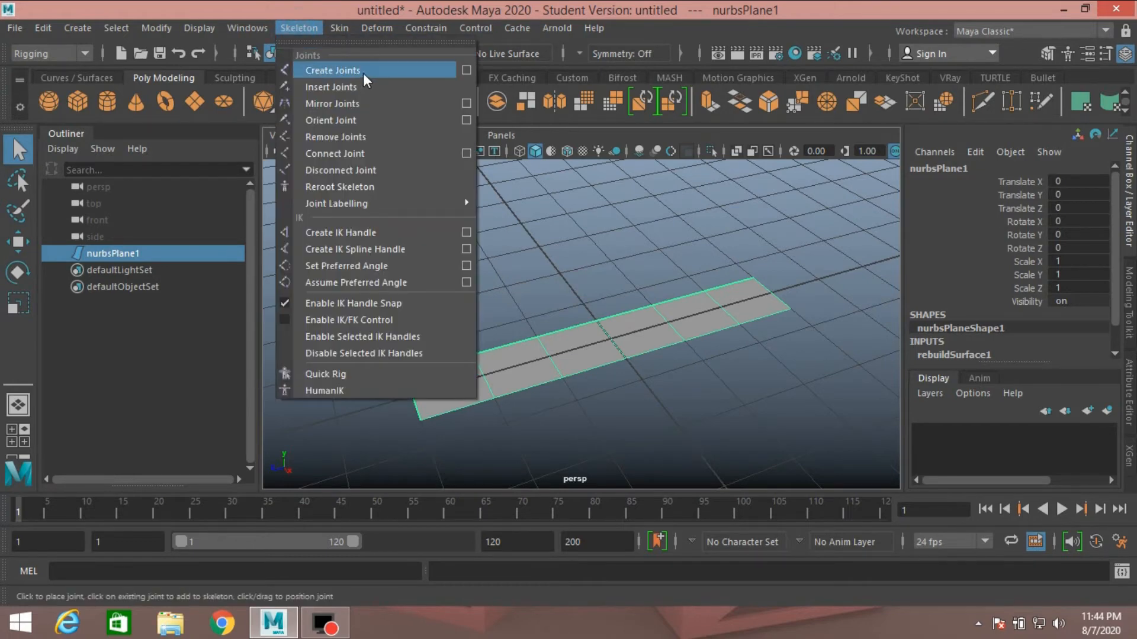
left_click(332, 70)
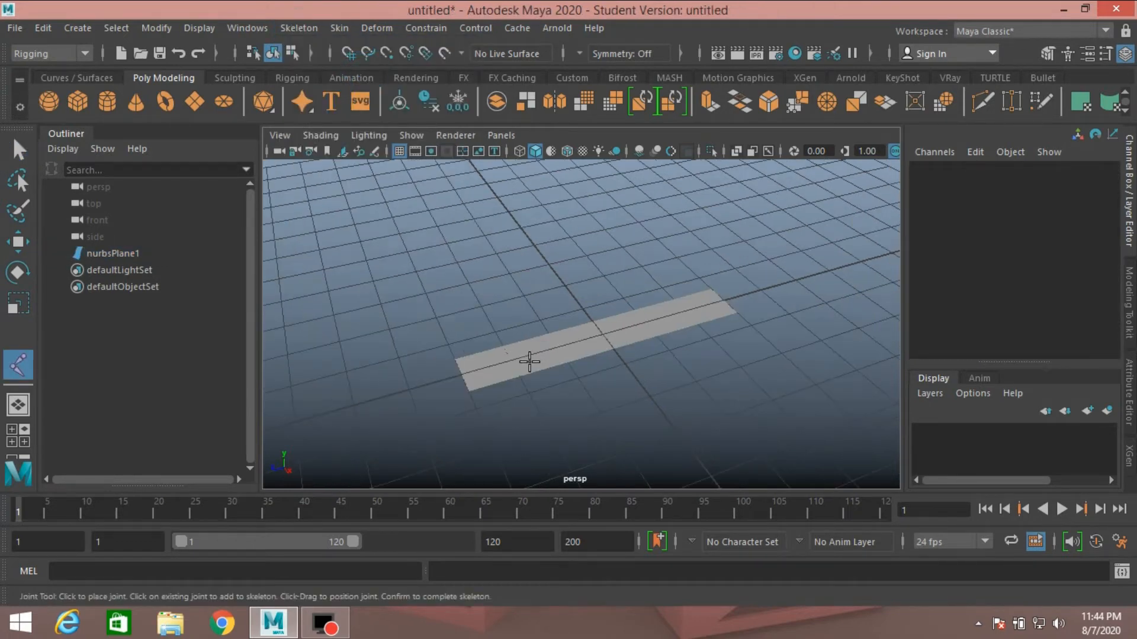
left_click(600, 412)
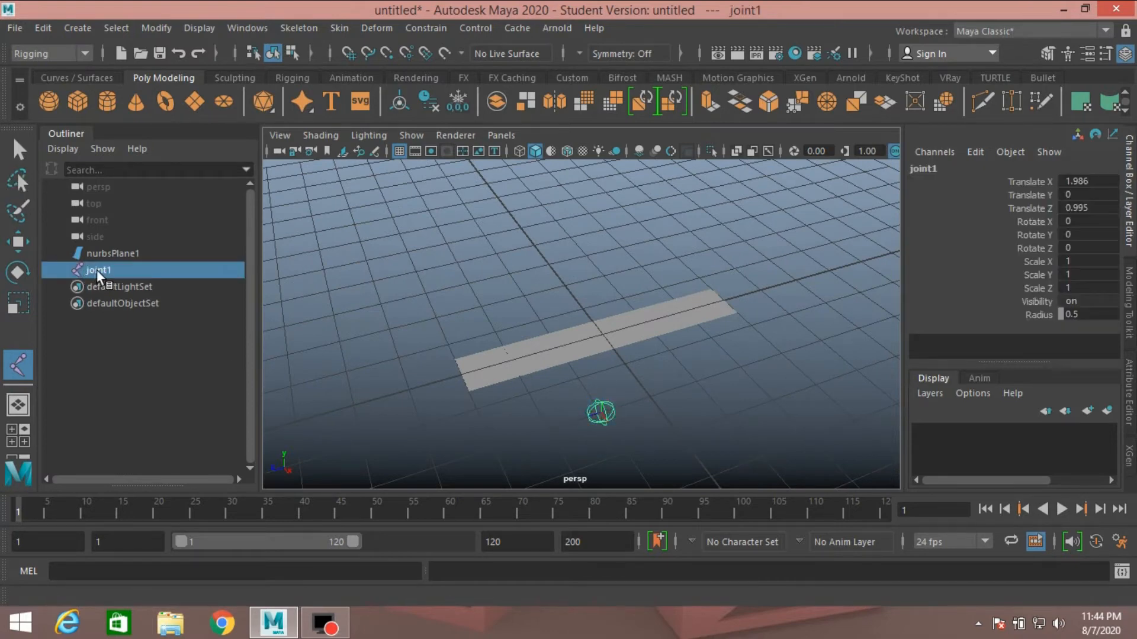
Rename joint1 to ribbon_bind_geo_jnt in the Outliner
double_click(98, 269)
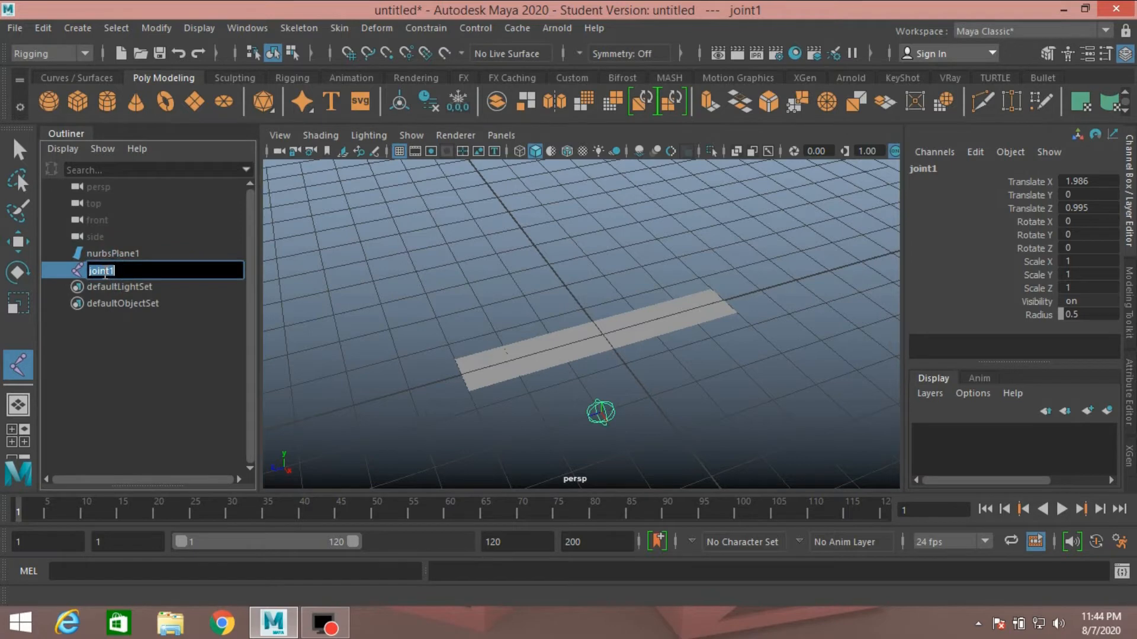
type("ribbon b")
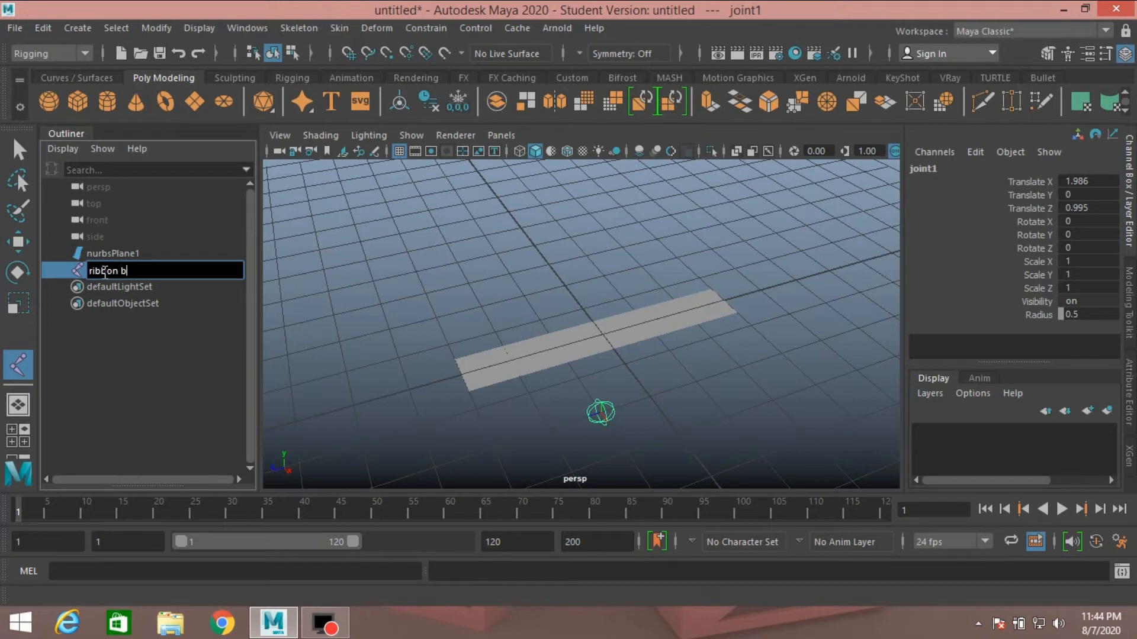
type("ind")
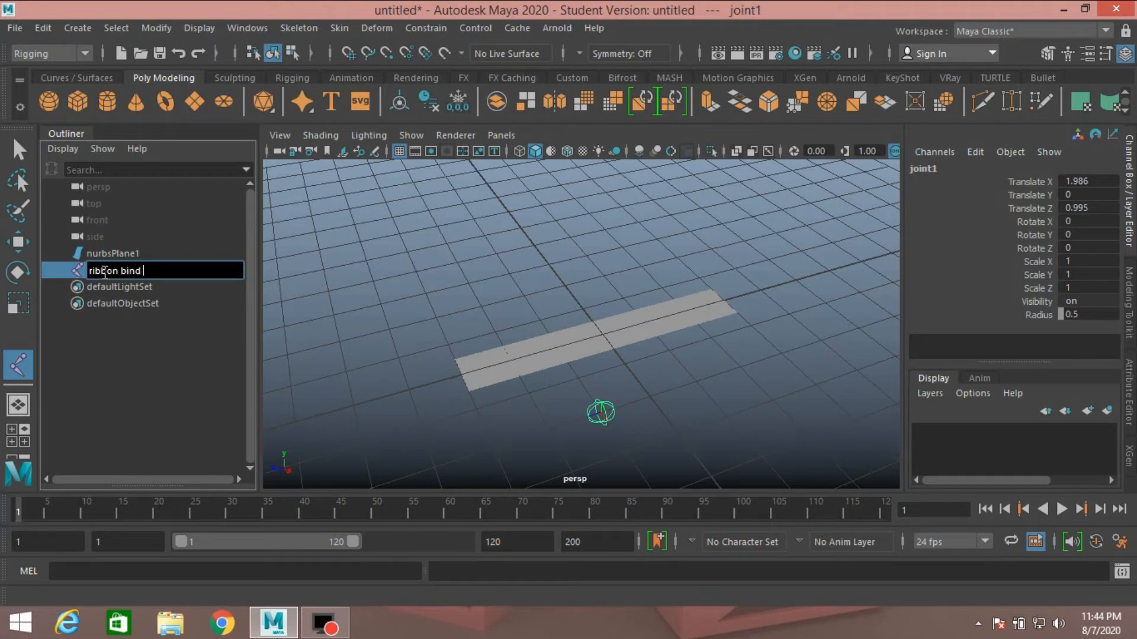
type("geo")
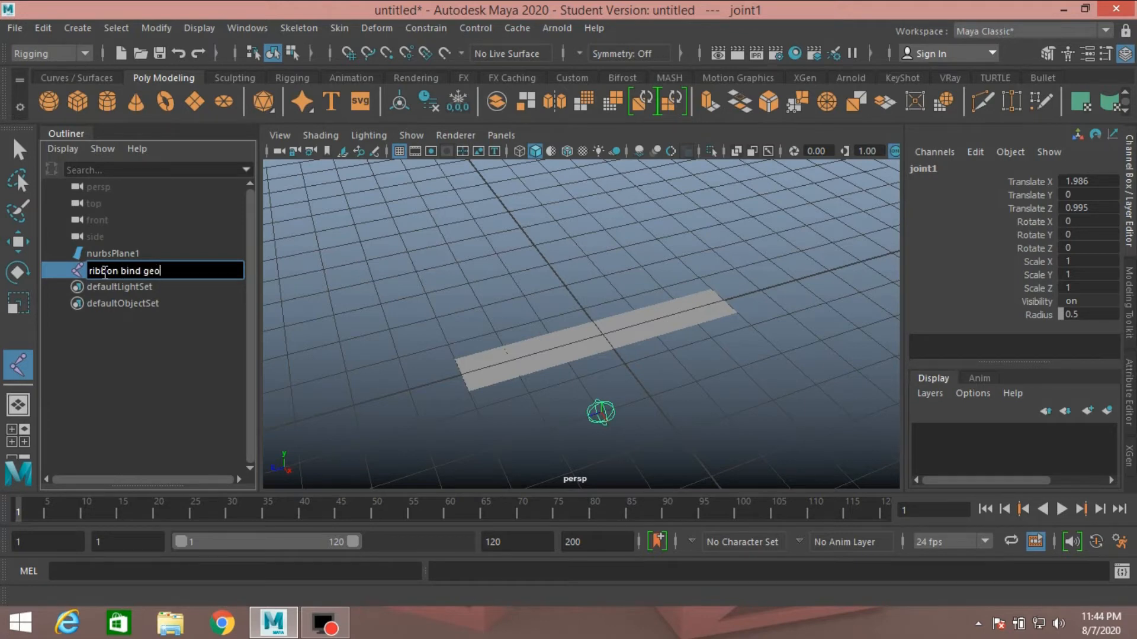
type("j")
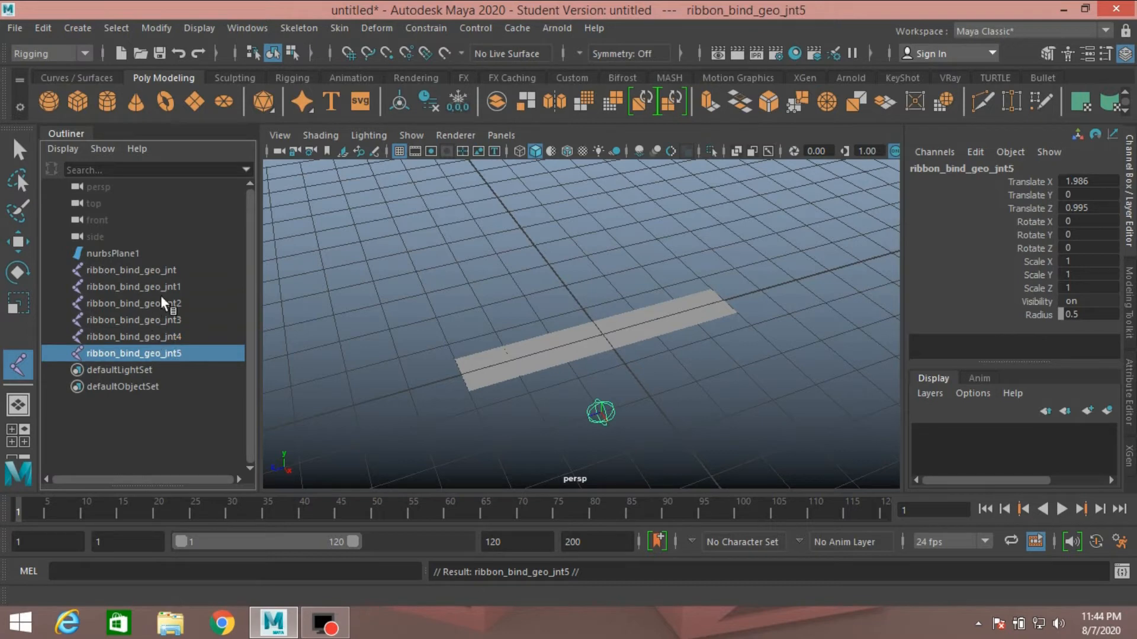
mouse_move(166, 332)
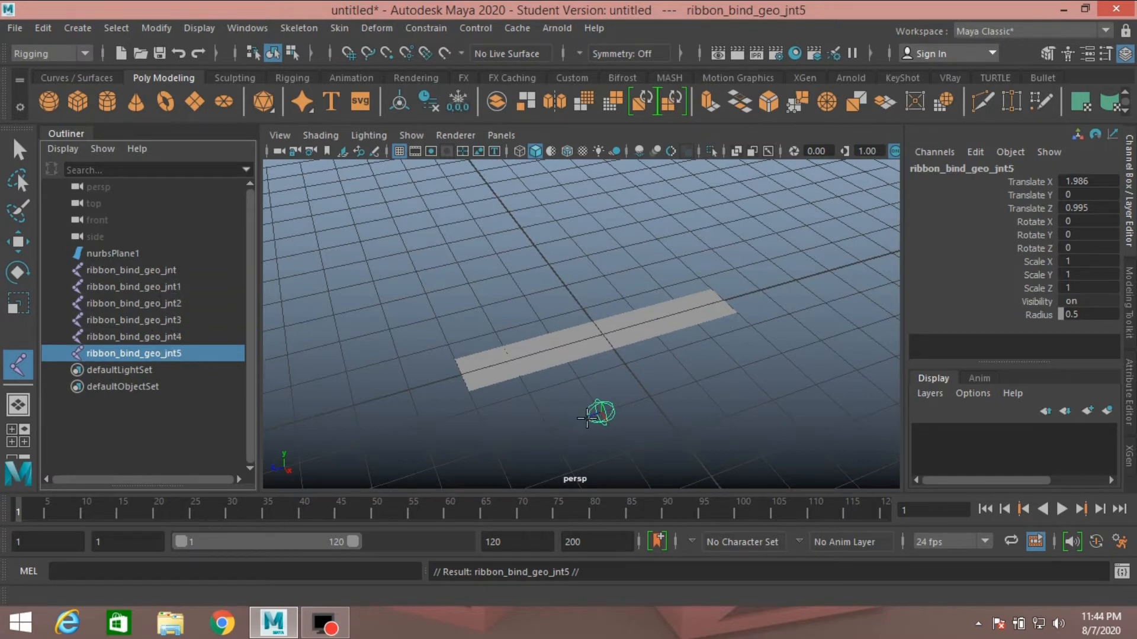
mouse_move(540, 327)
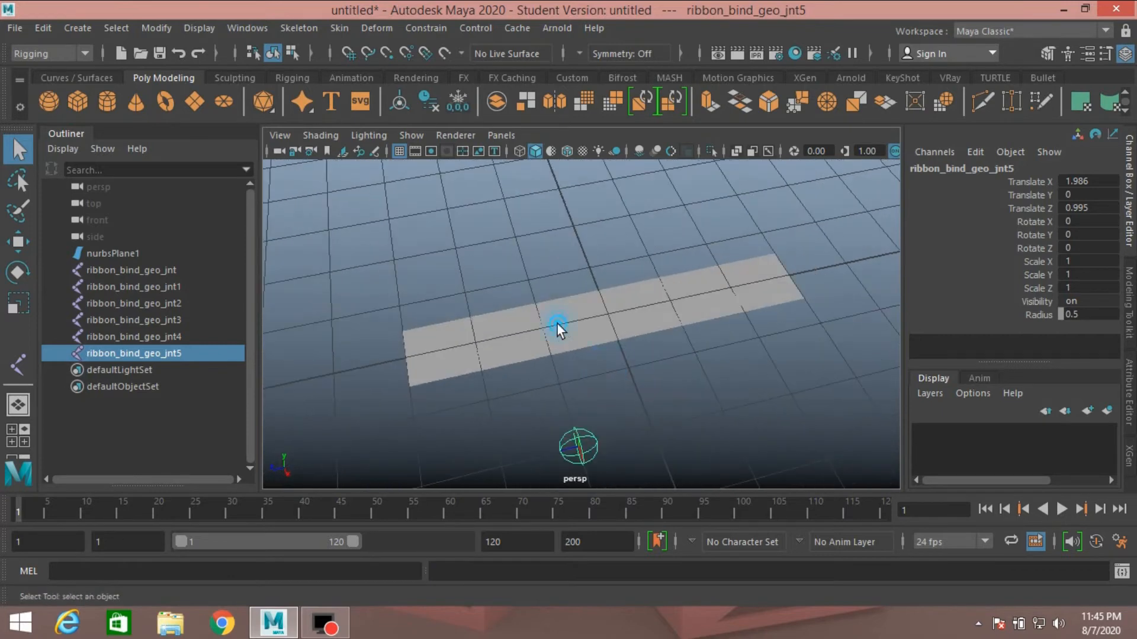
Select nurbsPlane1, switch to the FX menu set, and bring up the nHair Create Hair options
left_click(557, 327)
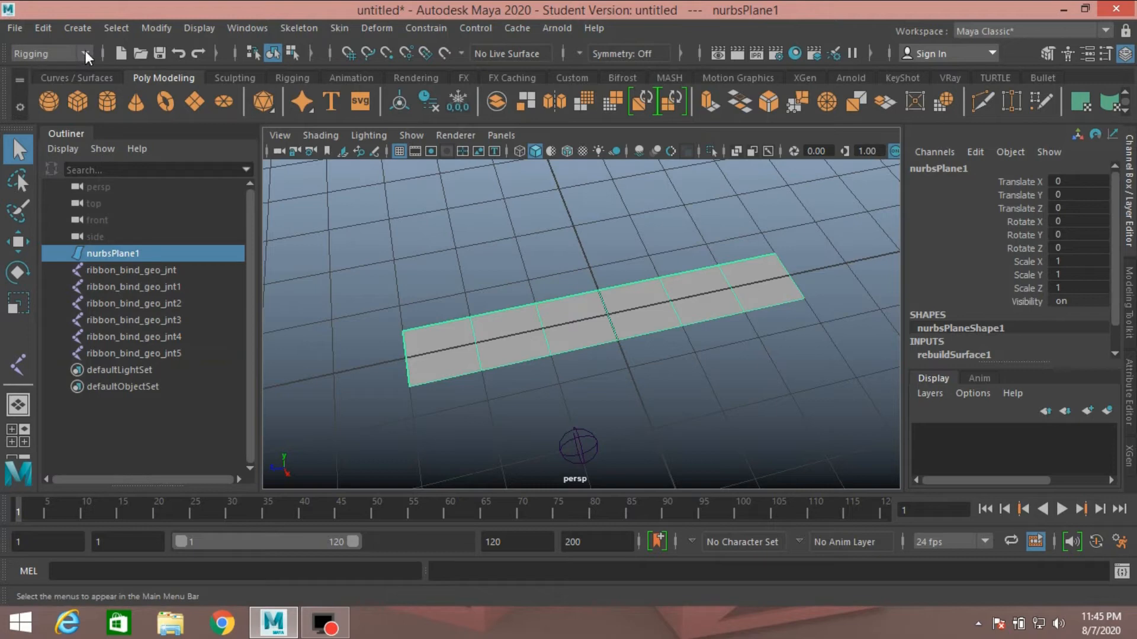
left_click(85, 54)
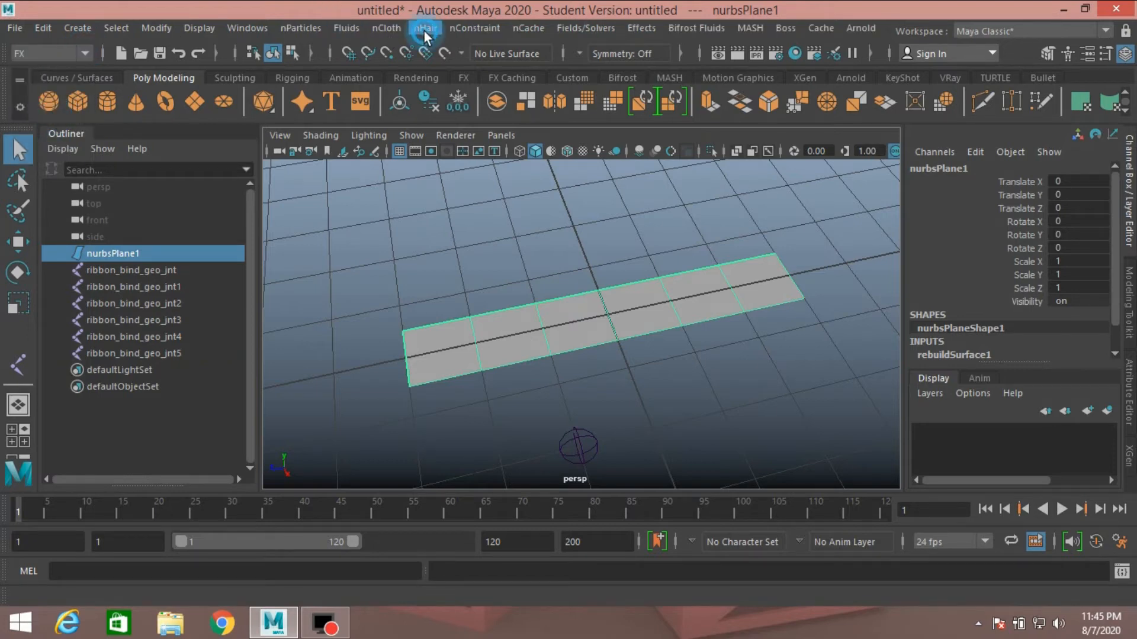
left_click(425, 27)
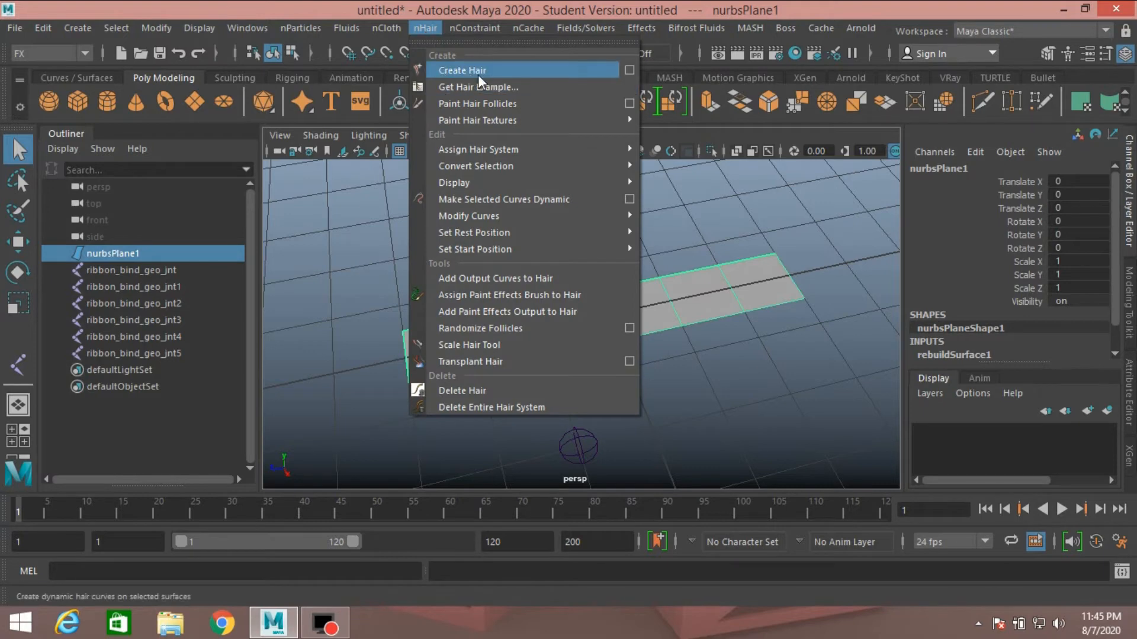
mouse_move(591, 80)
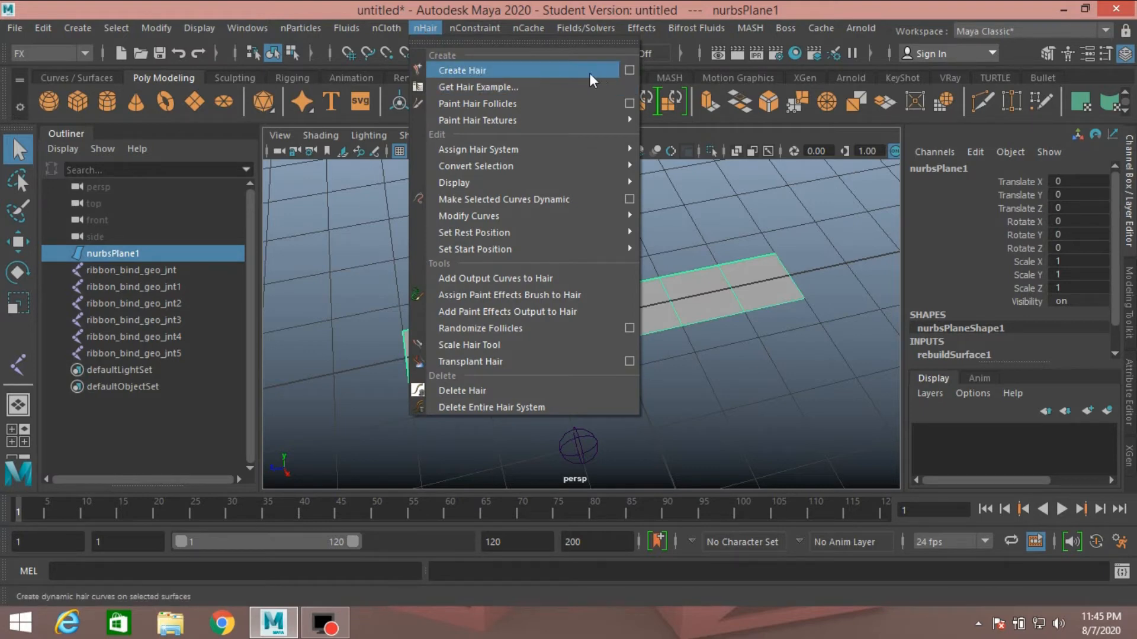
left_click(461, 69)
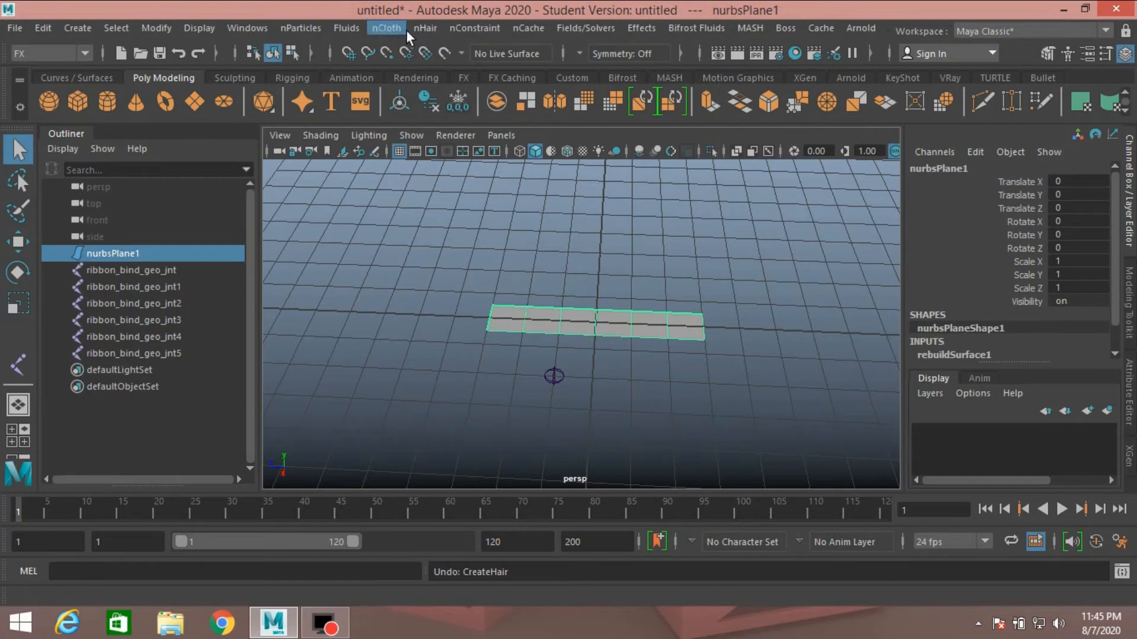
left_click(425, 27)
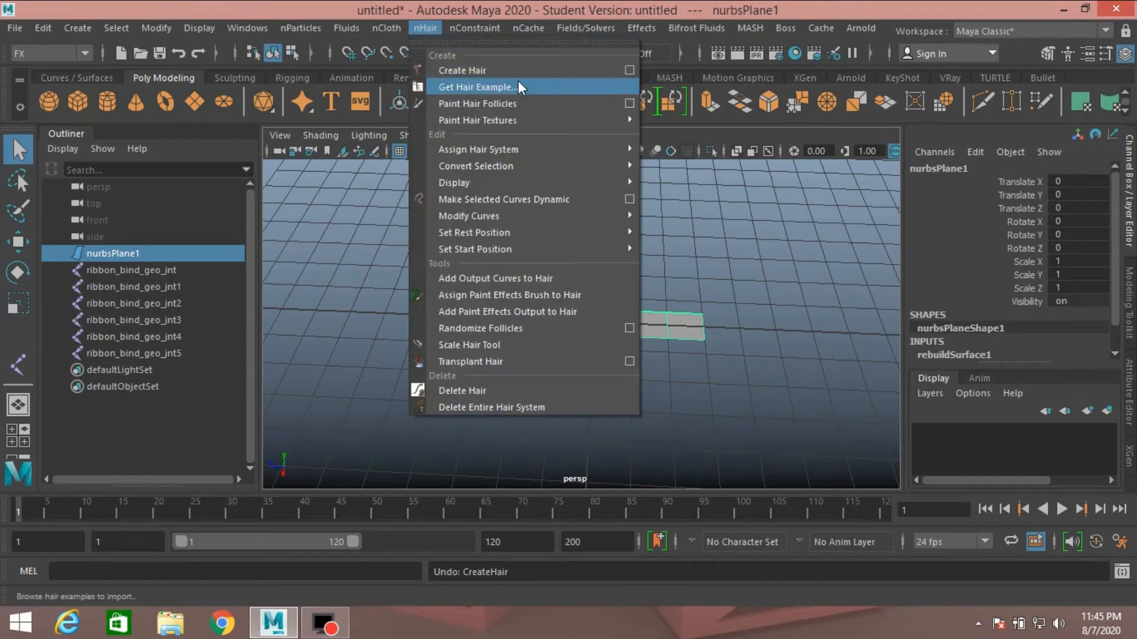
left_click(629, 70)
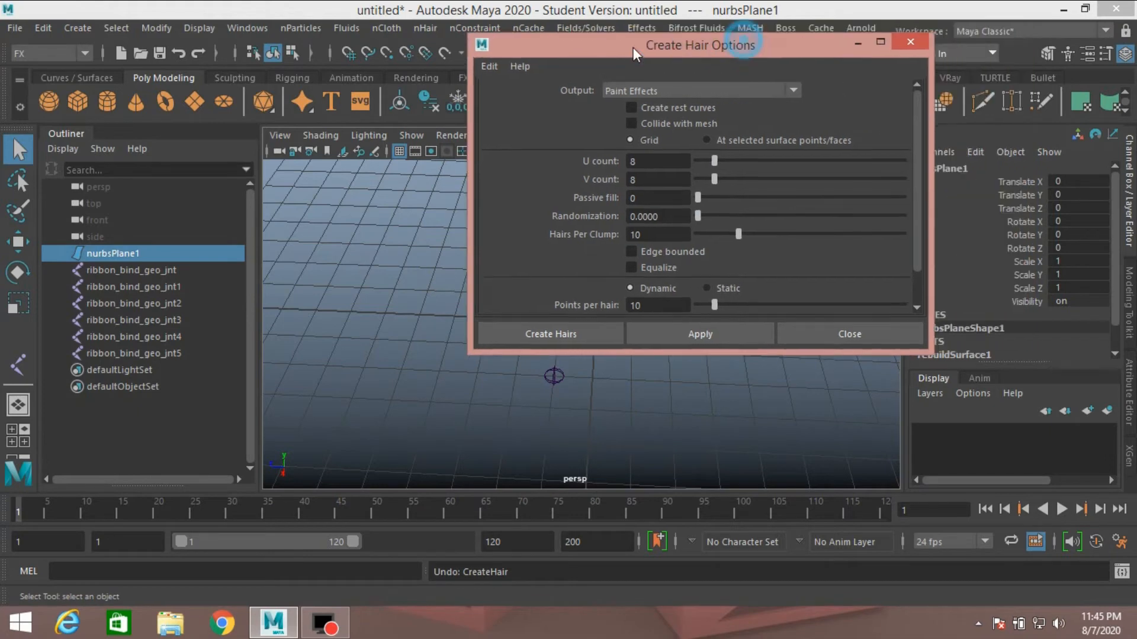
Create hairs on the plane with NURBS-curve output at 1 by 6 counts
left_click_drag(699, 44, 580, 43)
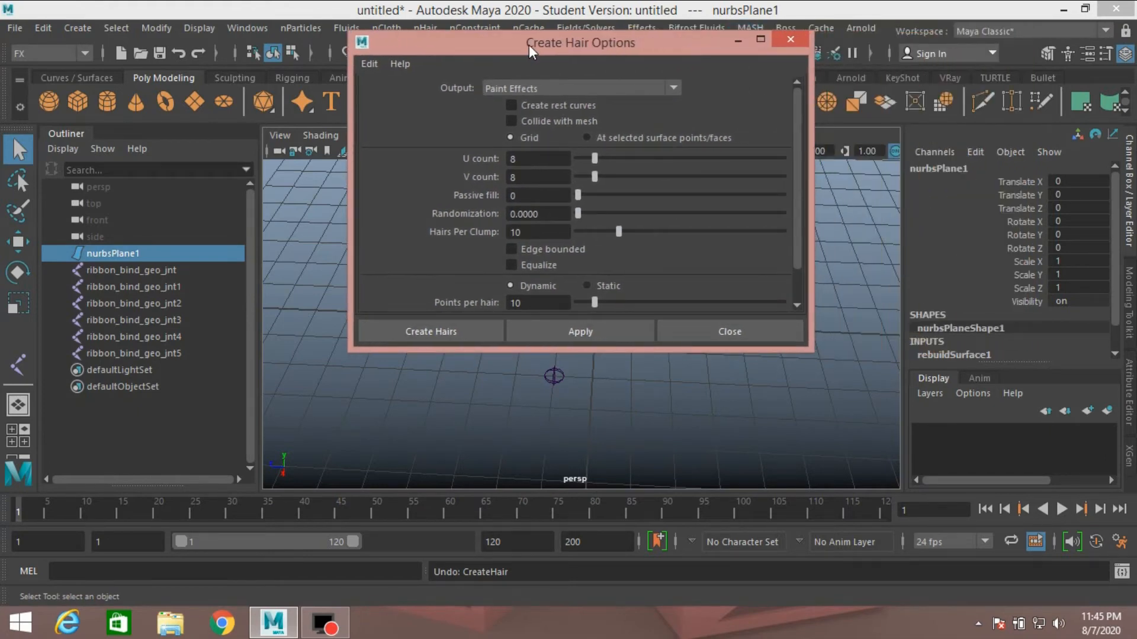
mouse_move(492, 98)
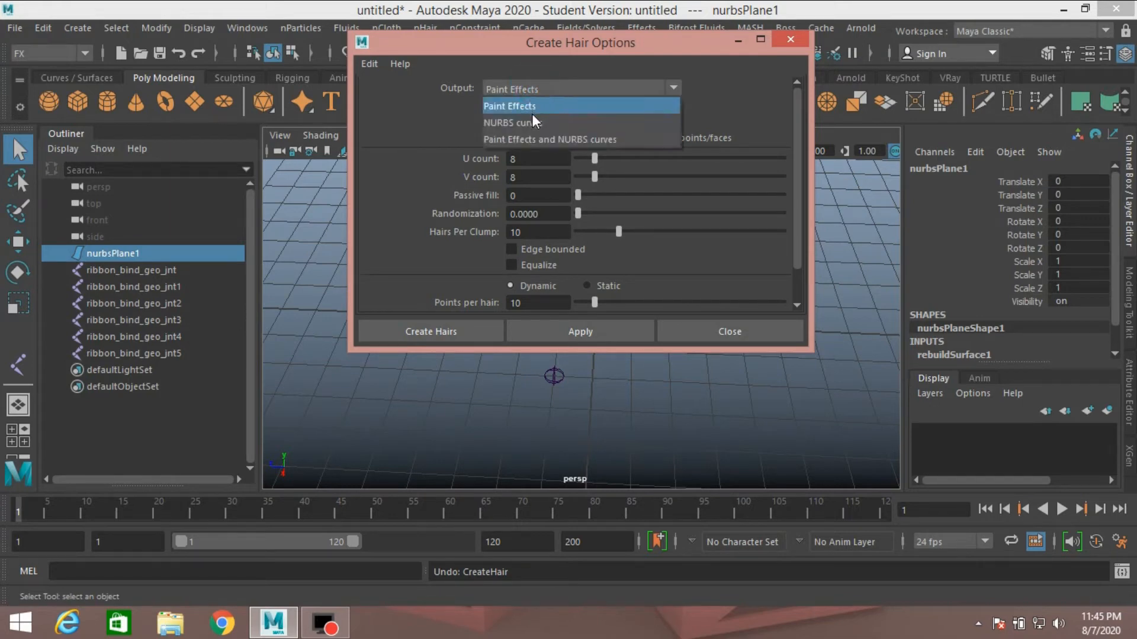
left_click(513, 122)
type("1")
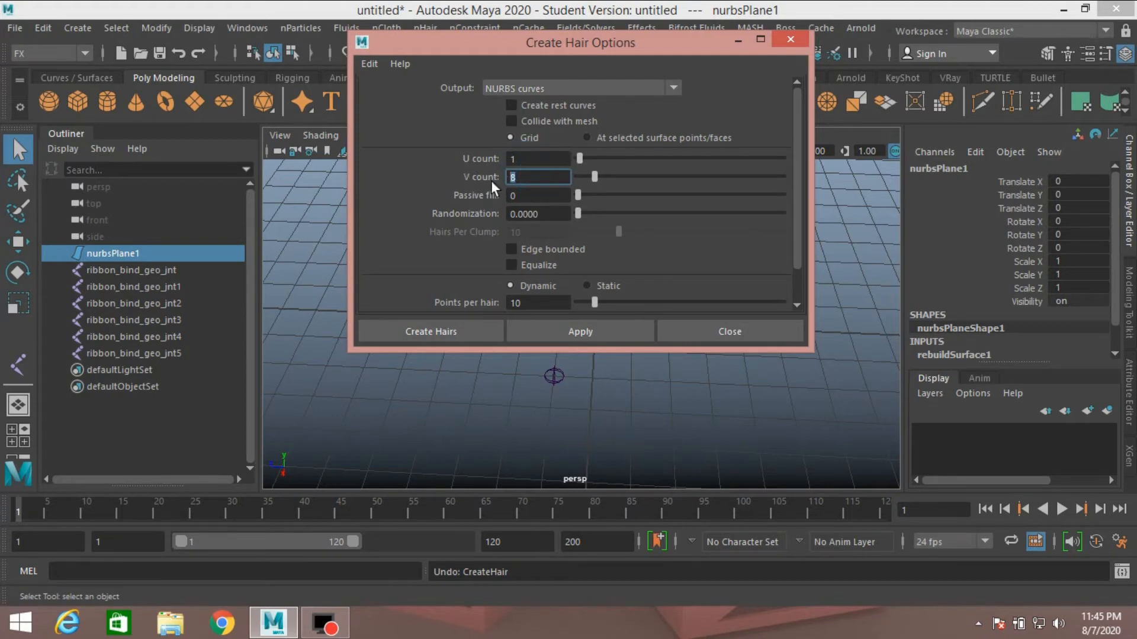
type("6")
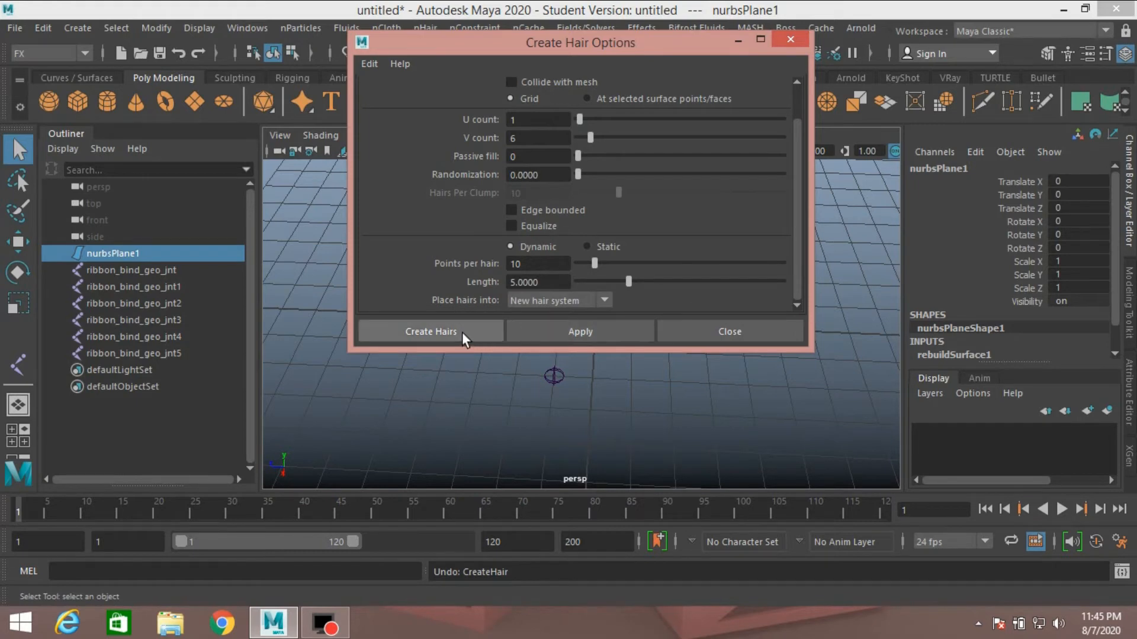
left_click(430, 331)
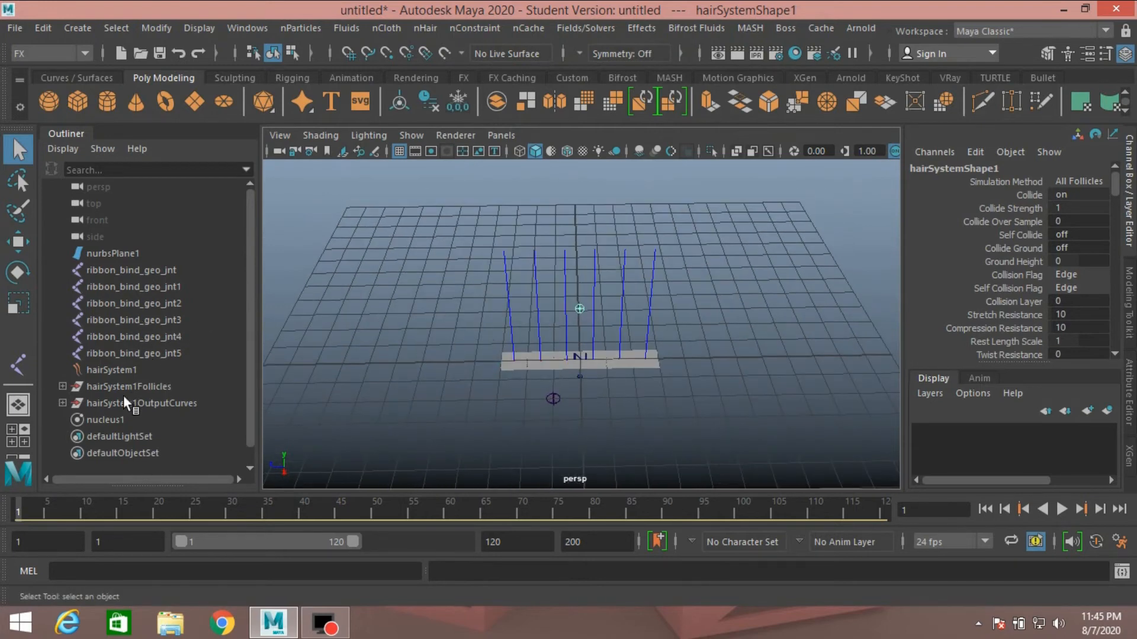
Delete hairSystem1, nucleus1 and hairSystem1OutputCurves, keeping only the follicles group
left_click(111, 369)
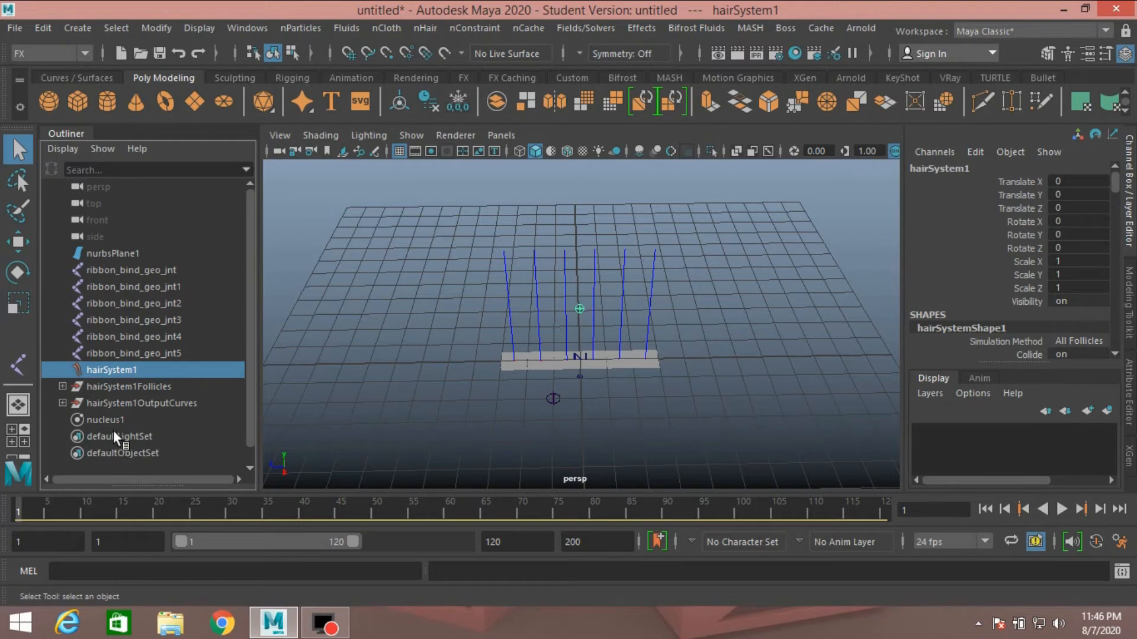
left_click(101, 420)
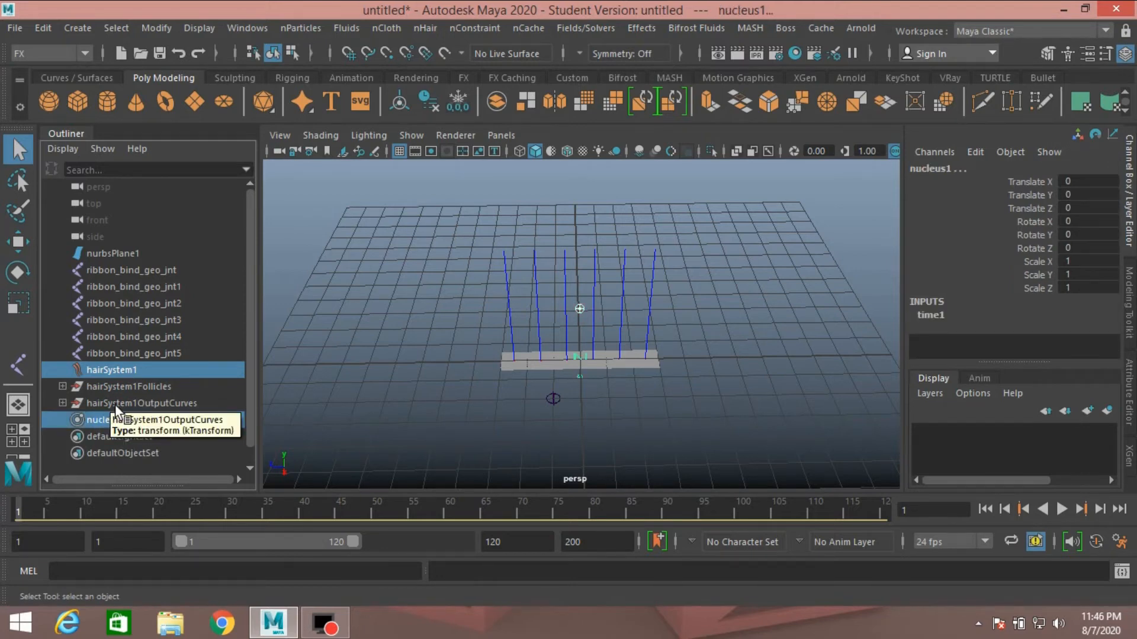
left_click(143, 403)
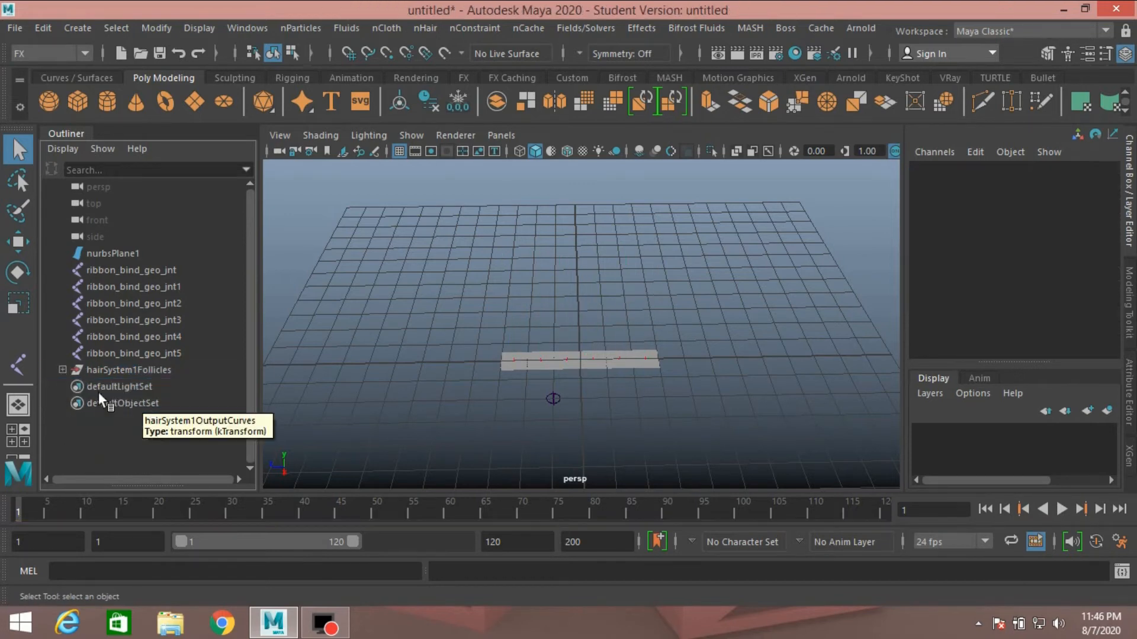
left_click(63, 369)
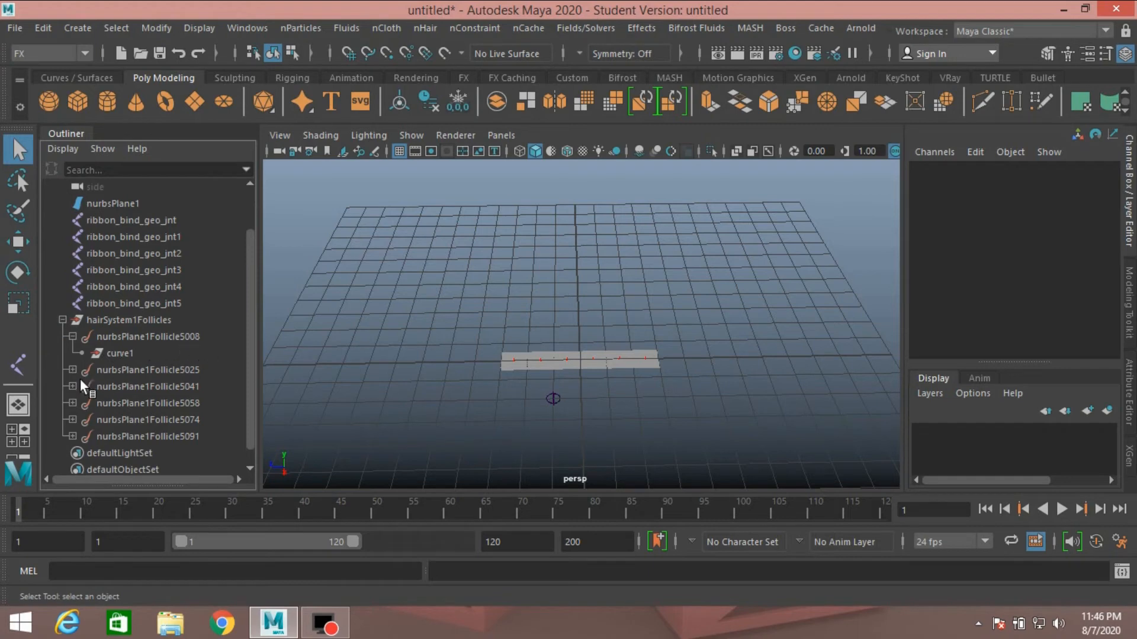
Select curve1 through curve11 under the six follicles for deletion
scroll("down", 3)
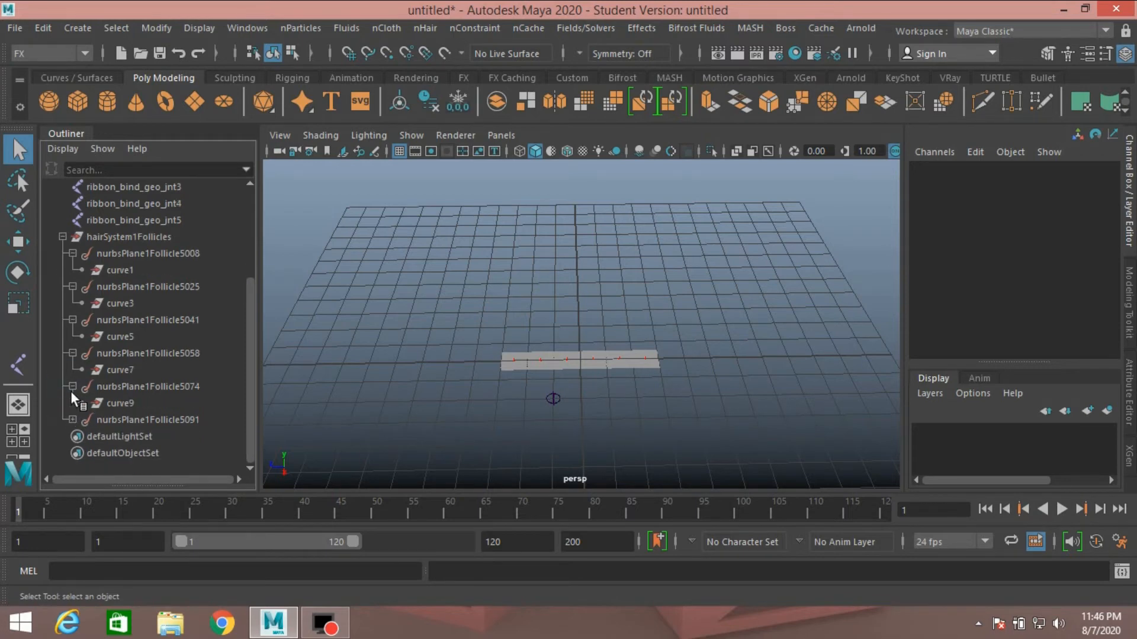
scroll("down", 3)
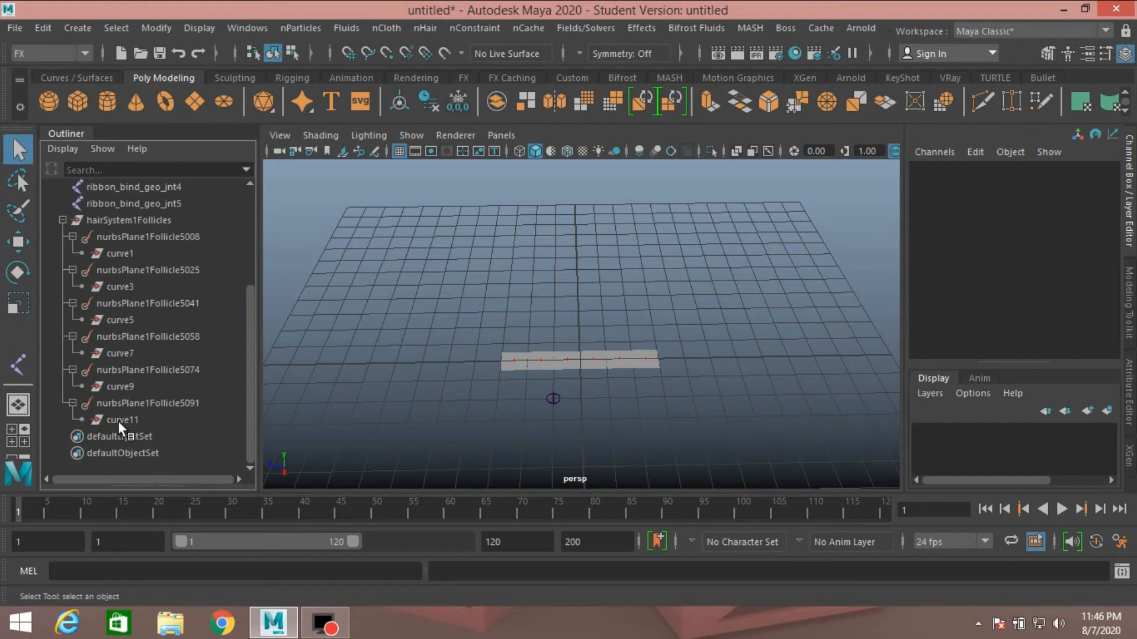
left_click(119, 386)
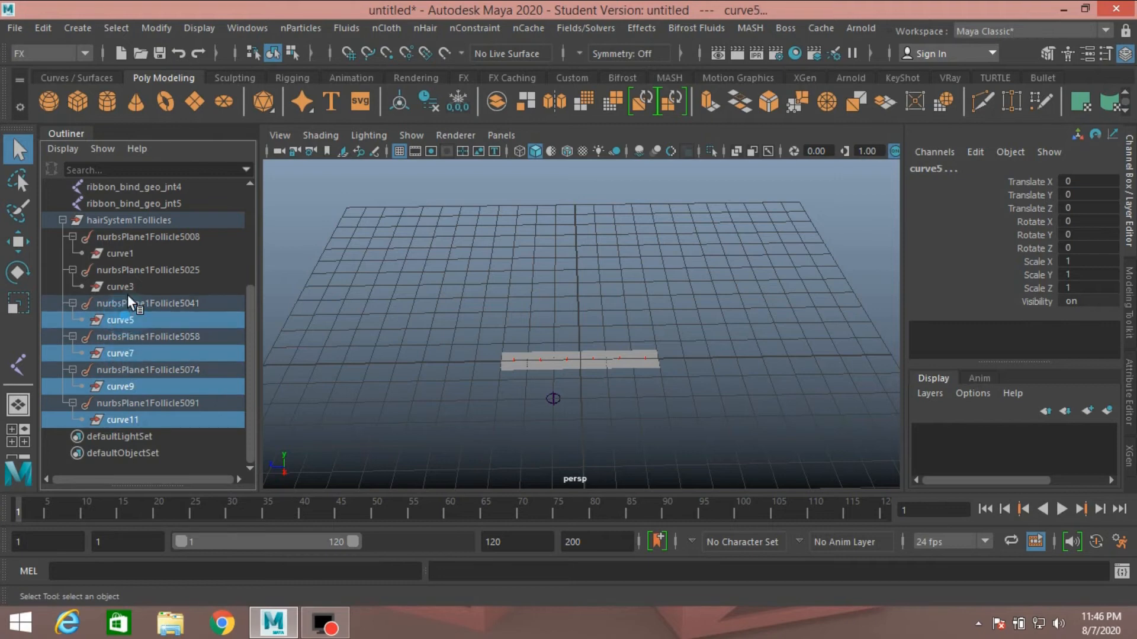
left_click(120, 253)
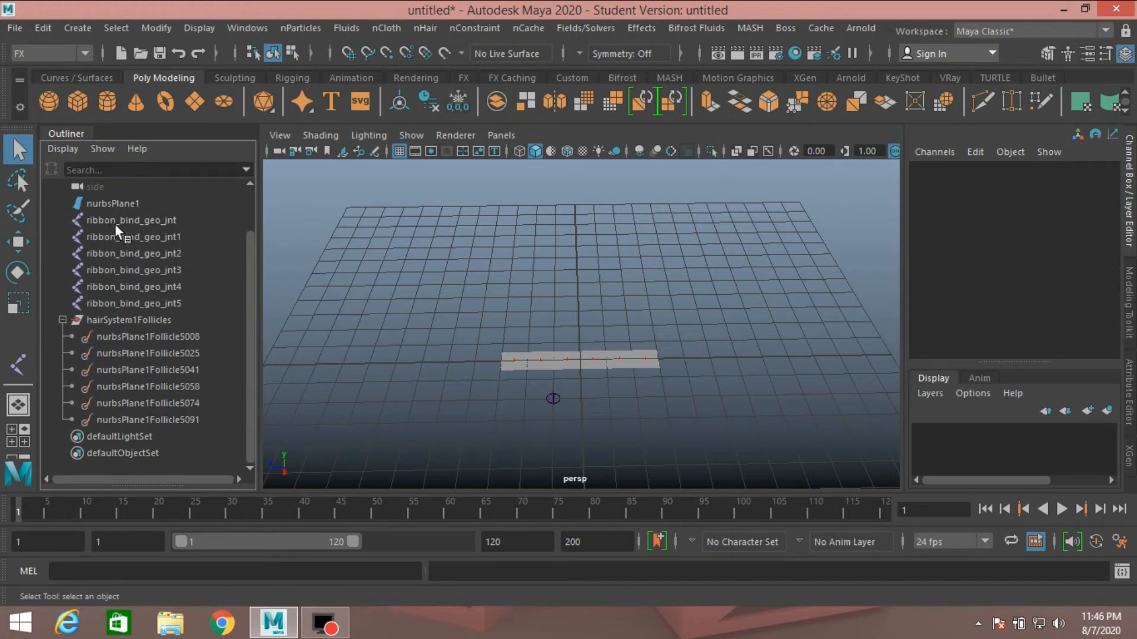
Parent ribbon_bind_geo_jnt, jnt1 and jnt2 under follicles 5008, 5025 and 5041 respectively
left_click(132, 220)
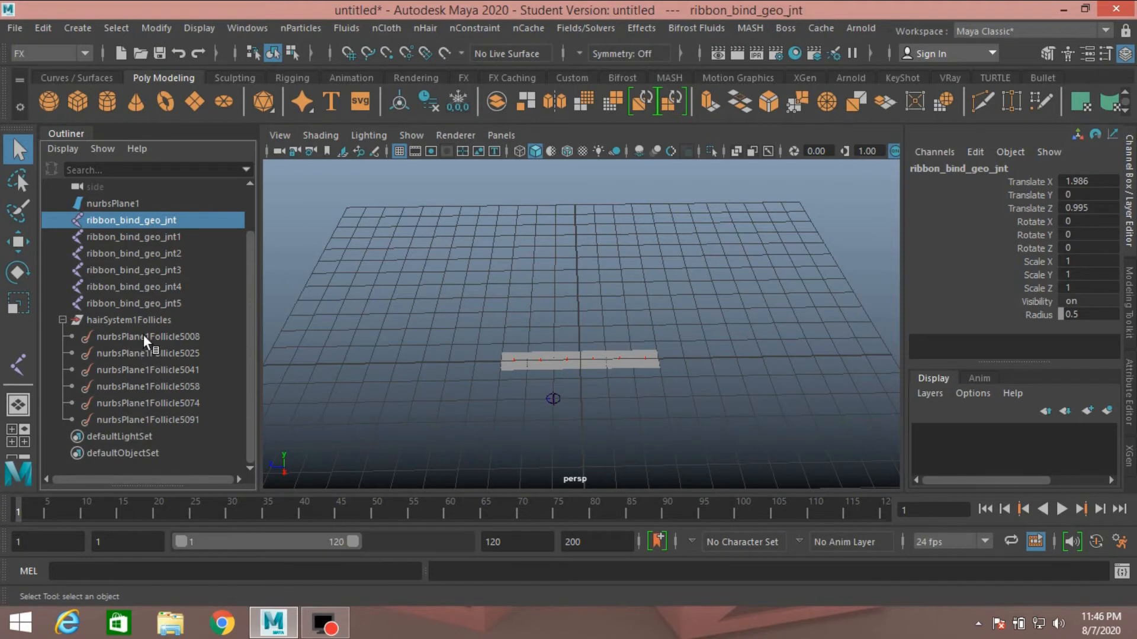
mouse_move(144, 347)
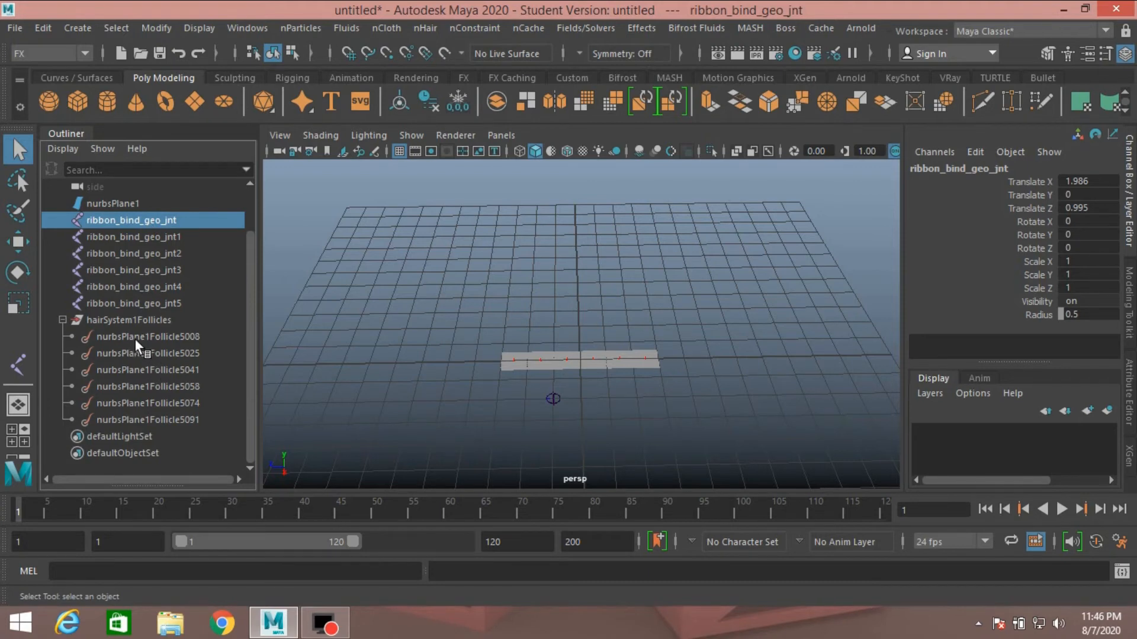
mouse_move(141, 346)
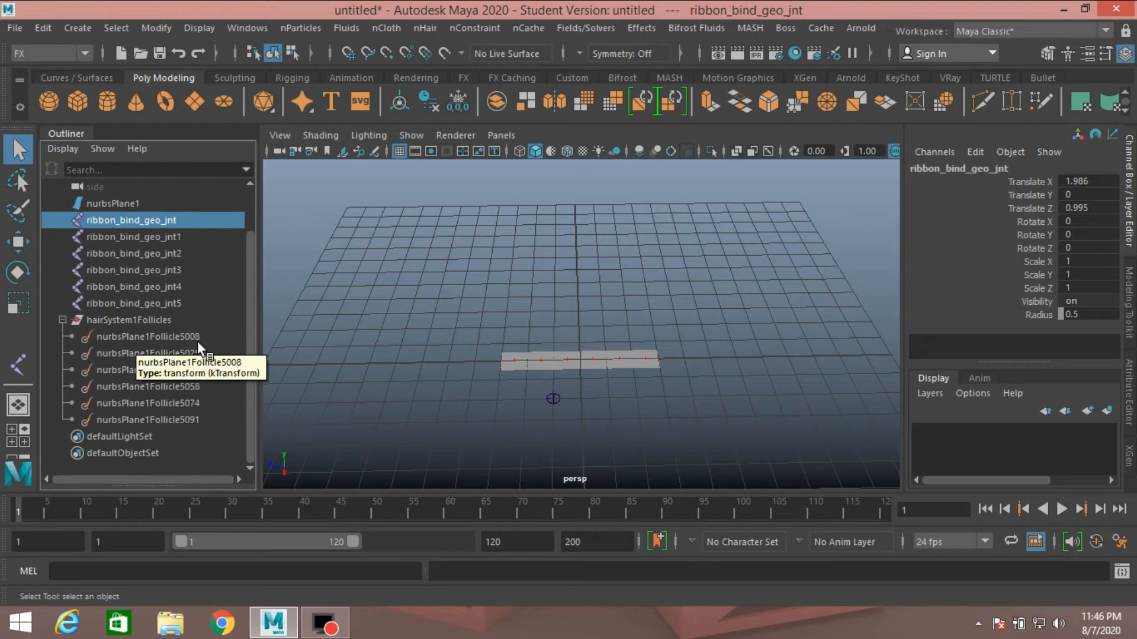
left_click(147, 336)
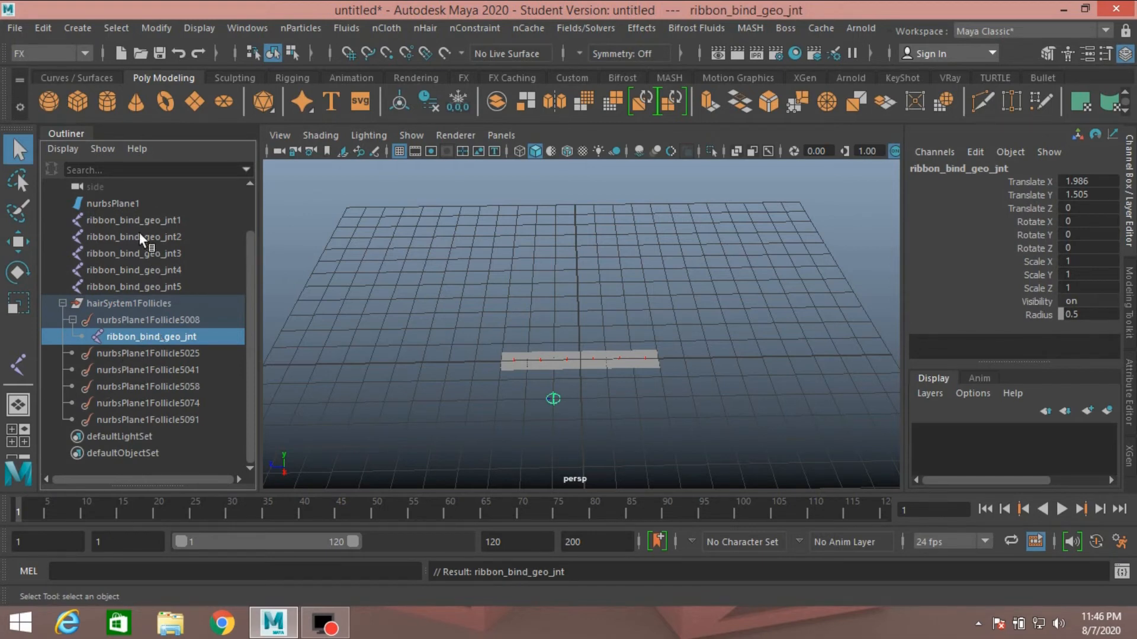
left_click(133, 220)
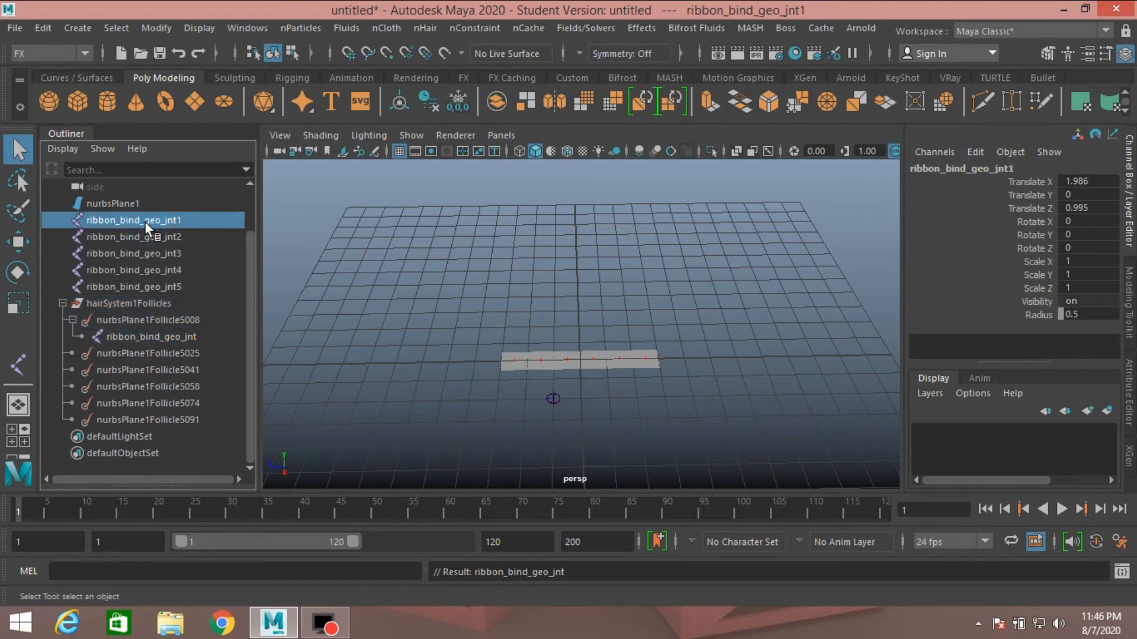
left_click(146, 353)
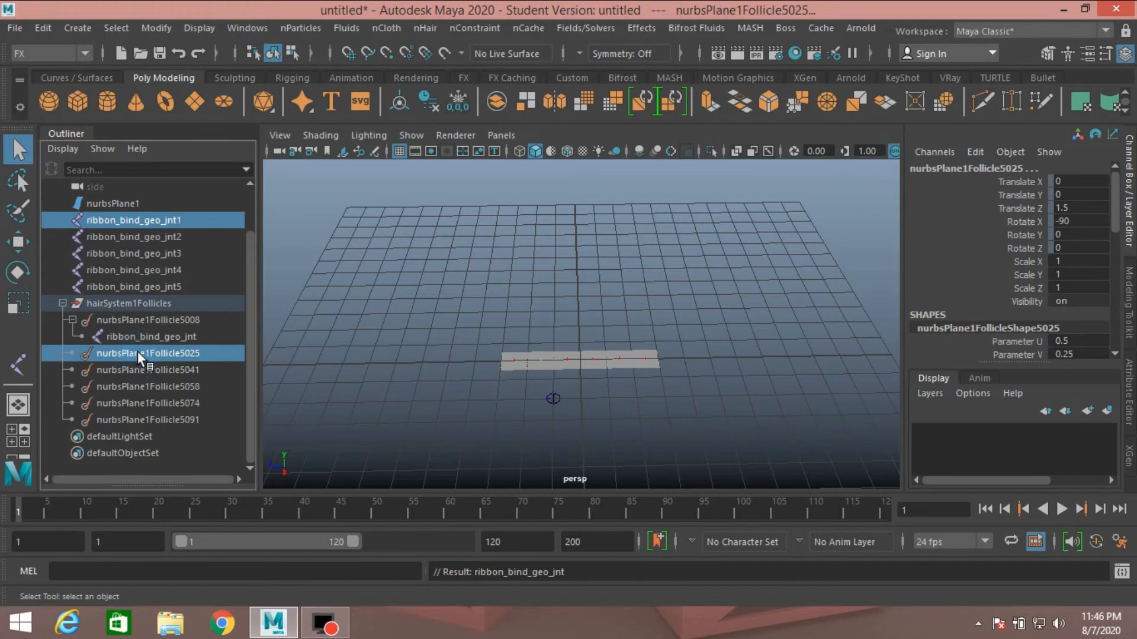
left_click(153, 353)
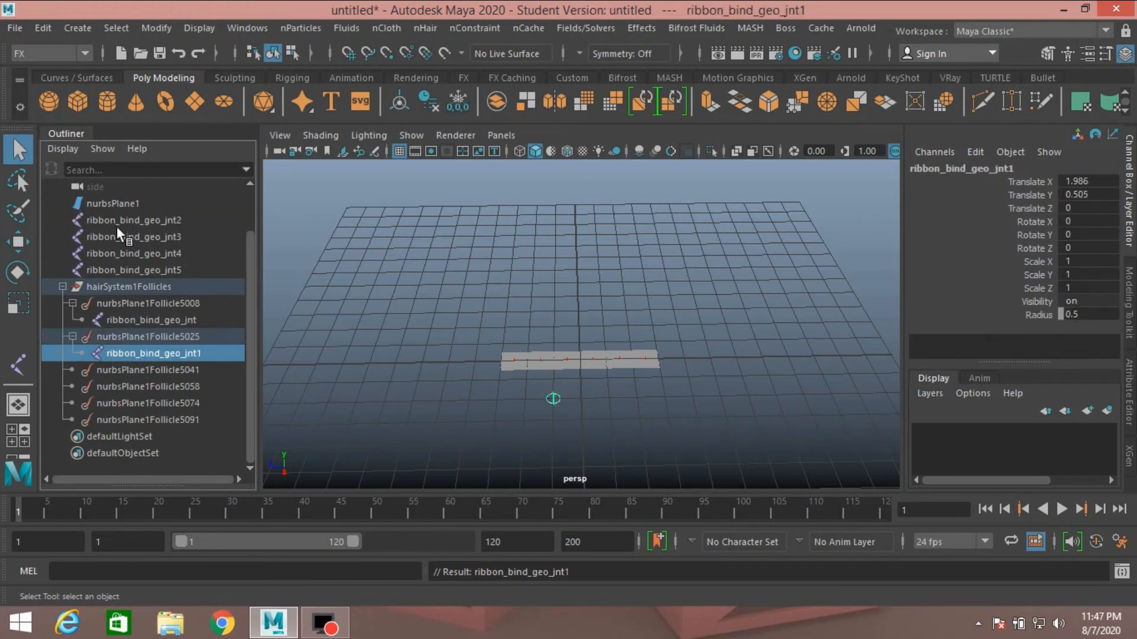
left_click(152, 369)
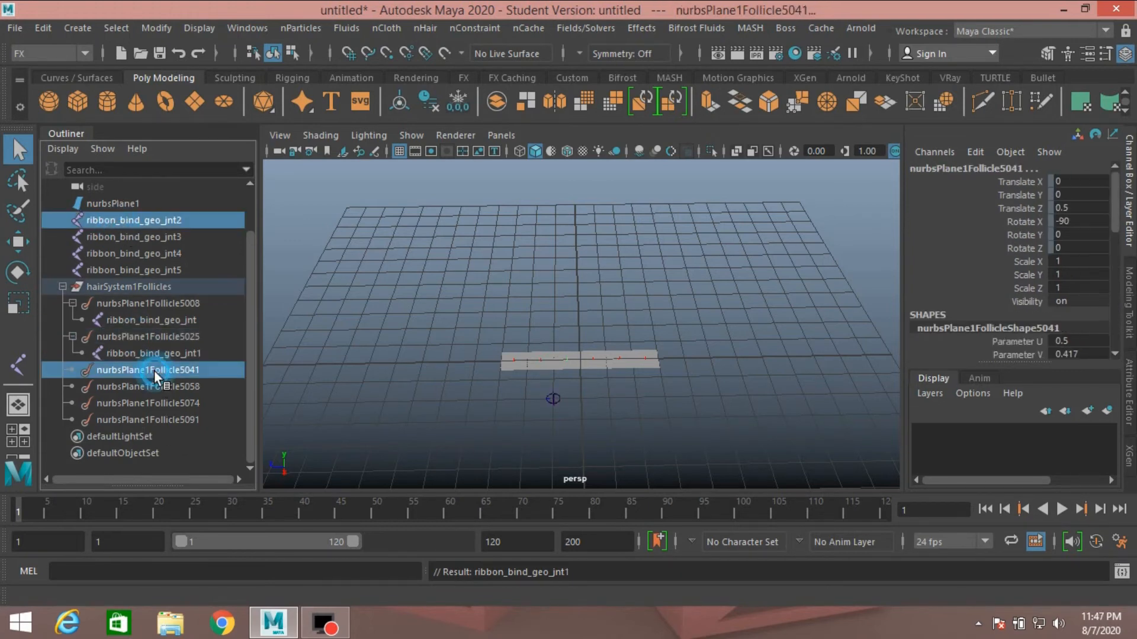
Parent ribbon_bind_geo_jnt3, jnt4 and jnt5 under follicles 5058, 5074 and 5091 respectively
left_click(145, 369)
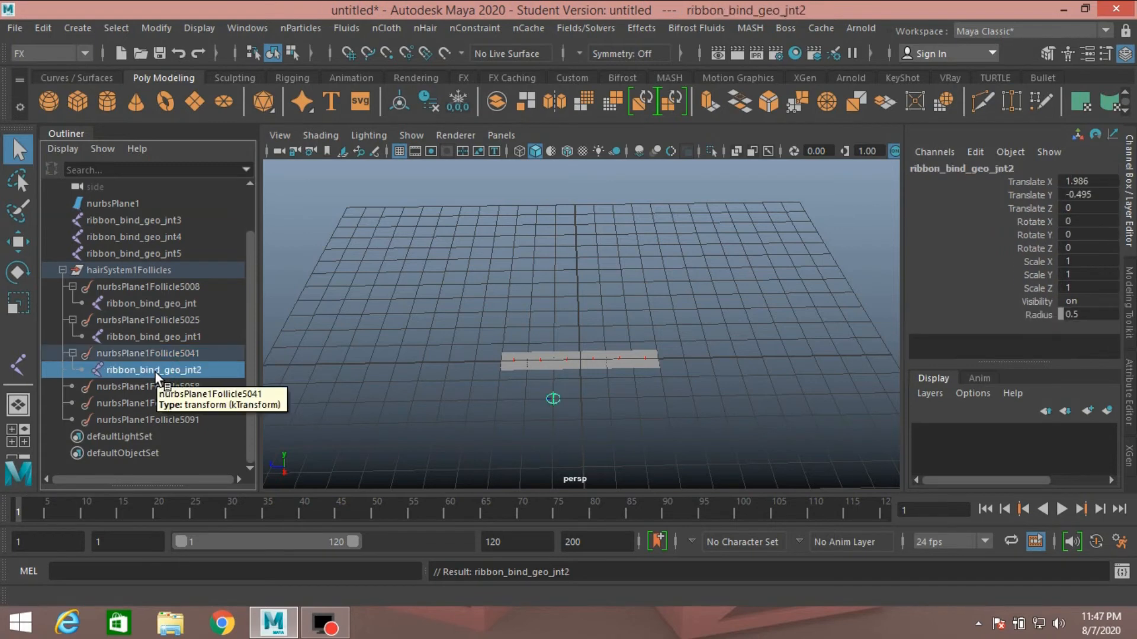
left_click(133, 220)
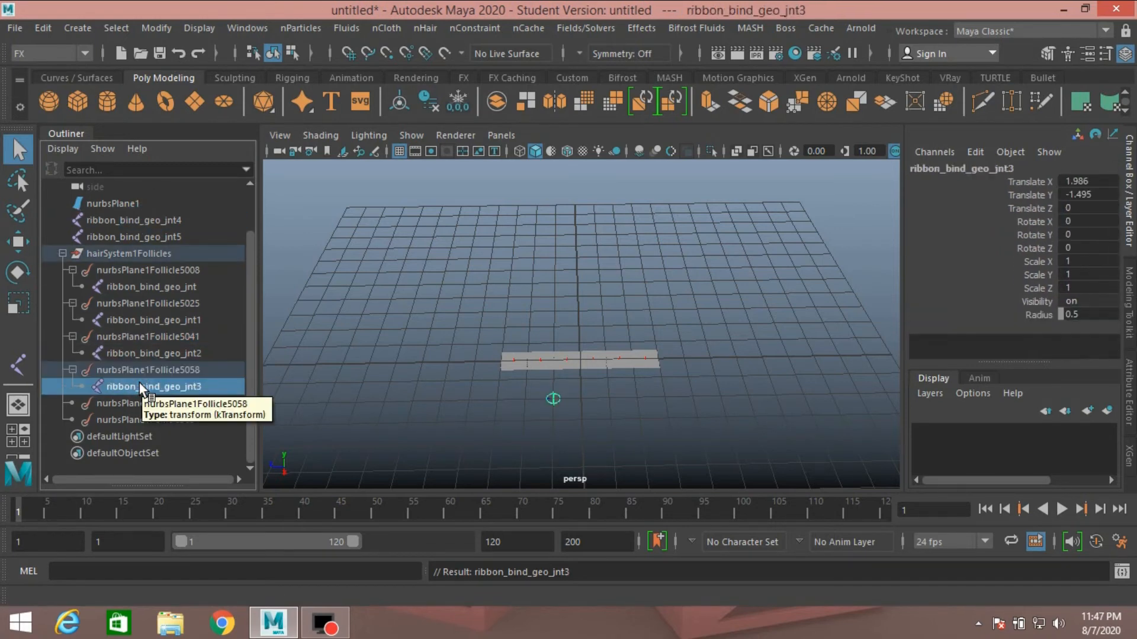
left_click(134, 220)
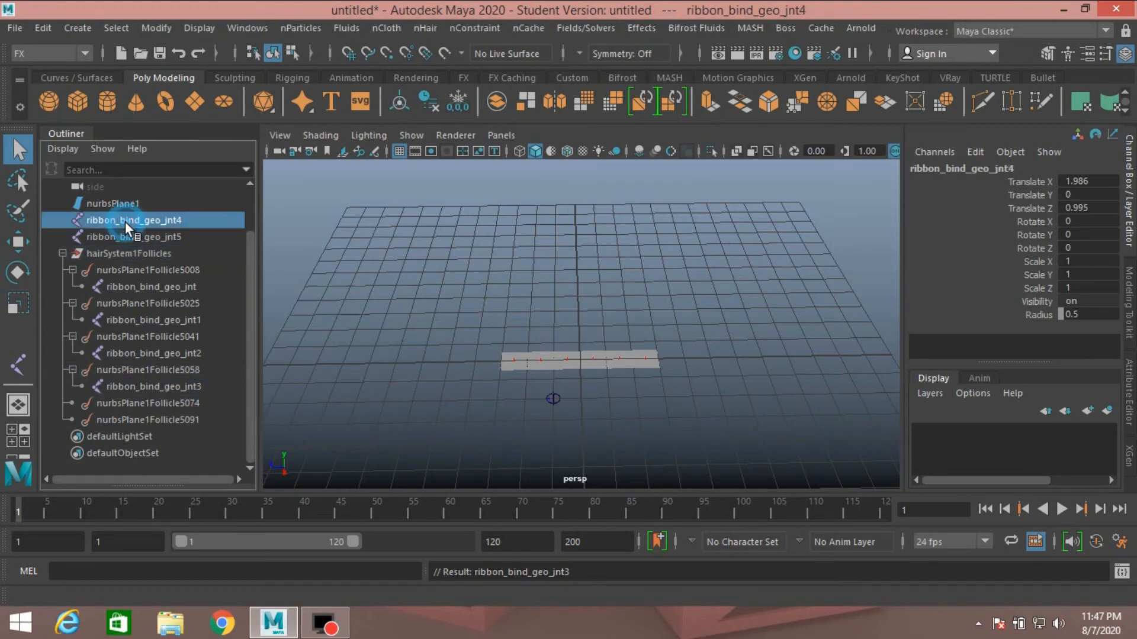
left_click(149, 403)
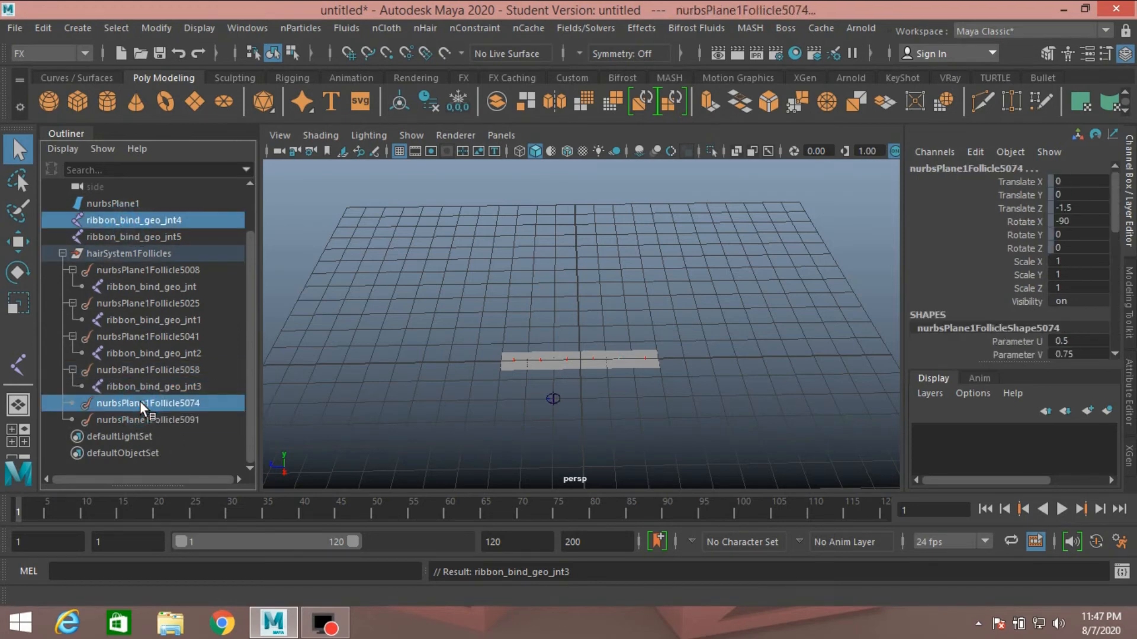
left_click(150, 403)
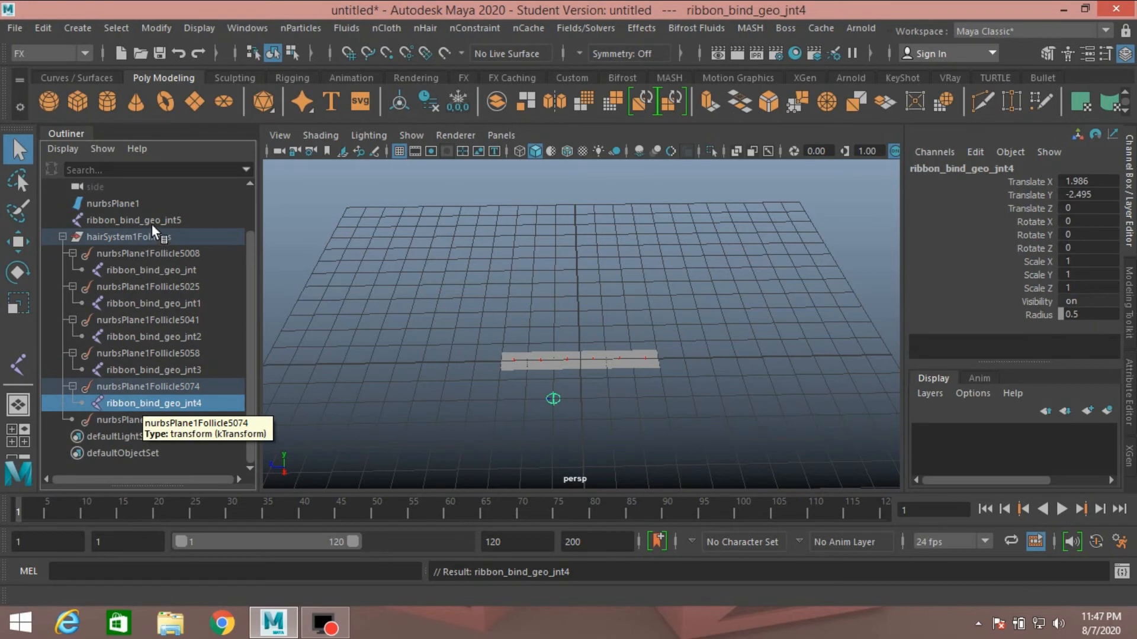
left_click(145, 419)
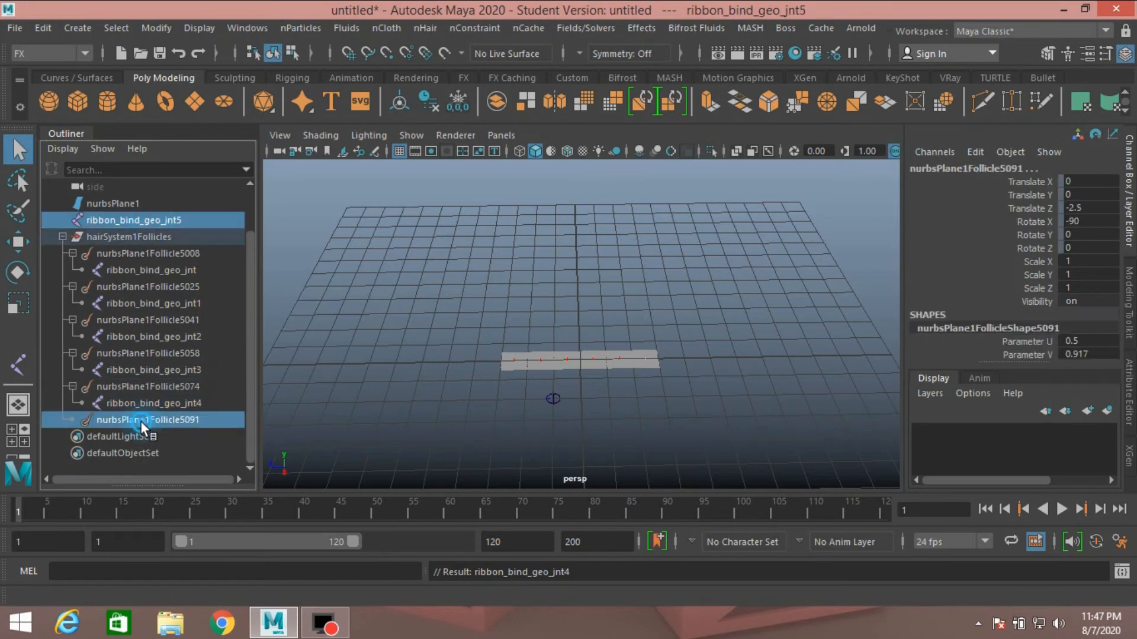
left_click(144, 420)
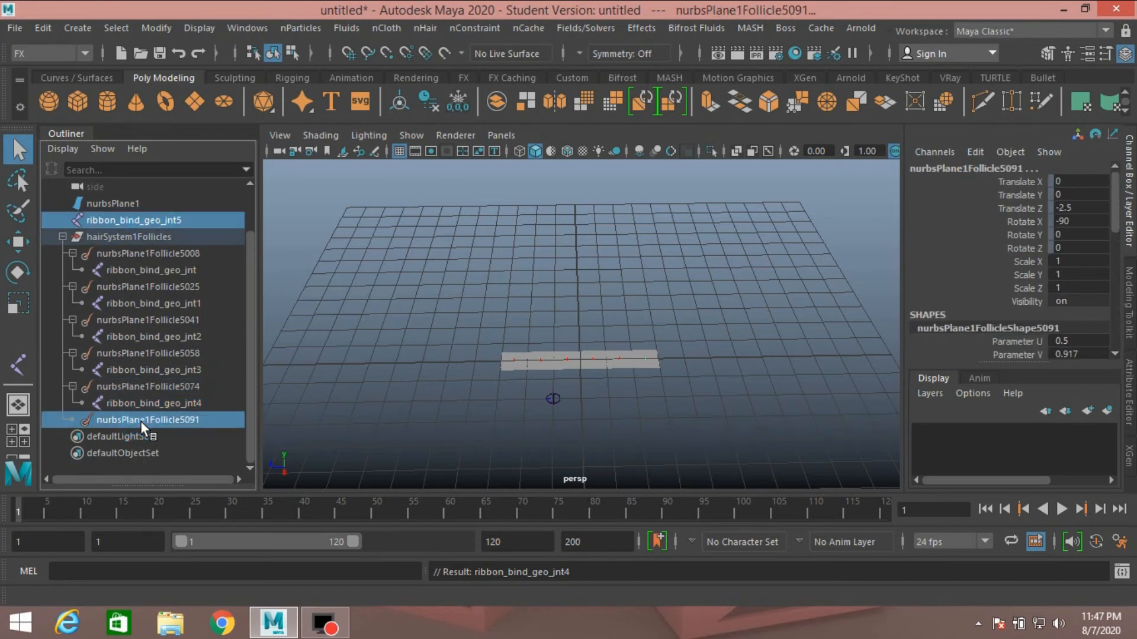
left_click(149, 419)
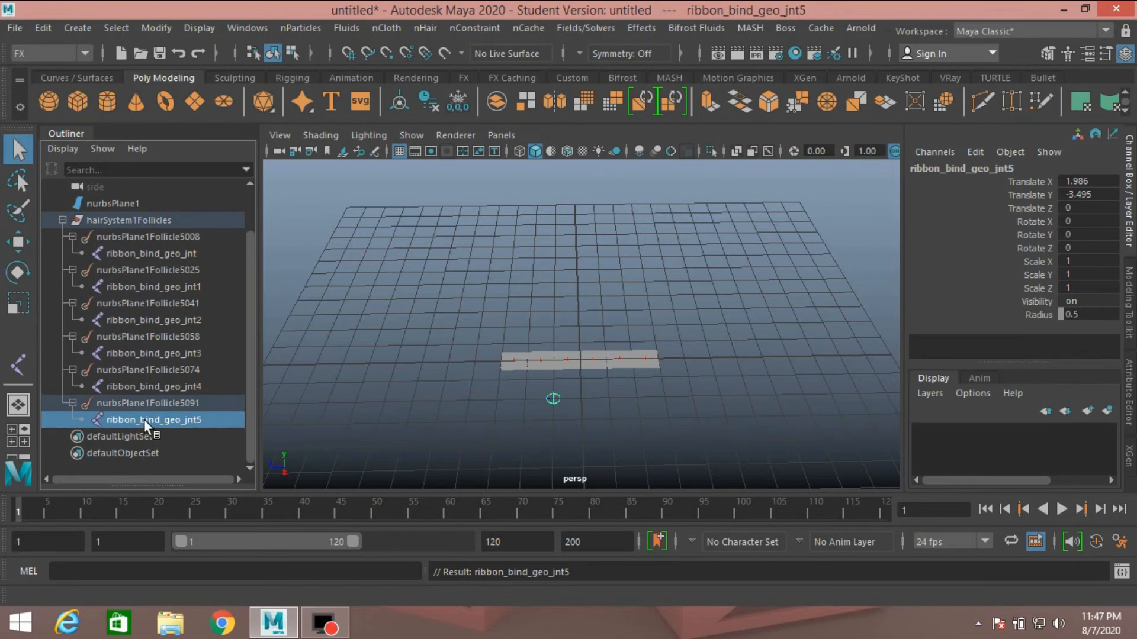
Select all six follicle joints jnt–jnt5 and duplicate them, creating jnt6–jnt11
left_click(144, 420)
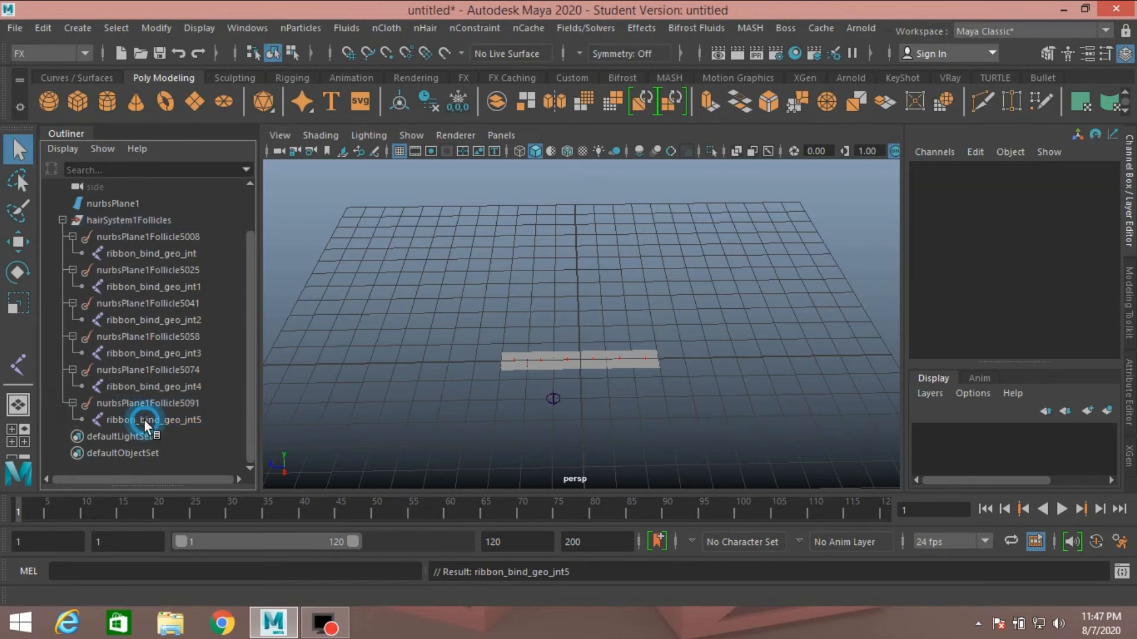
left_click(152, 386)
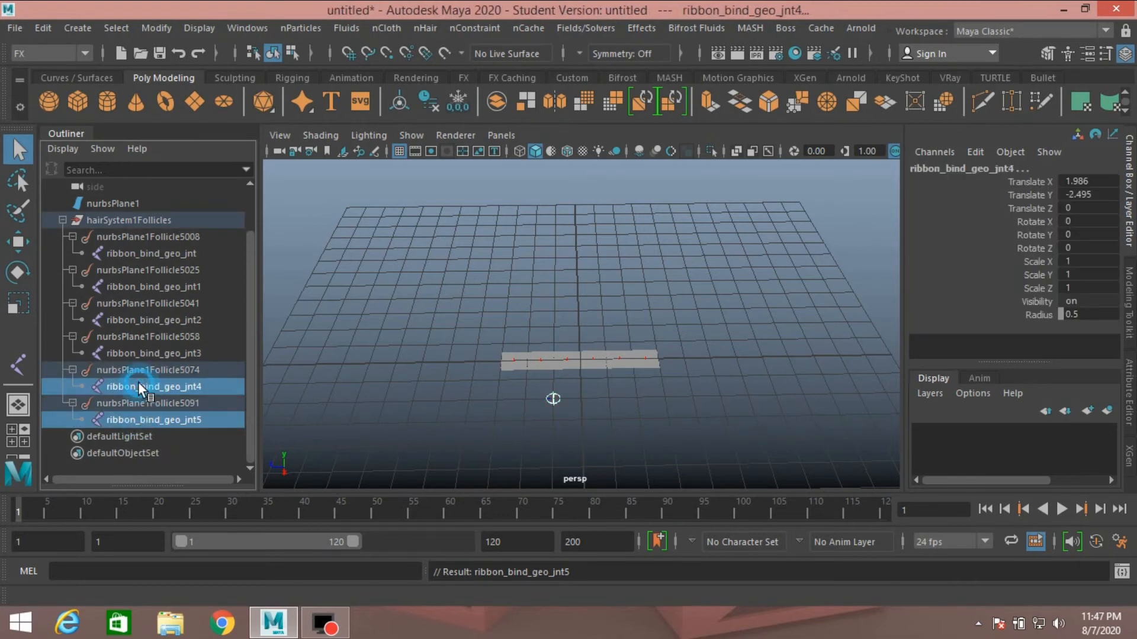
left_click(153, 320)
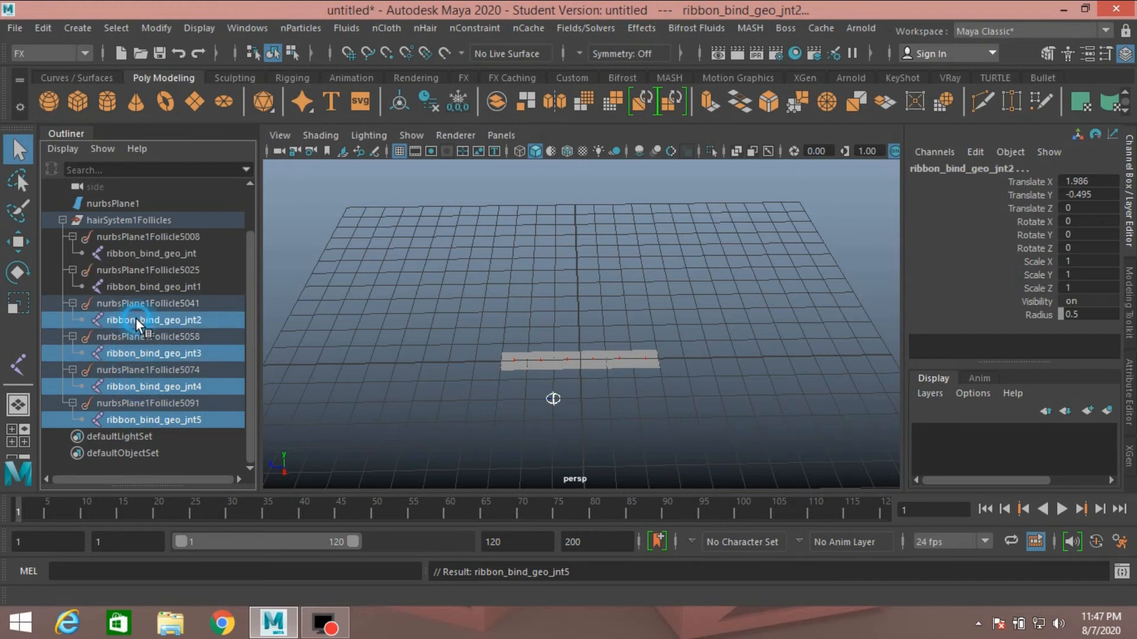
left_click(150, 253)
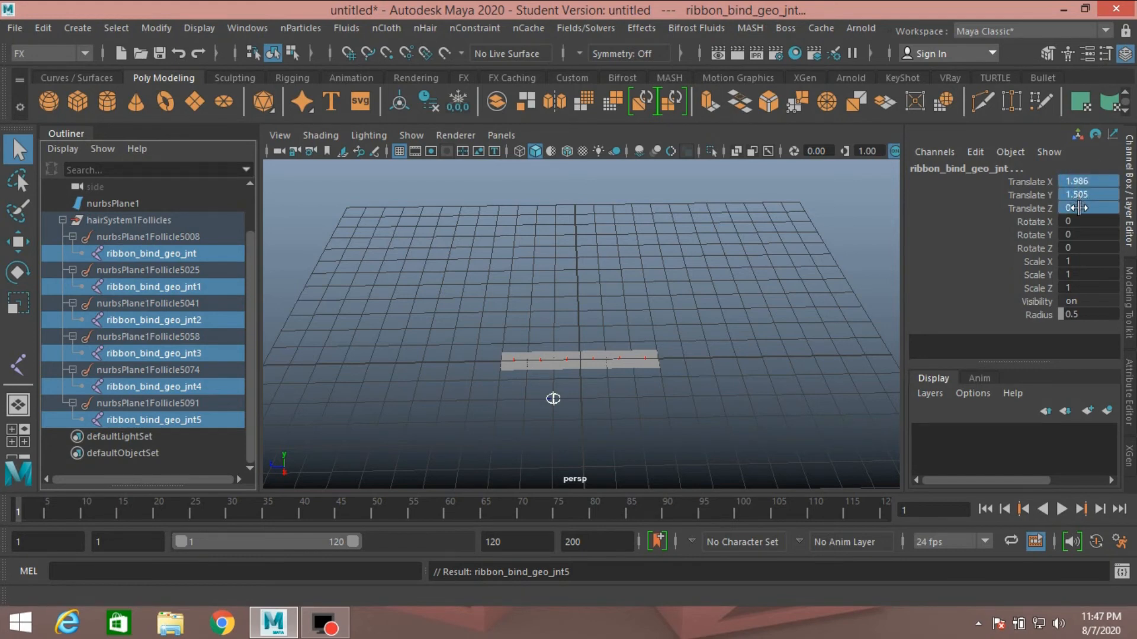
left_click(1087, 208)
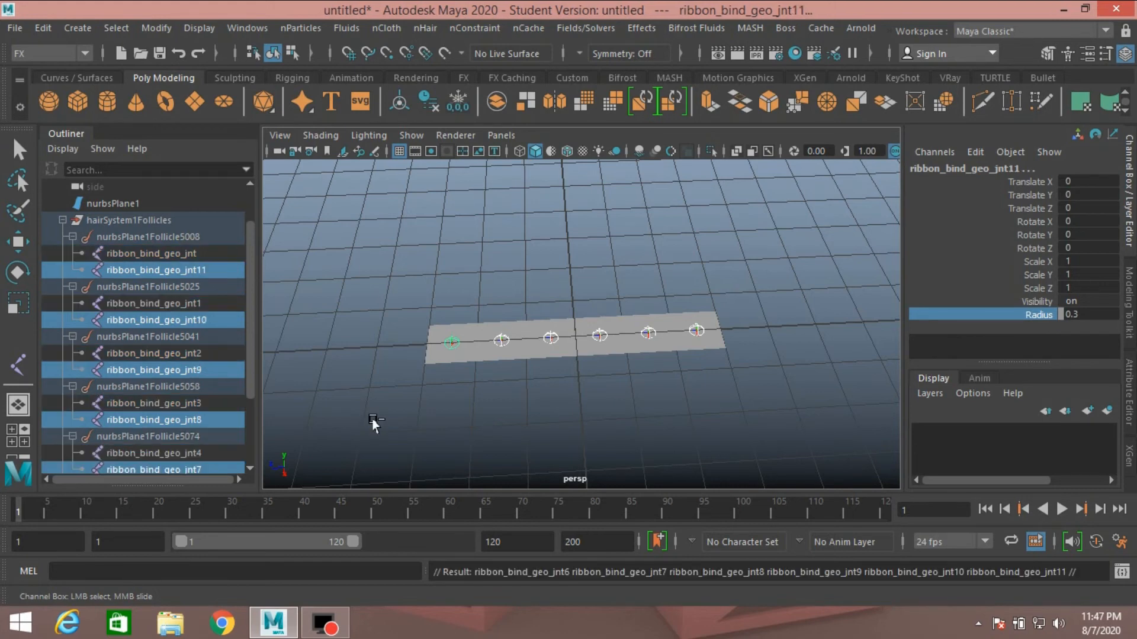
mouse_move(375, 421)
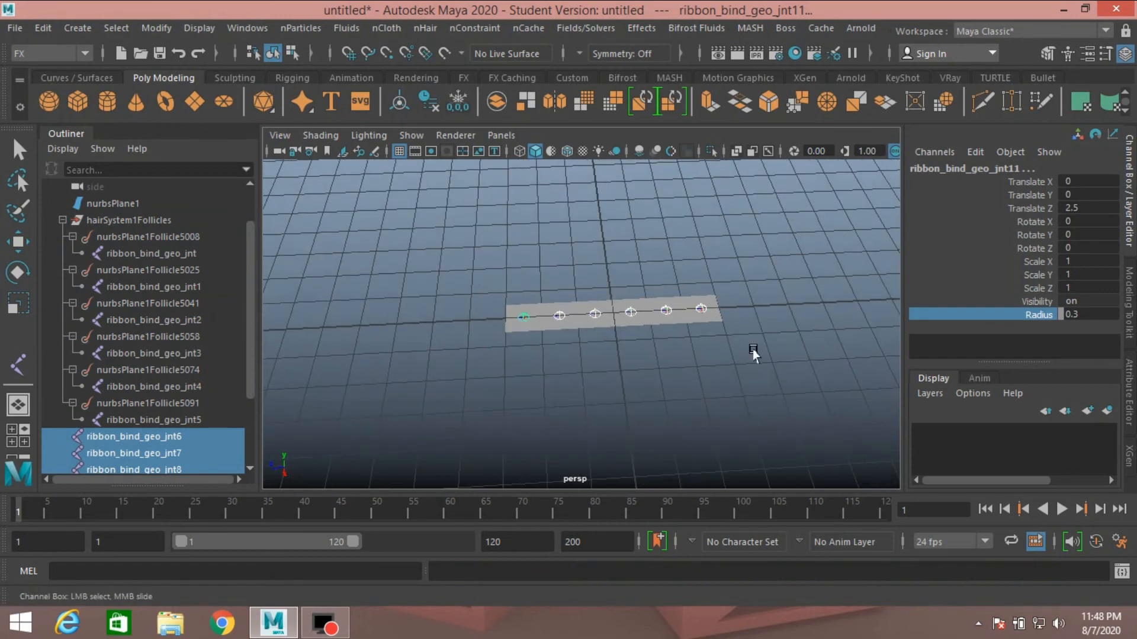
mouse_move(812, 323)
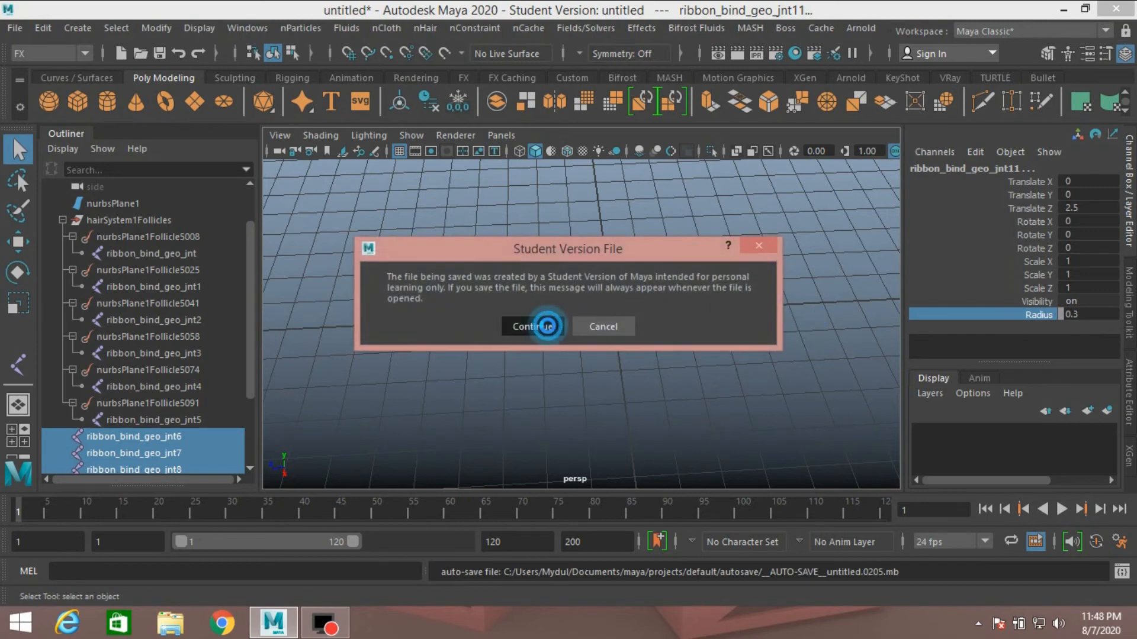
Unparent duplicate joints jnt6–jnt11 to the scene root, continuing past the student warning
left_click(529, 327)
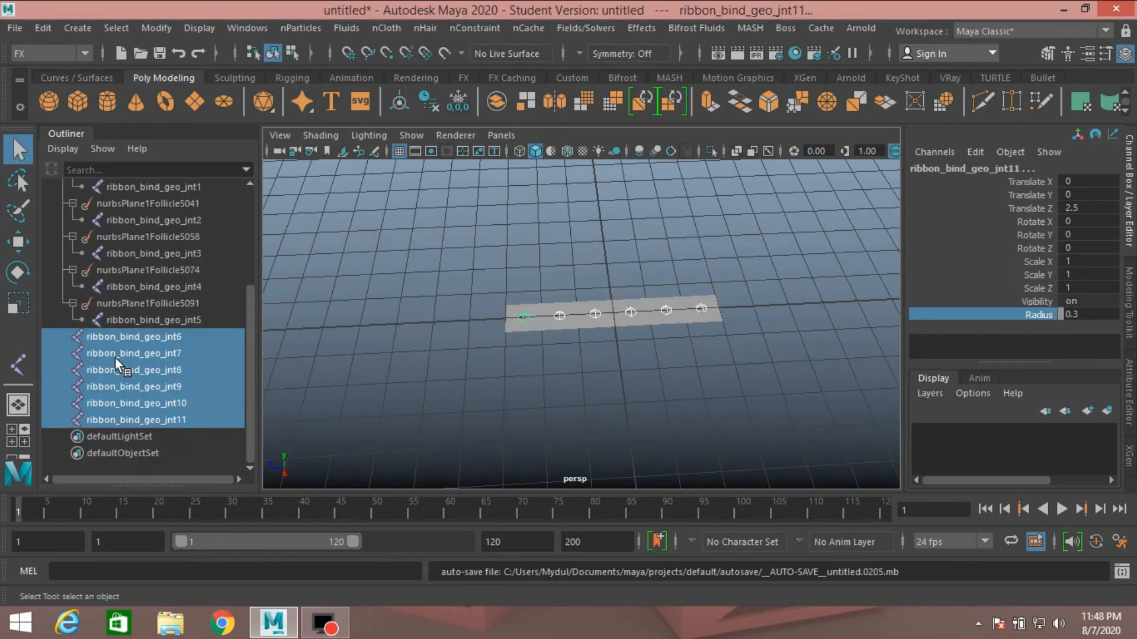
mouse_move(841, 318)
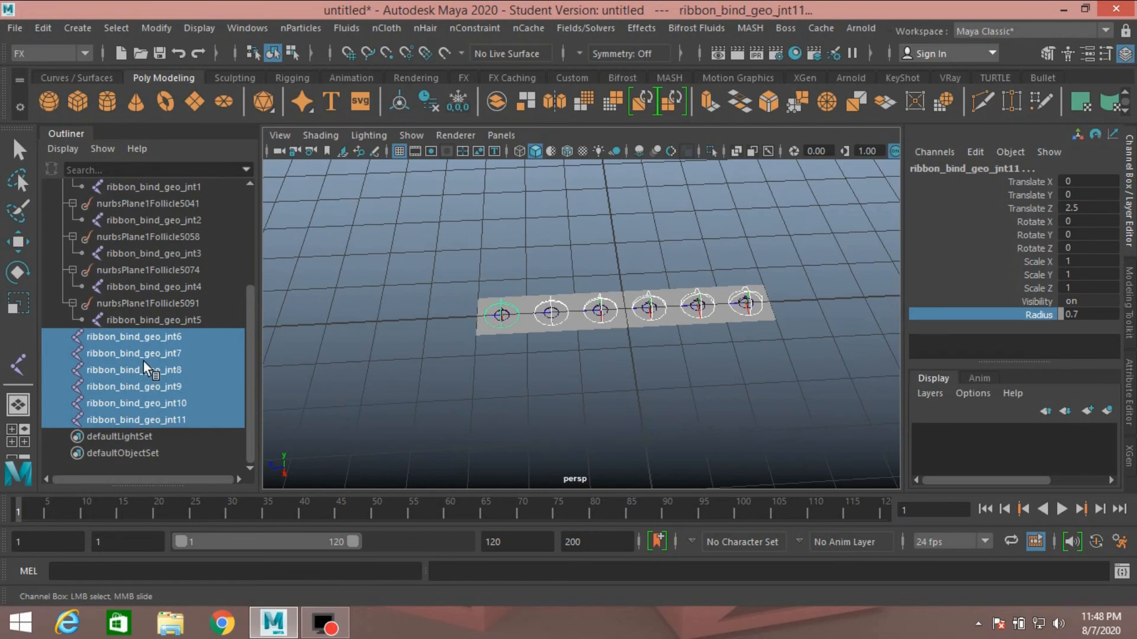
mouse_move(158, 355)
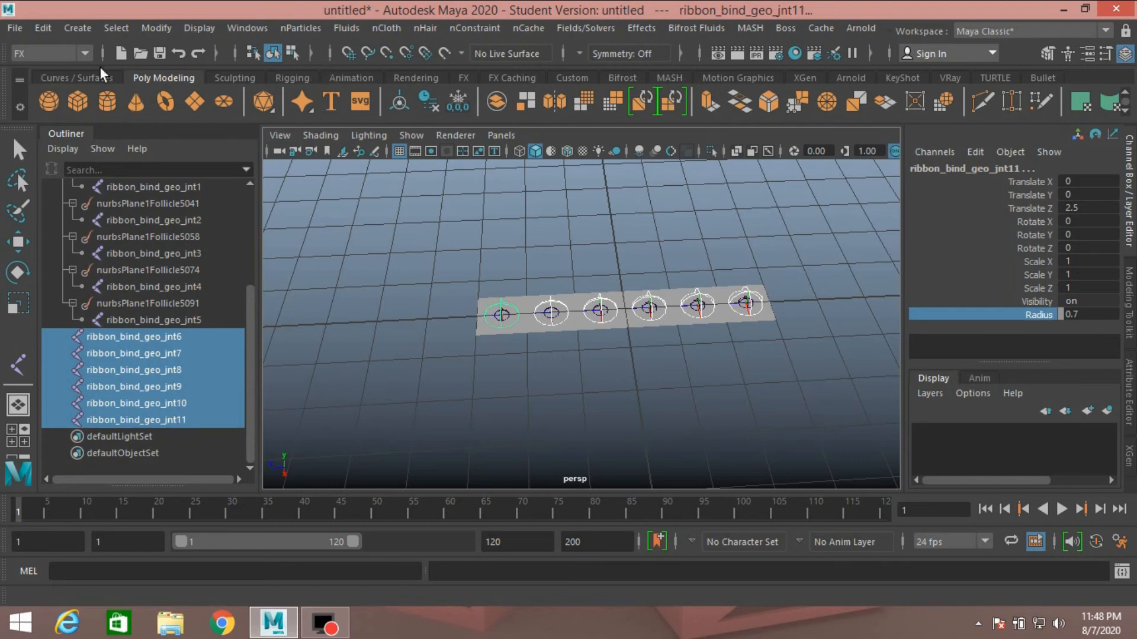
In the Rigging menu set, Bind Skin the ribbon plane to joints jnt6–jnt11
left_click(48, 53)
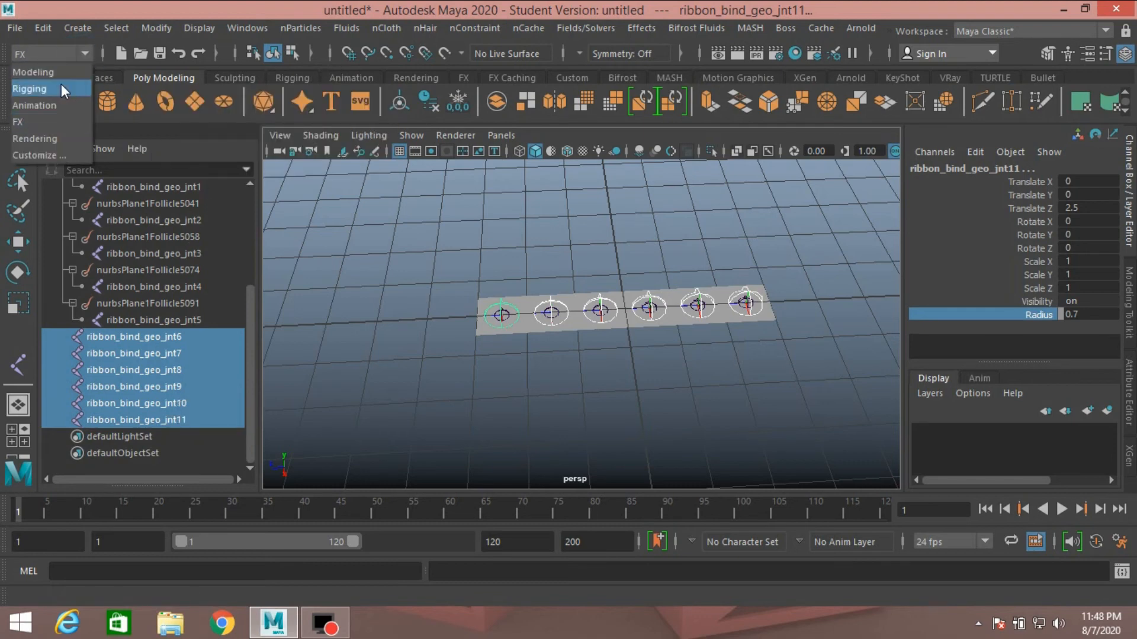
left_click(30, 89)
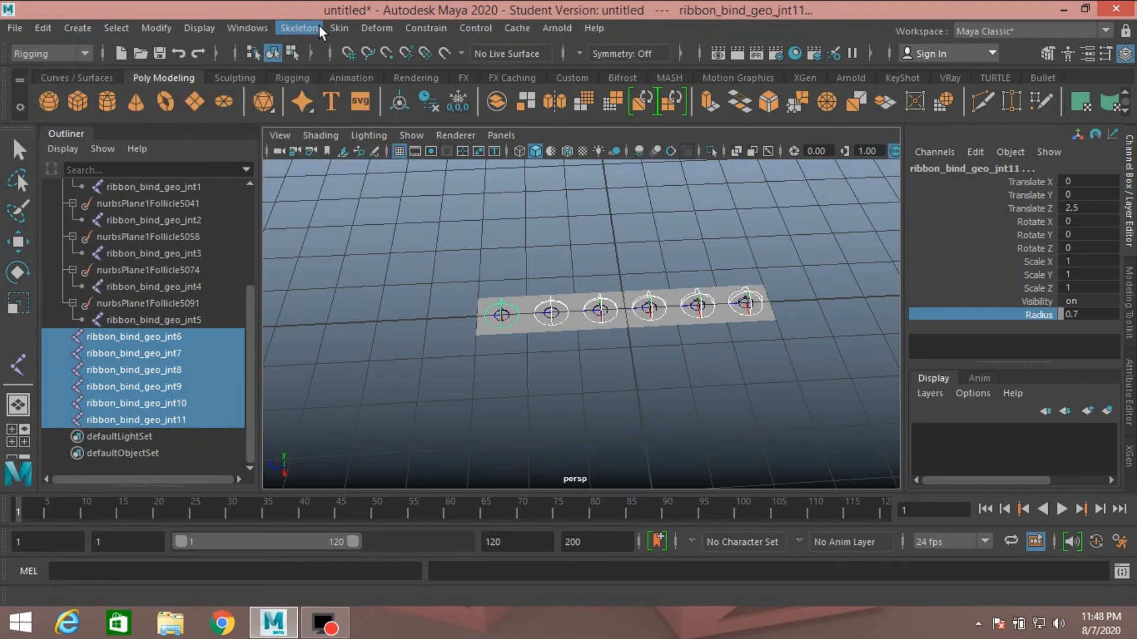
left_click(337, 27)
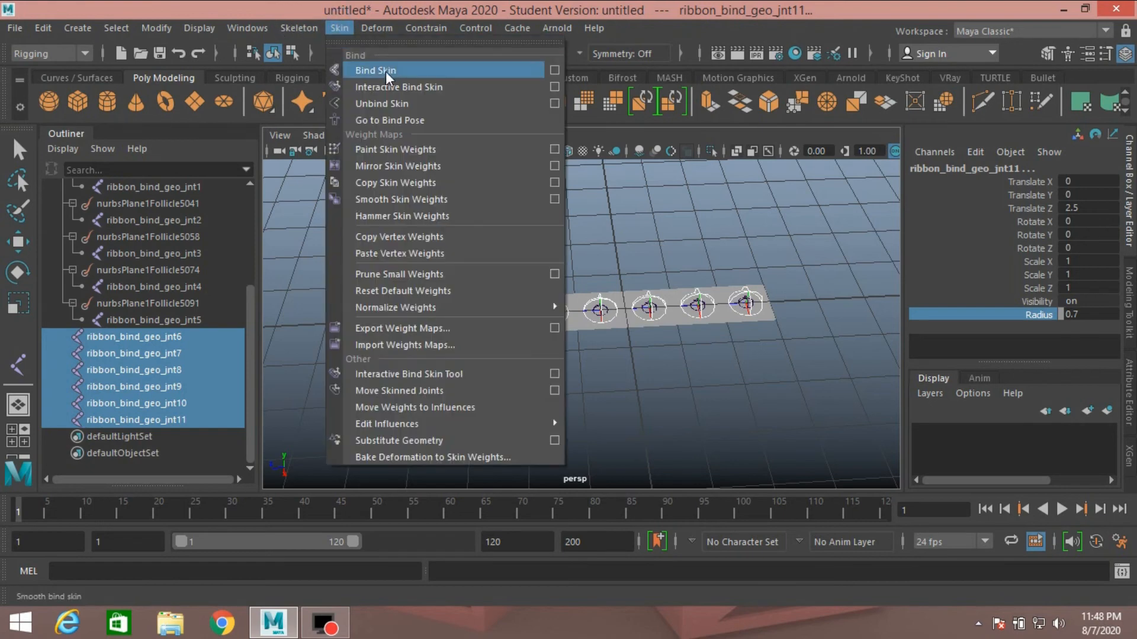
mouse_move(555, 70)
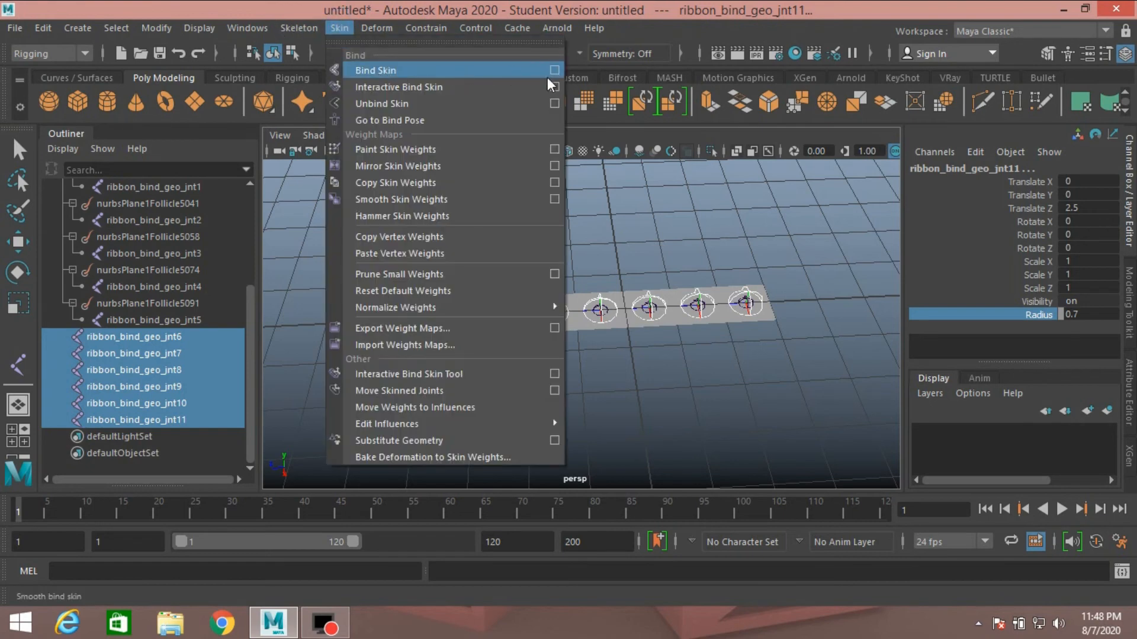
left_click(555, 70)
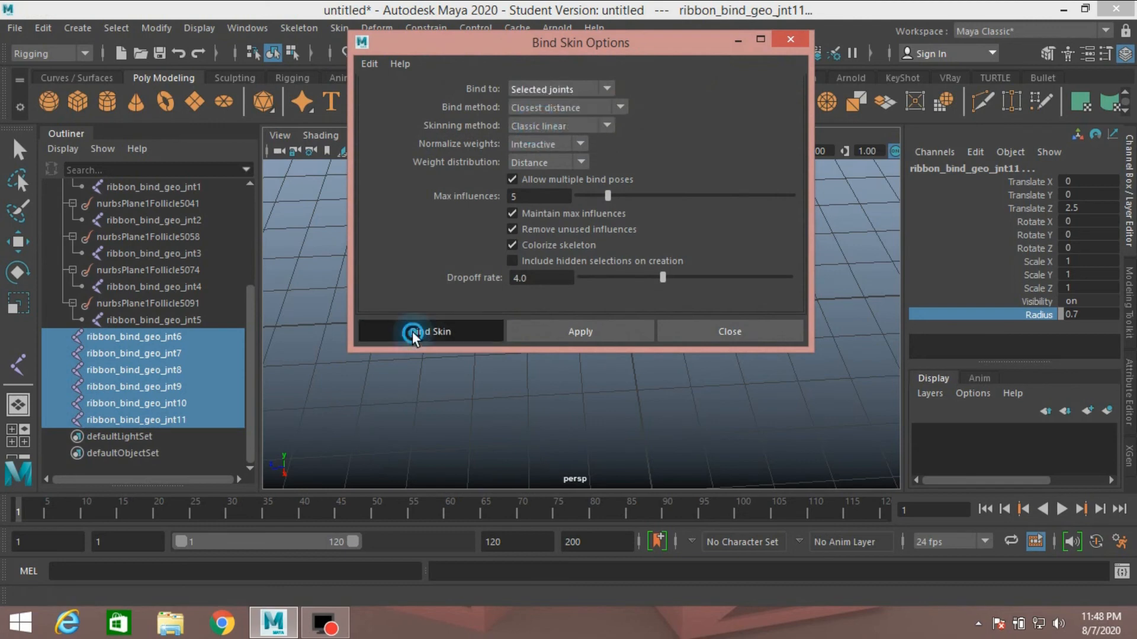
left_click(430, 331)
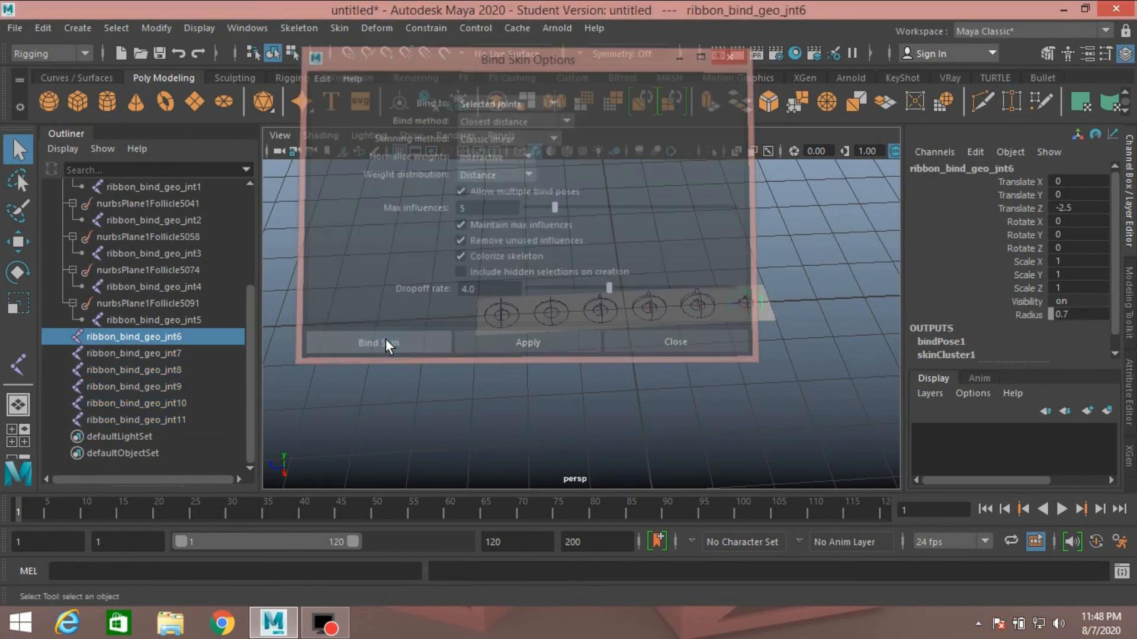
left_click(376, 342)
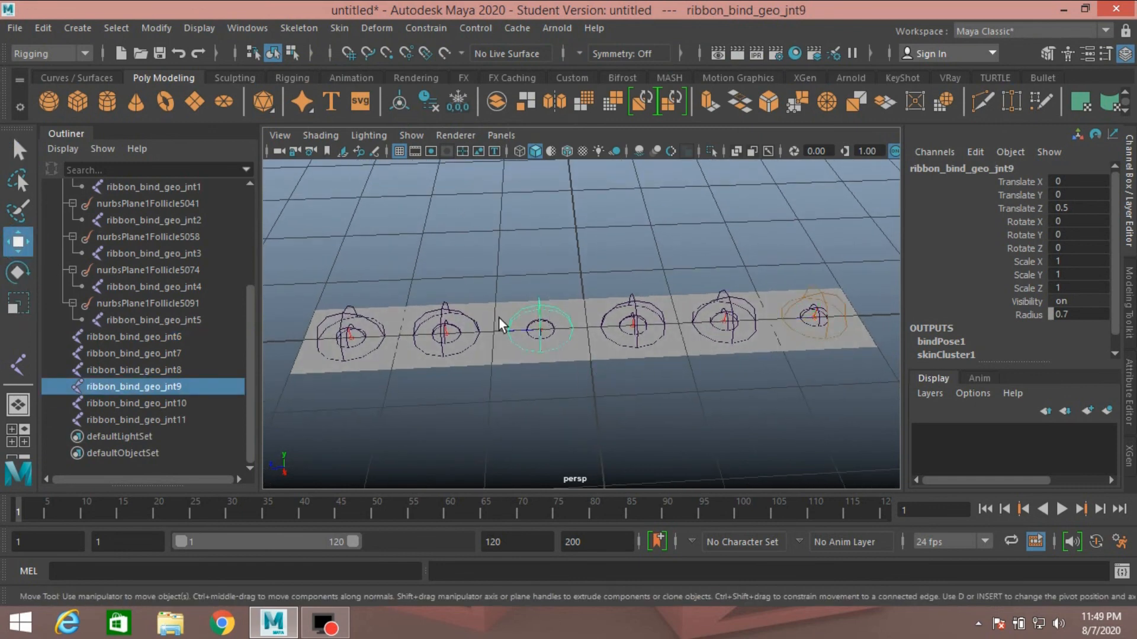
Move joint ribbon_bind_geo_jnt9 up so the skinned ribbon bends upward
left_click_drag(540, 324, 542, 406)
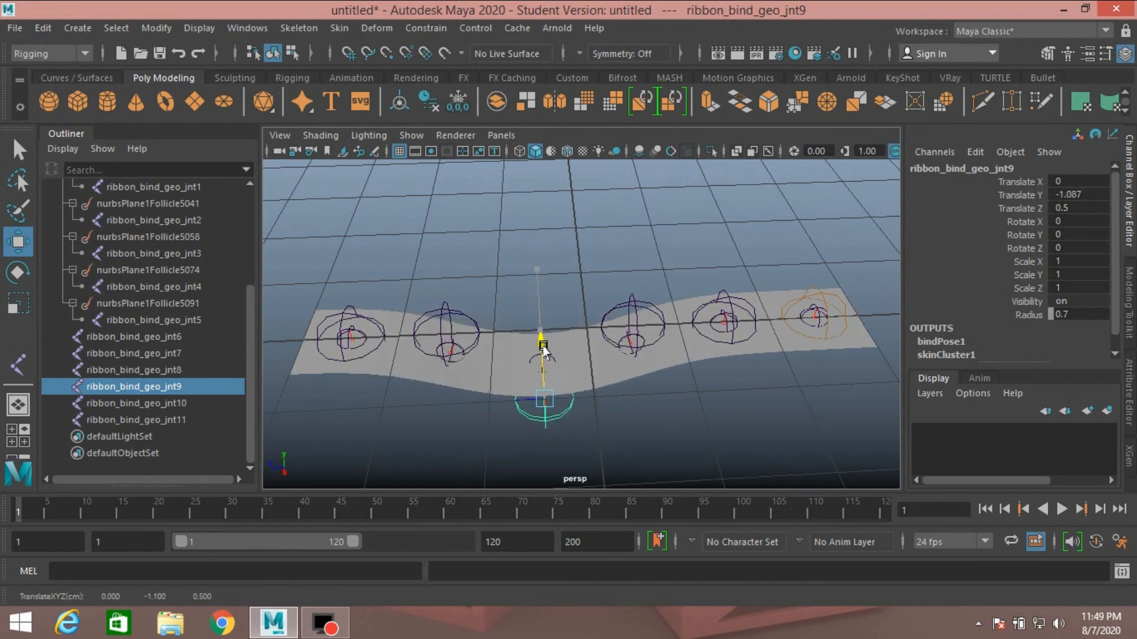
left_click_drag(540, 344, 533, 241)
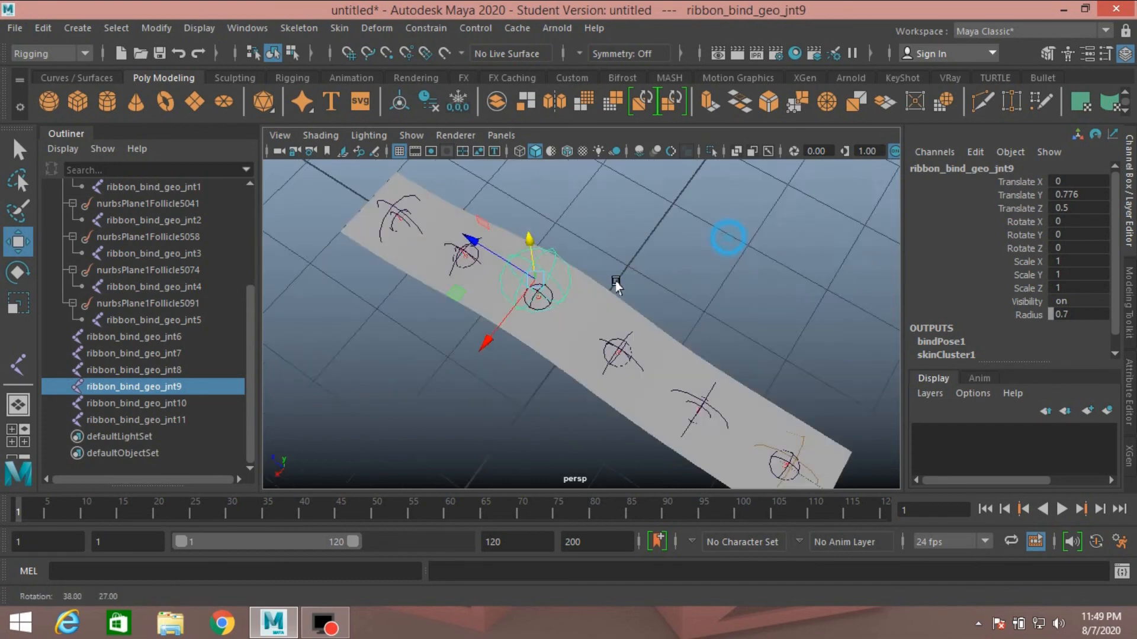
left_click_drag(615, 283, 689, 257)
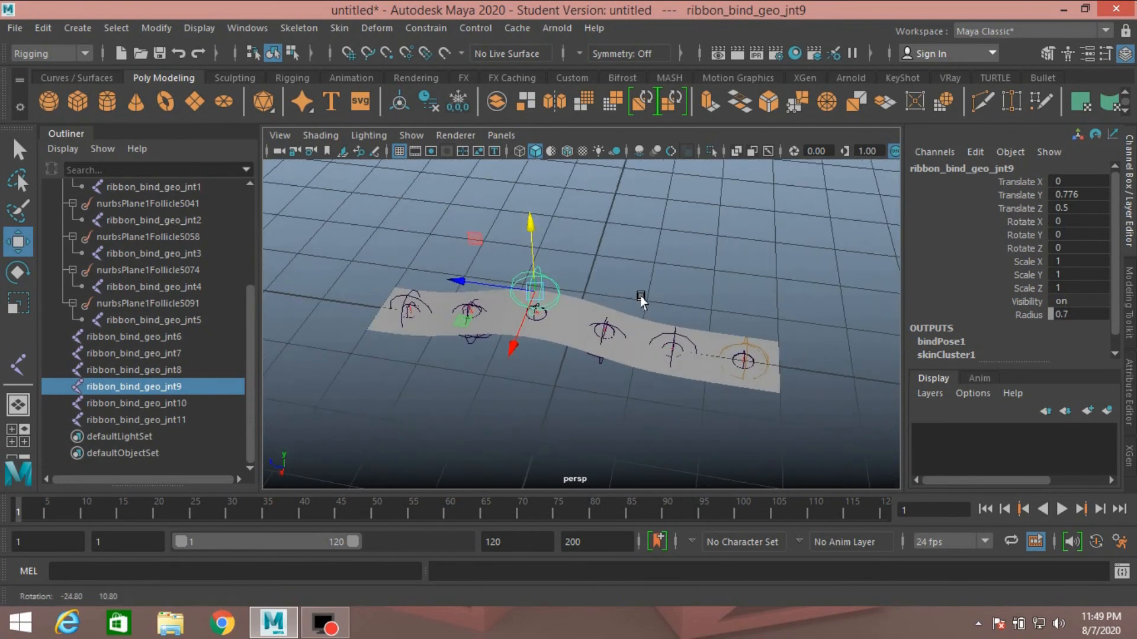
left_click_drag(642, 300, 591, 293)
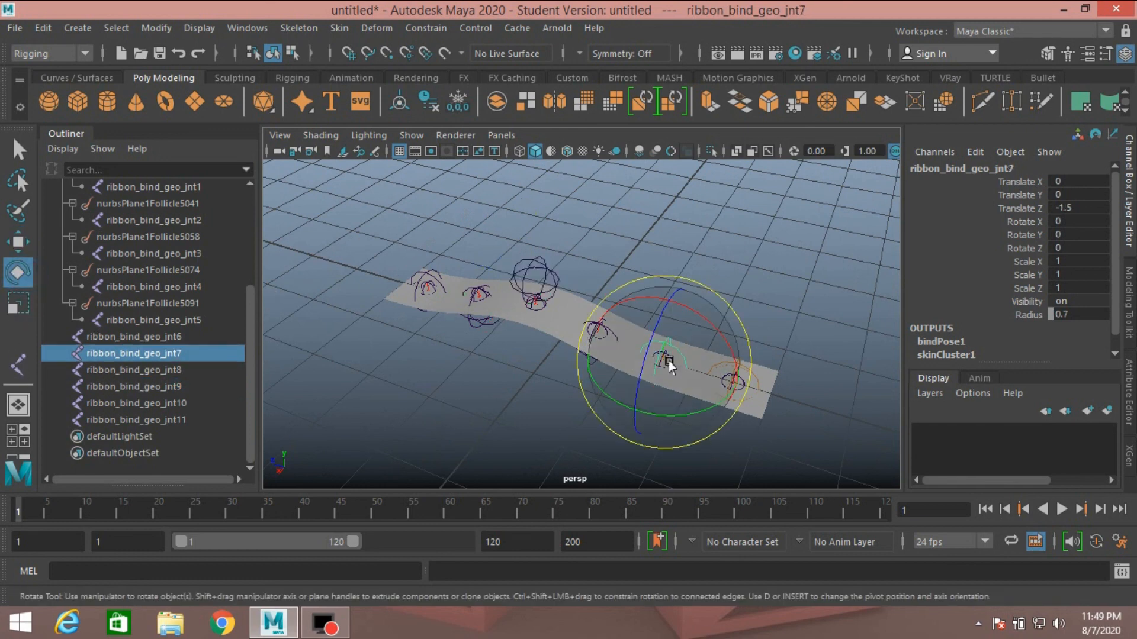
Rotate joint ribbon_bind_geo_jnt7 to about 126.6° in Z so the ribbon twists
left_click_drag(666, 366, 620, 464)
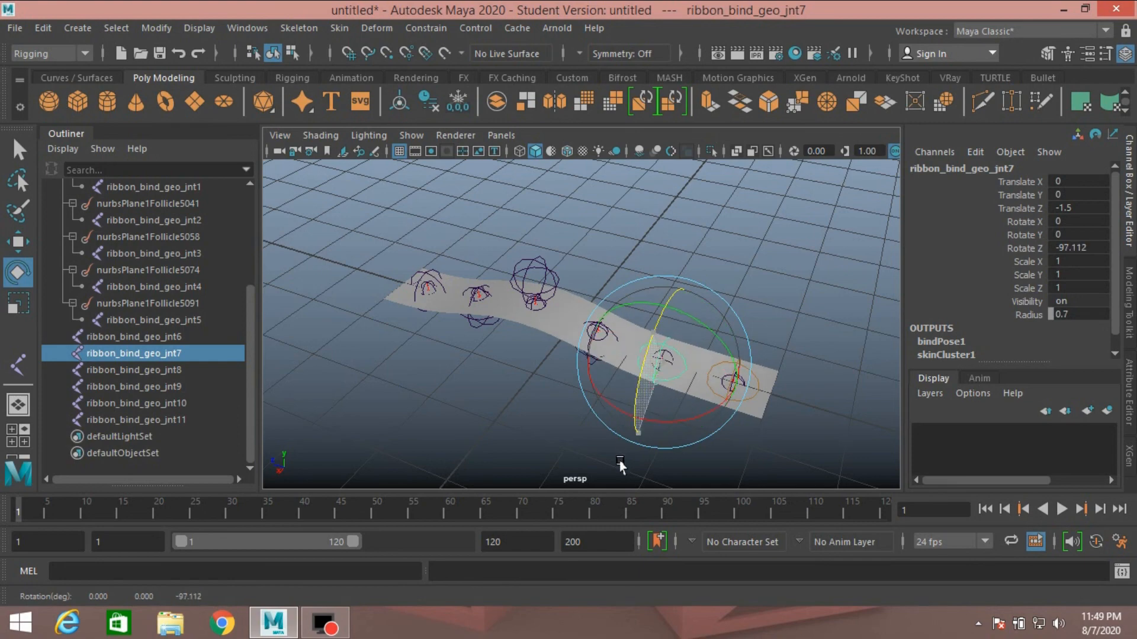
left_click_drag(619, 464, 628, 327)
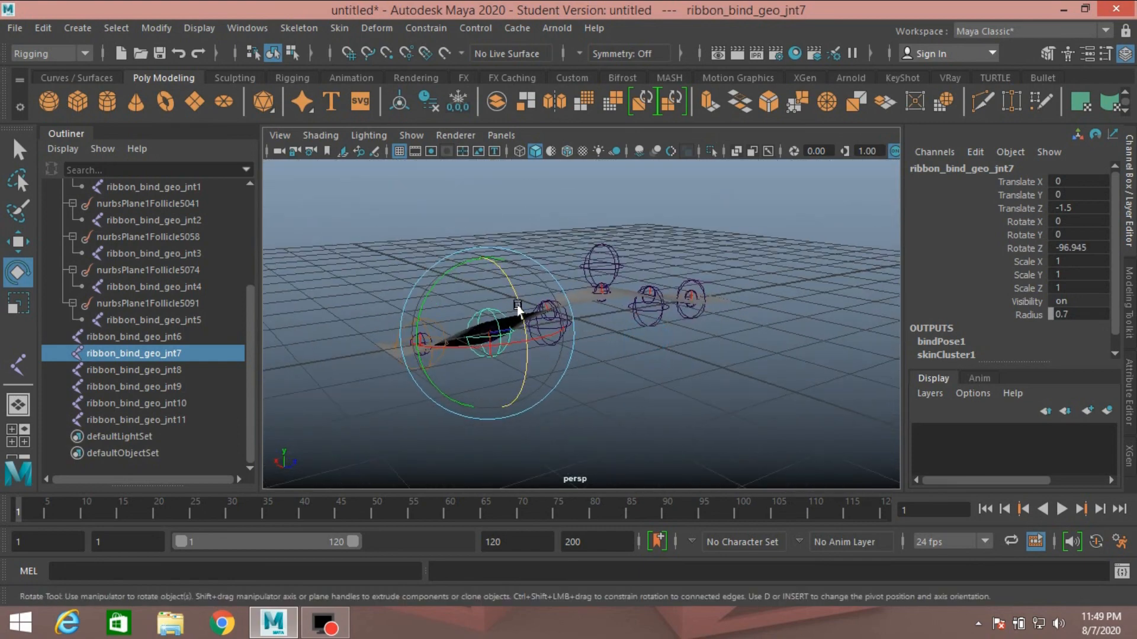
left_click_drag(519, 305, 457, 435)
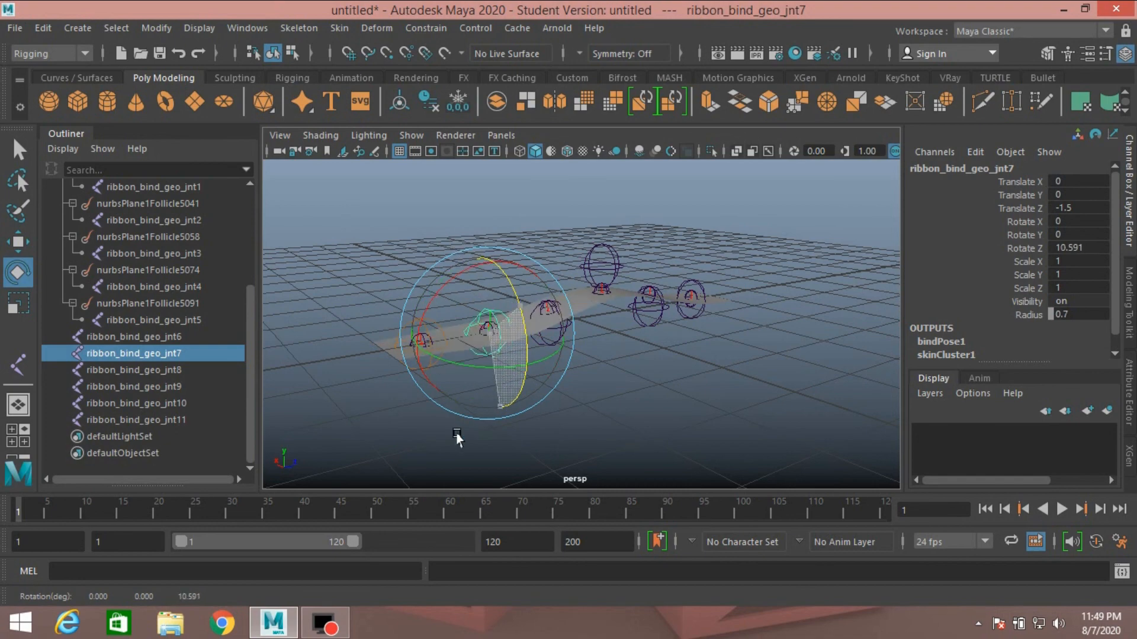
left_click_drag(456, 437, 498, 406)
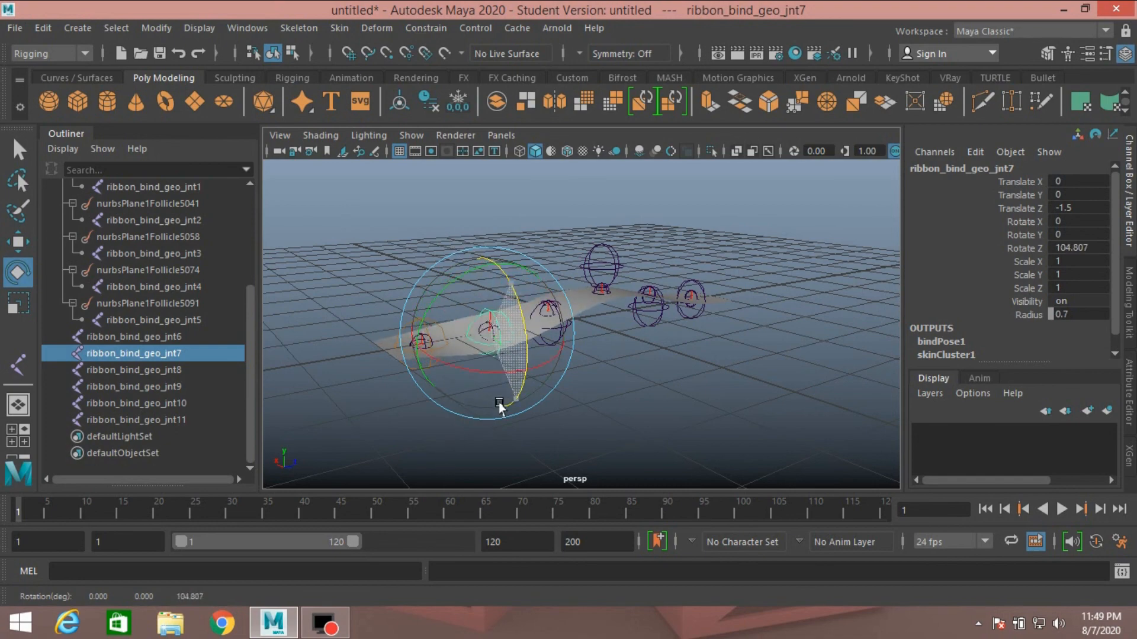
left_click_drag(499, 406, 687, 353)
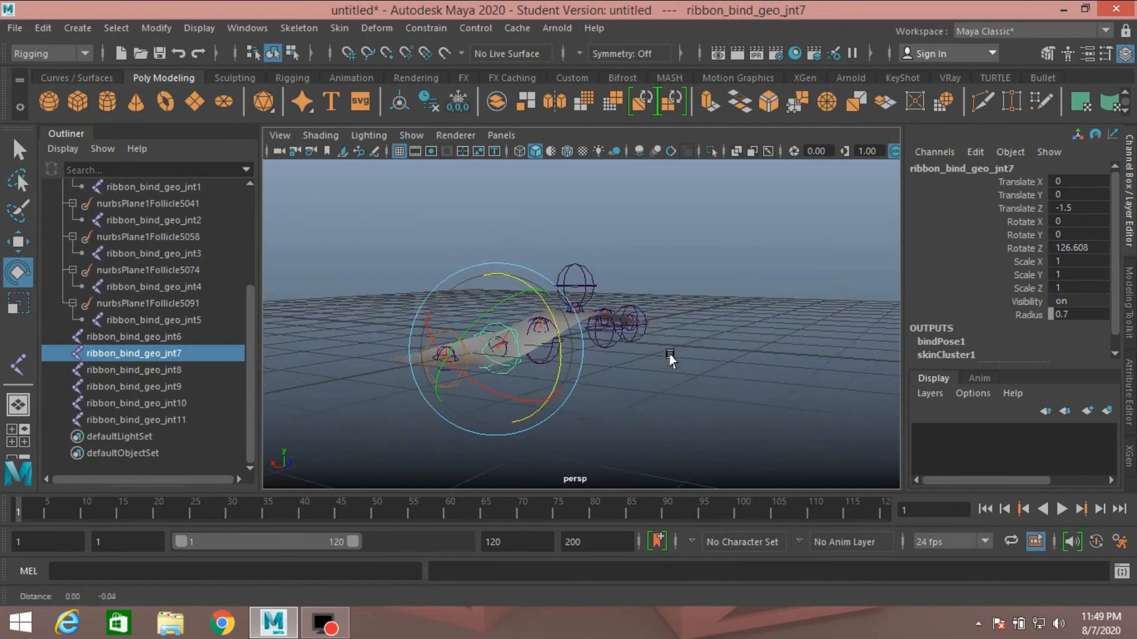
left_click_drag(670, 360, 567, 416)
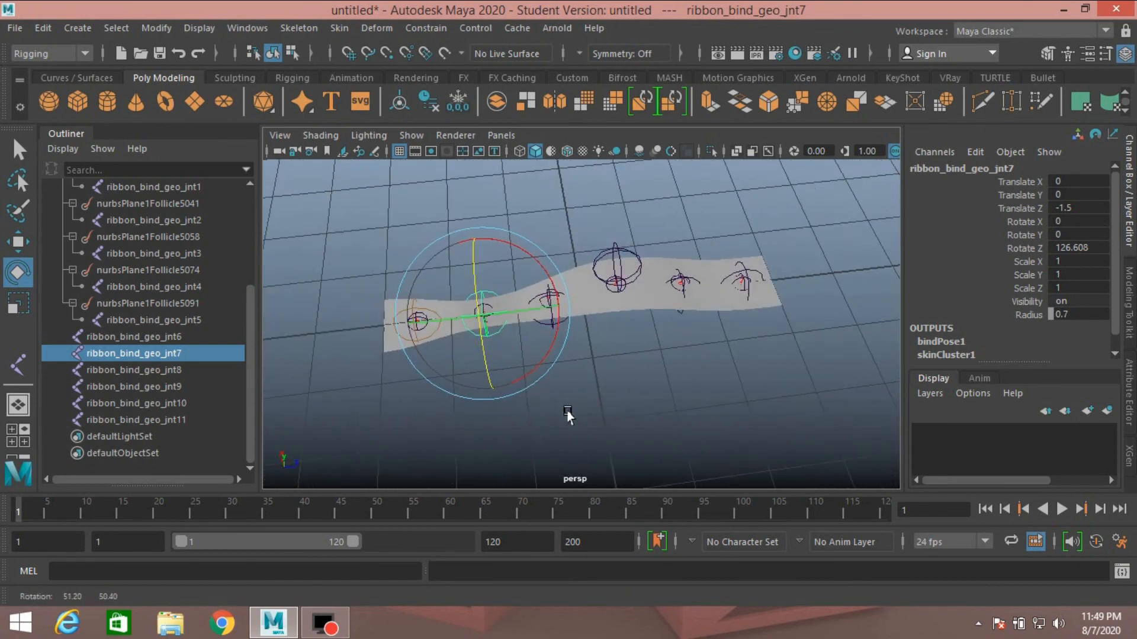